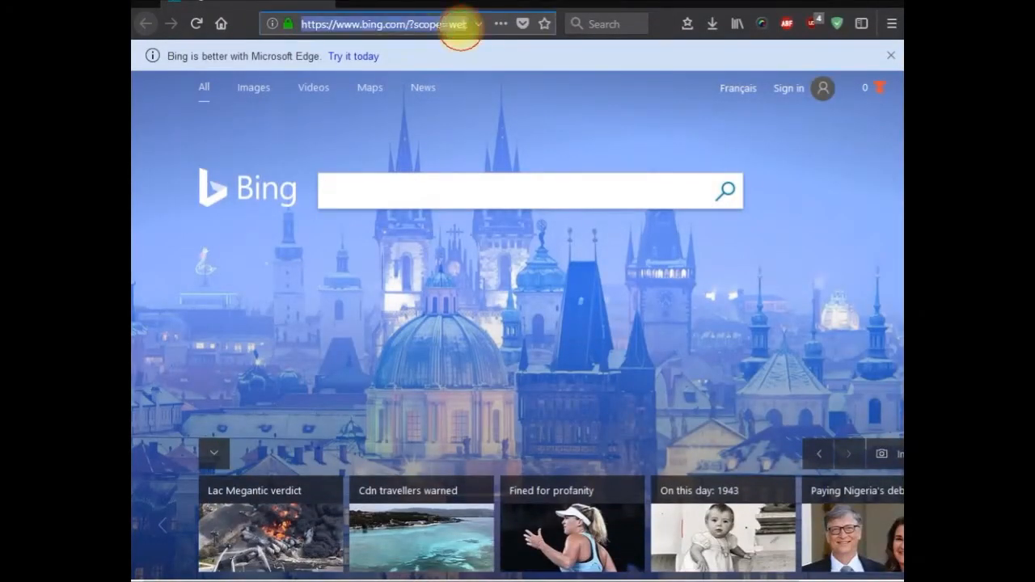
Navigate from centos.org through Get CentOS Now to the DVD ISO mirror list.
type("www.cnn.com/")
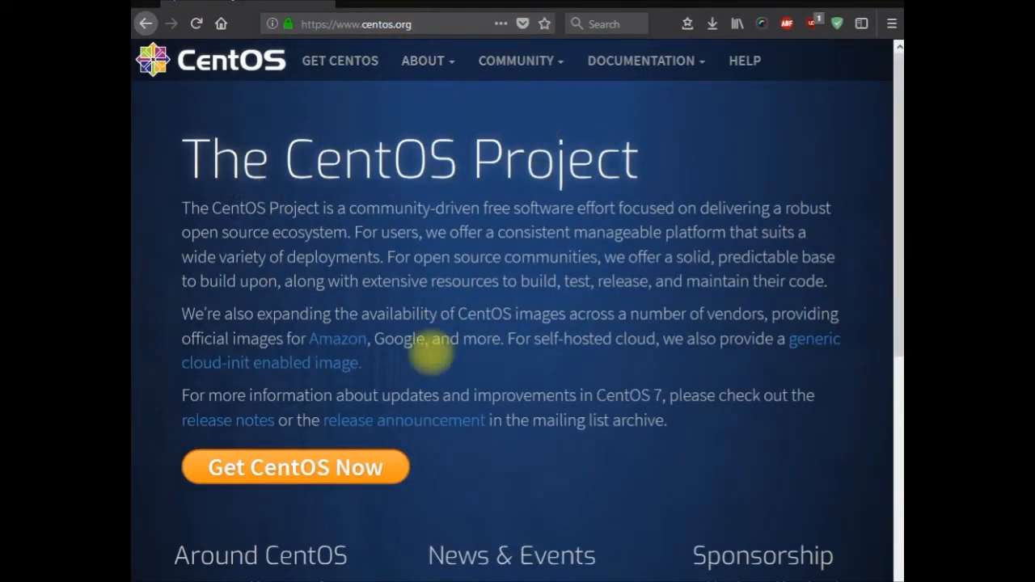
left_click(295, 467)
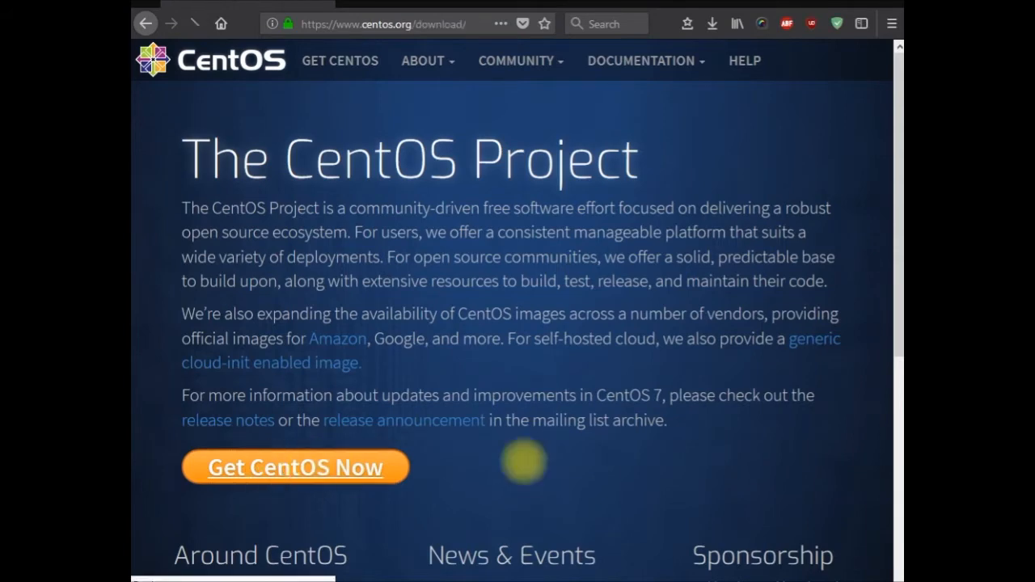
left_click(294, 466)
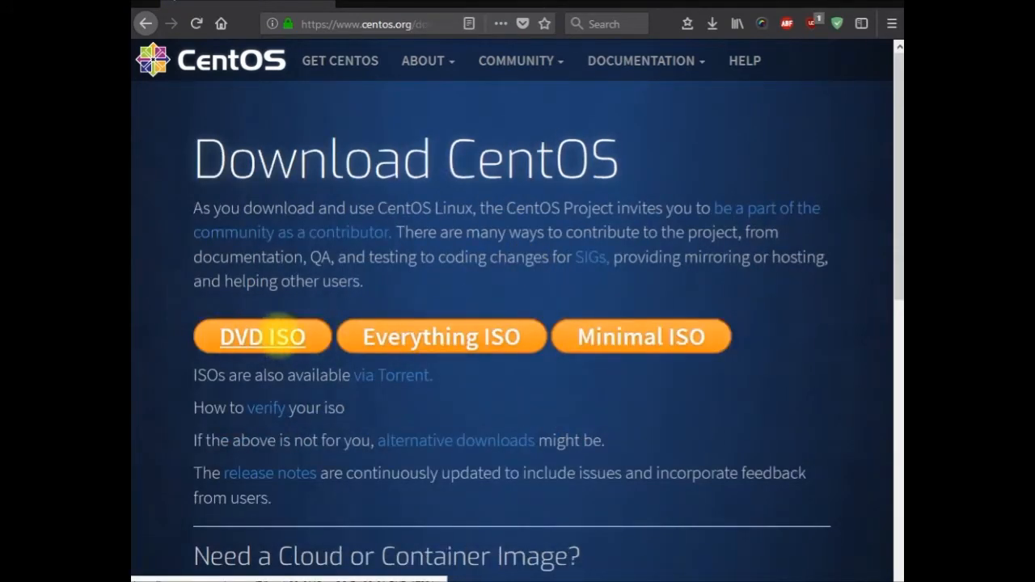
left_click(262, 335)
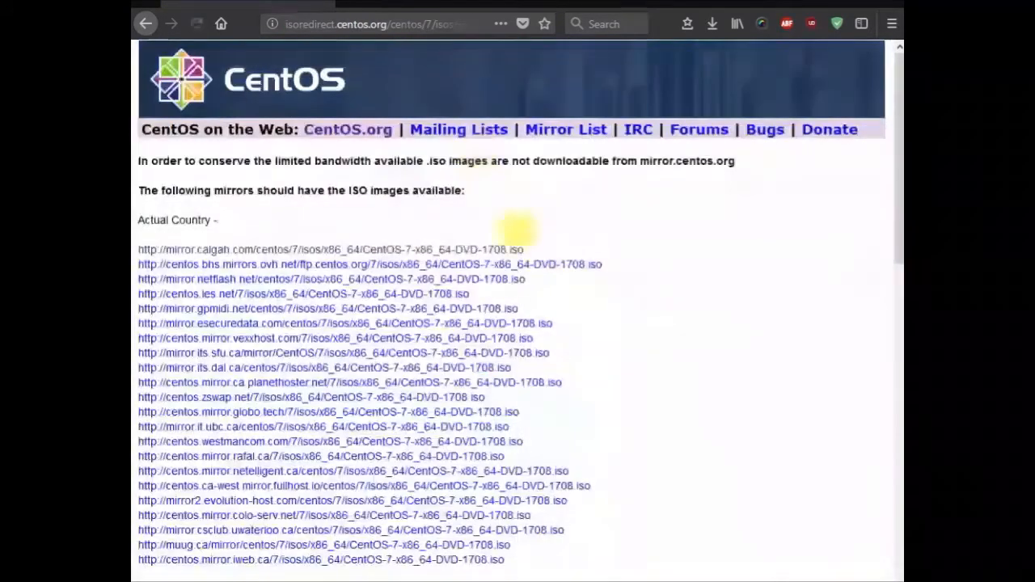
Pick a mirror and save the 4.2 GB CentOS-7-x86_64-DVD-1708.iso to disk.
scroll("down", 3)
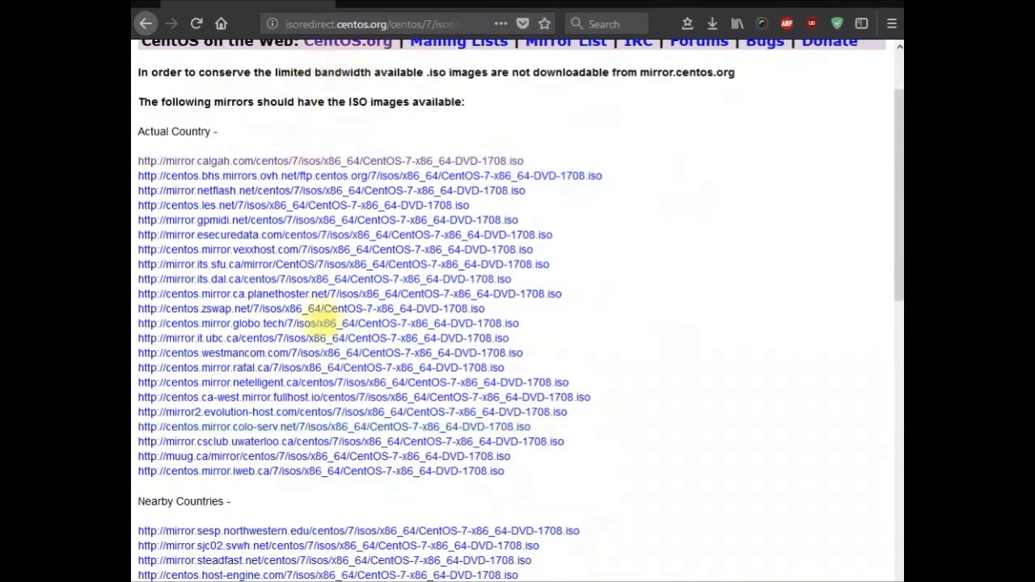
scroll("down", 3)
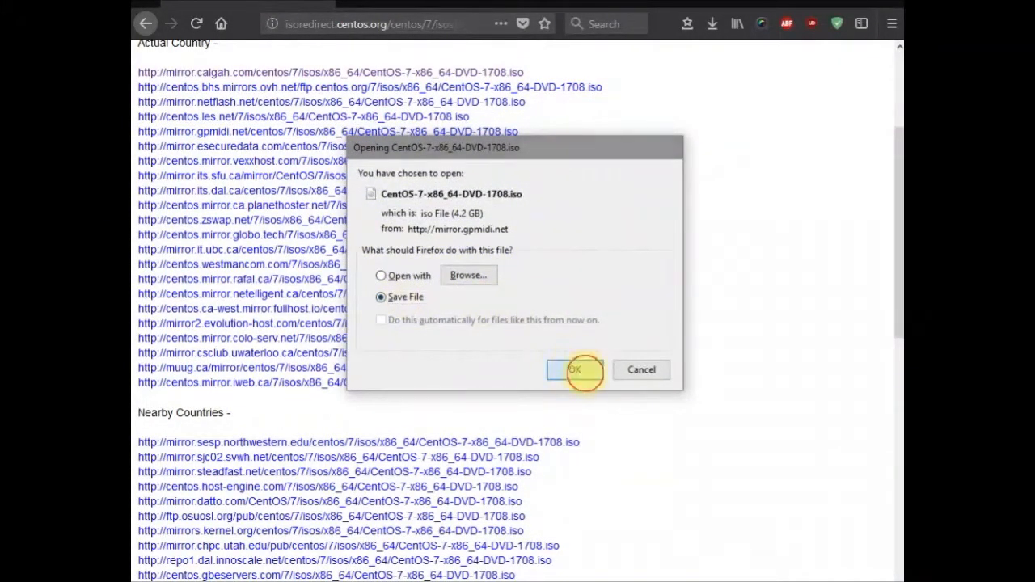
left_click(578, 369)
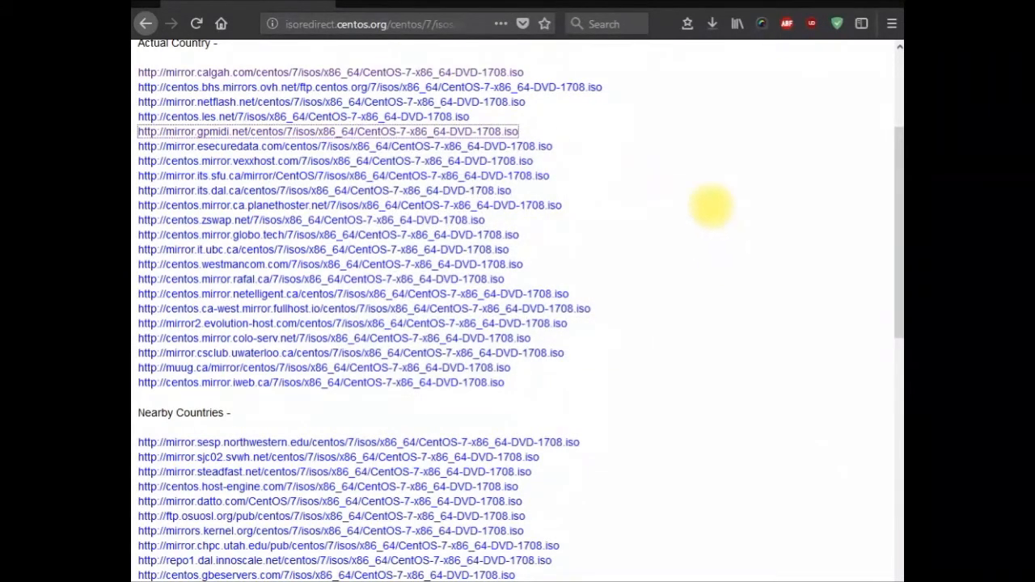
mouse_move(639, 162)
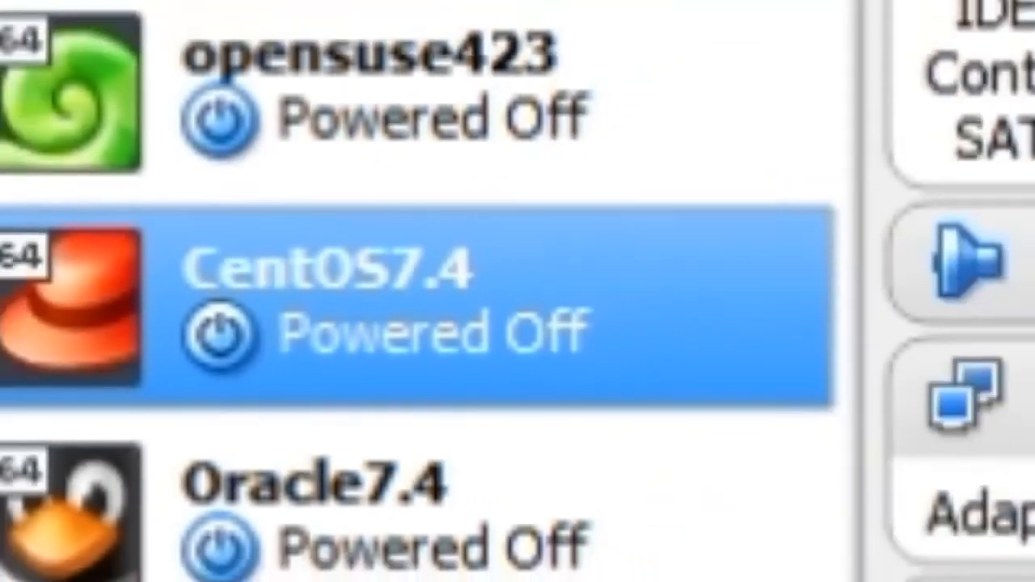
Select the CentOS7.4 VM to show its details with the empty optical drive.
left_click(340, 275)
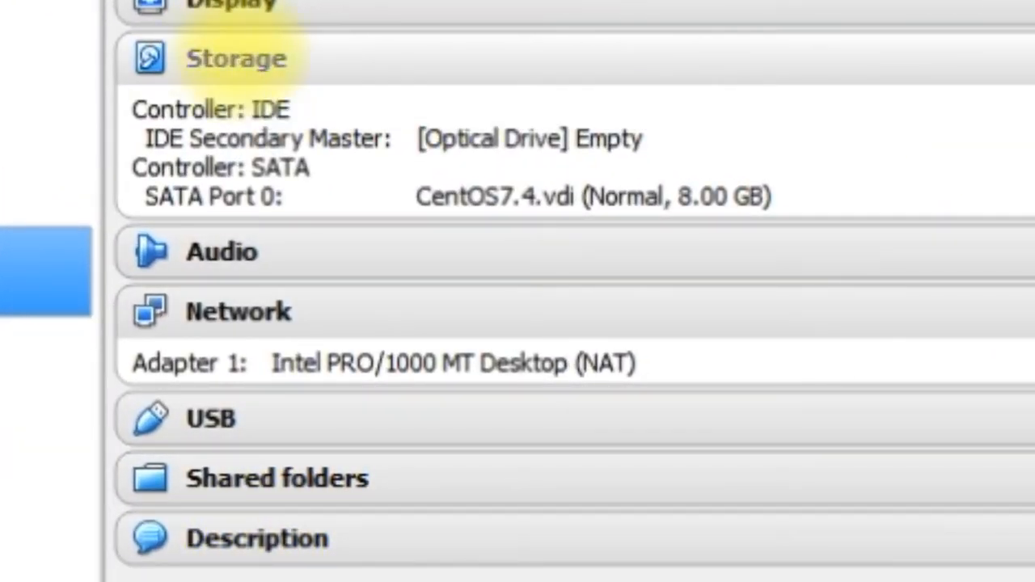
mouse_move(647, 202)
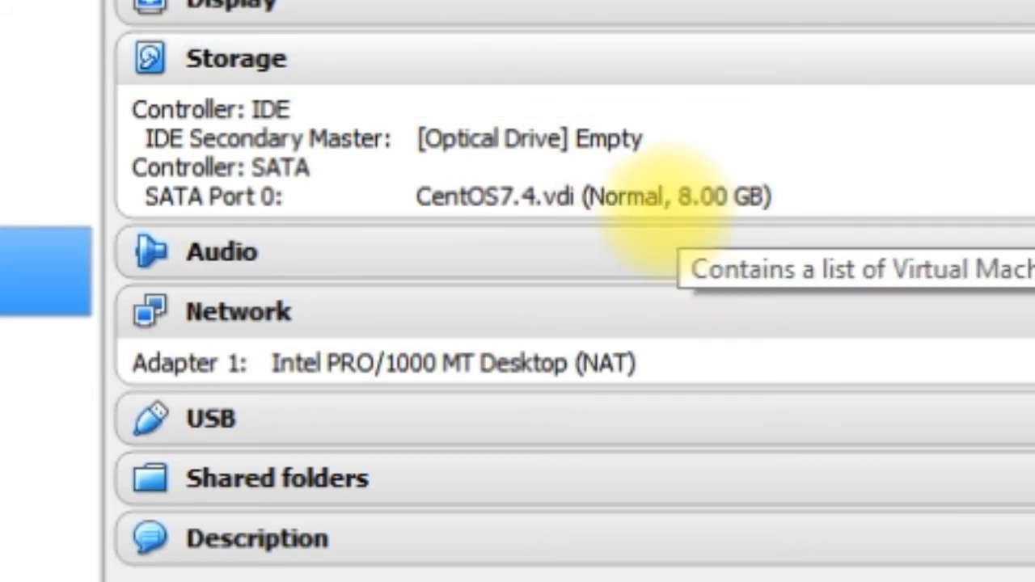
mouse_move(683, 234)
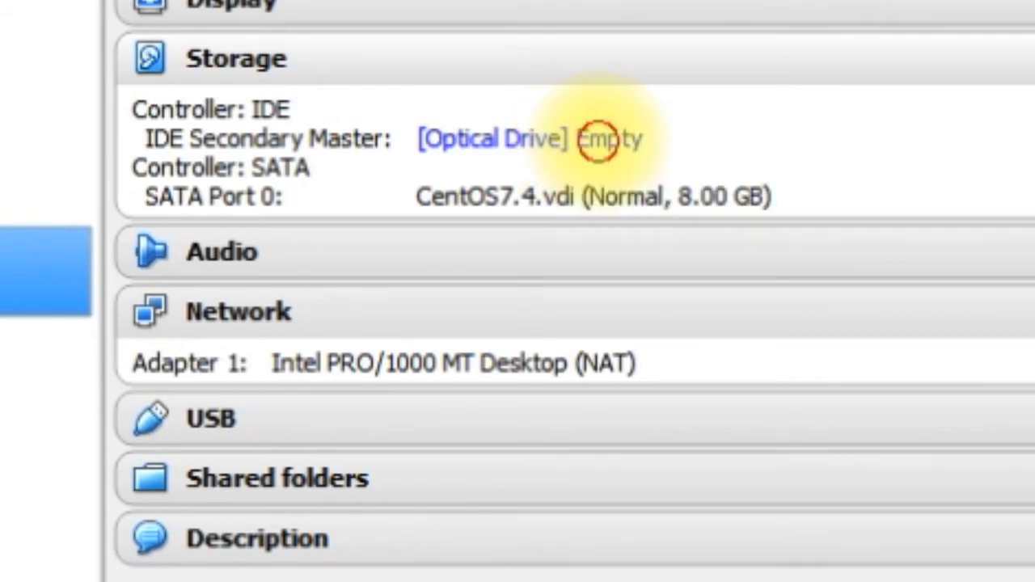
Insert CentOS-7.4-x86_64-DVD-1708 from Downloads > ISOs > CentOS into the optical drive.
left_click(608, 138)
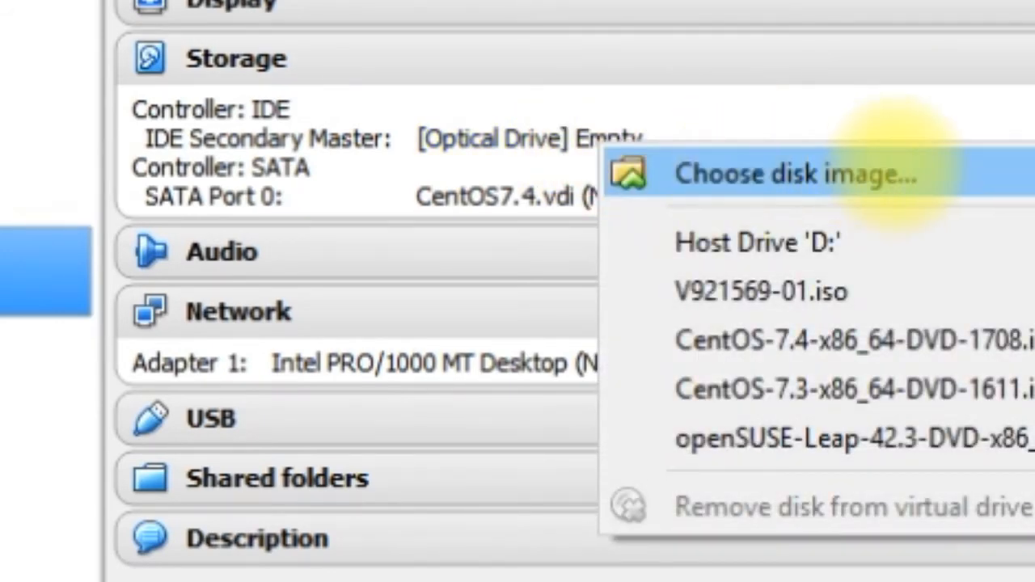
left_click(793, 174)
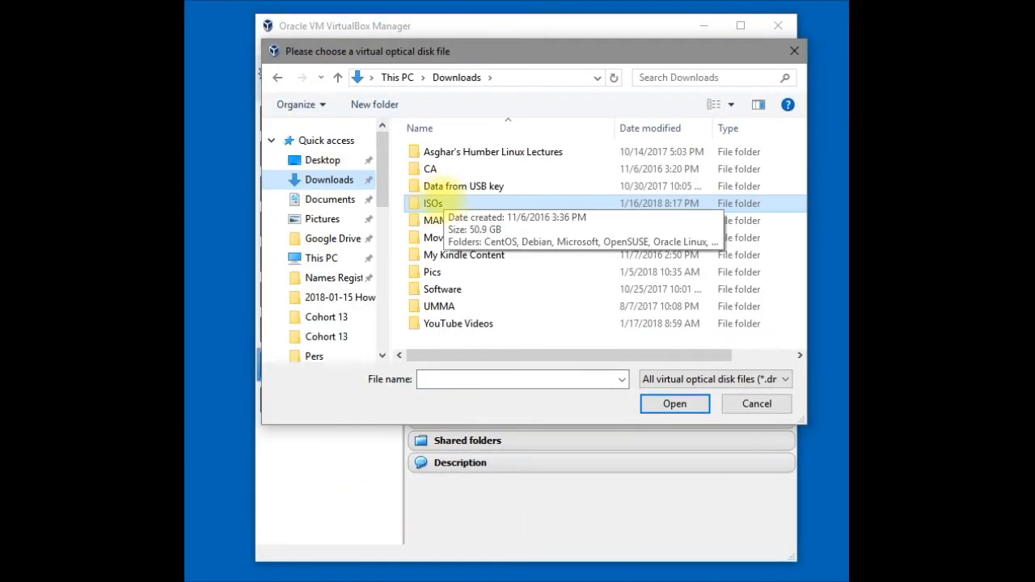
double_click(434, 204)
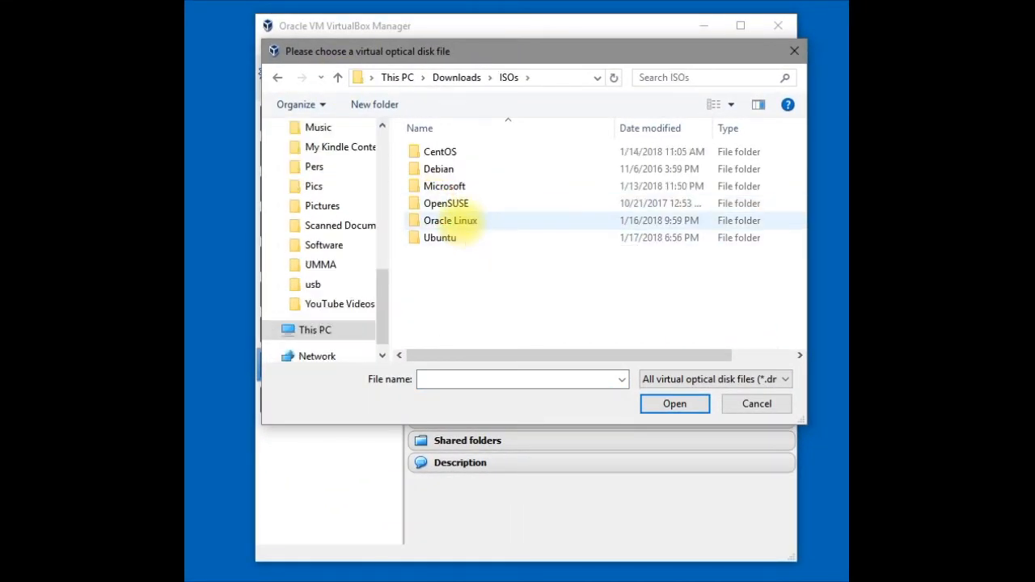
double_click(440, 152)
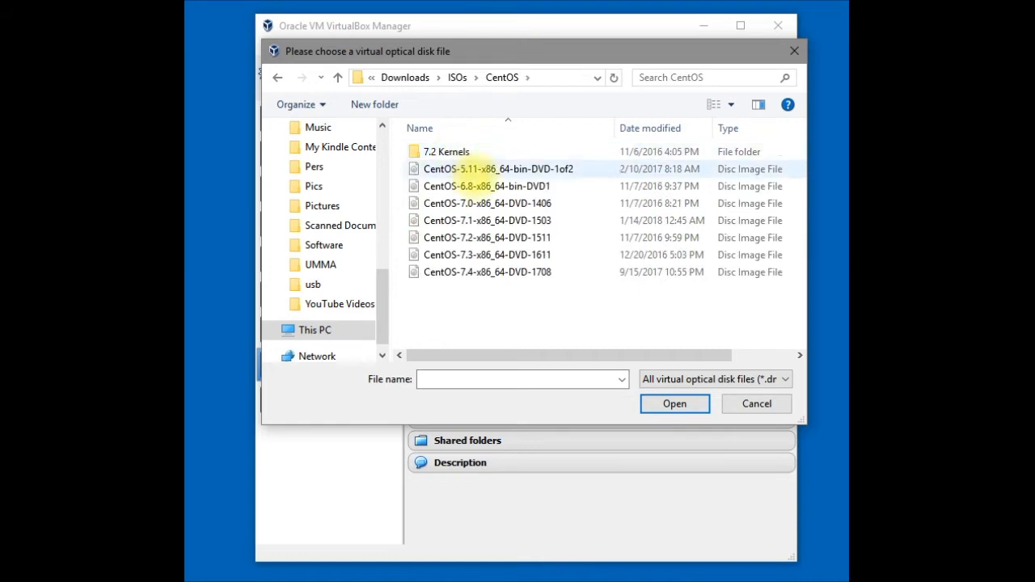
left_click(489, 272)
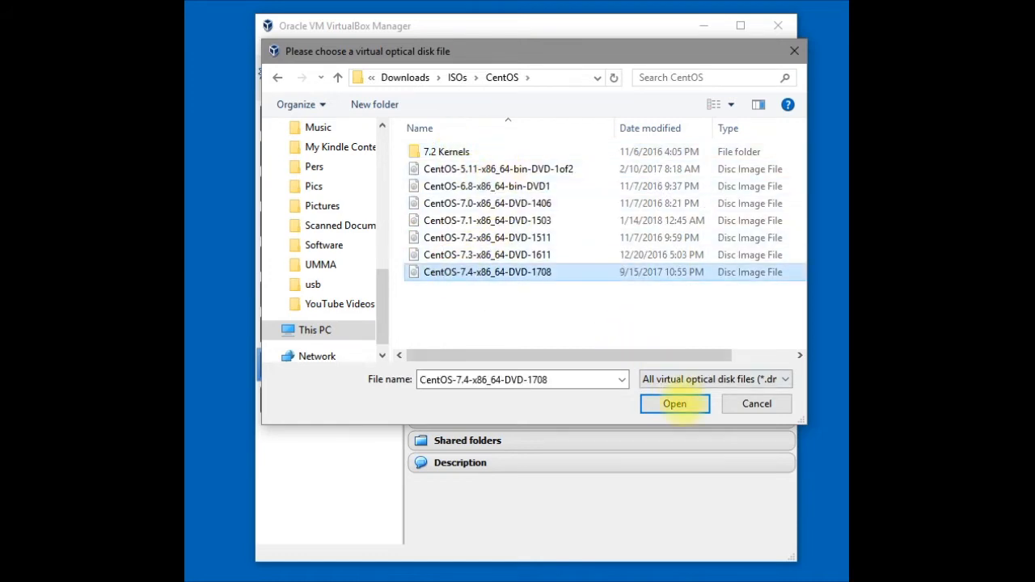
left_click(674, 404)
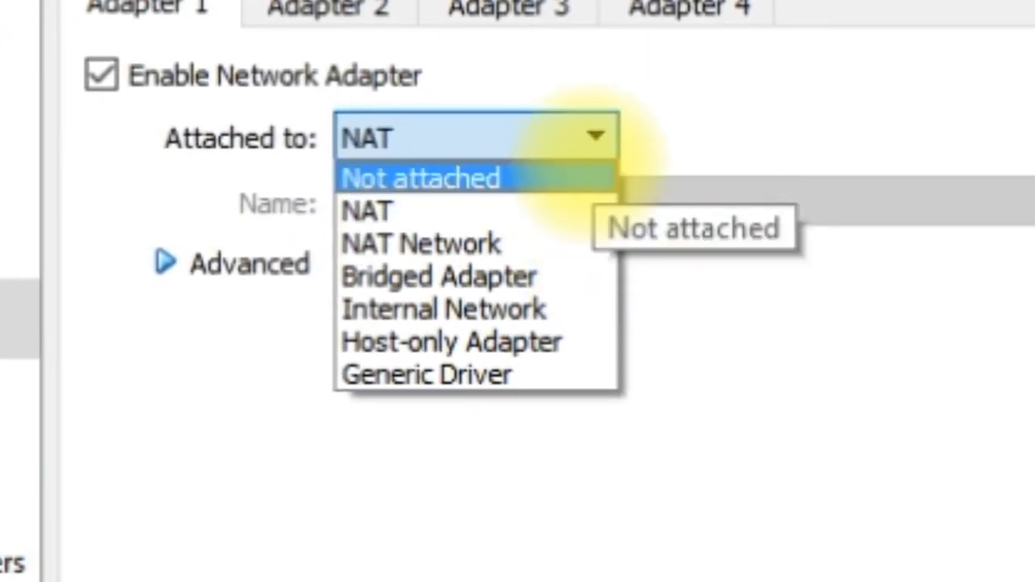
mouse_move(473, 275)
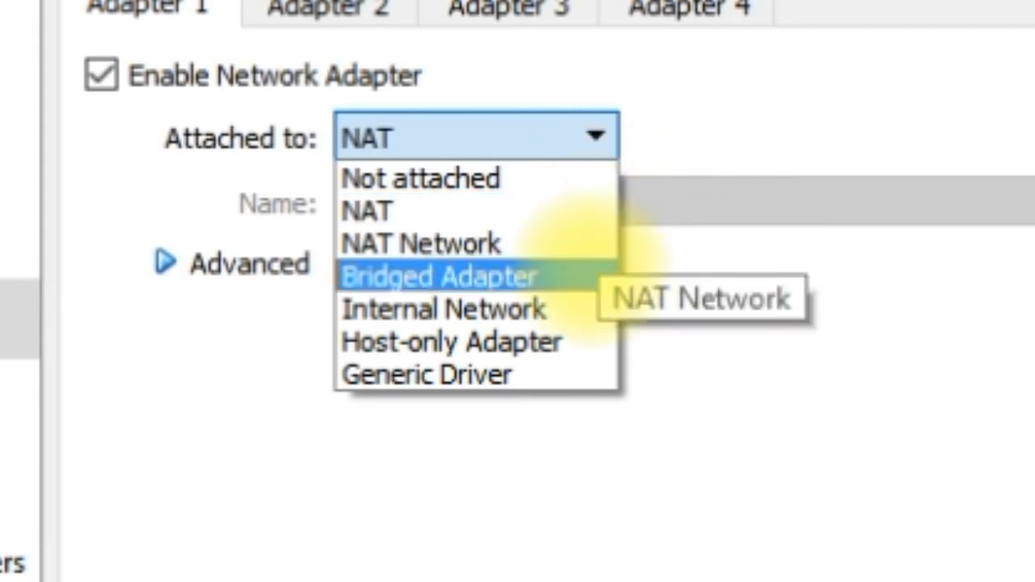
mouse_move(443, 309)
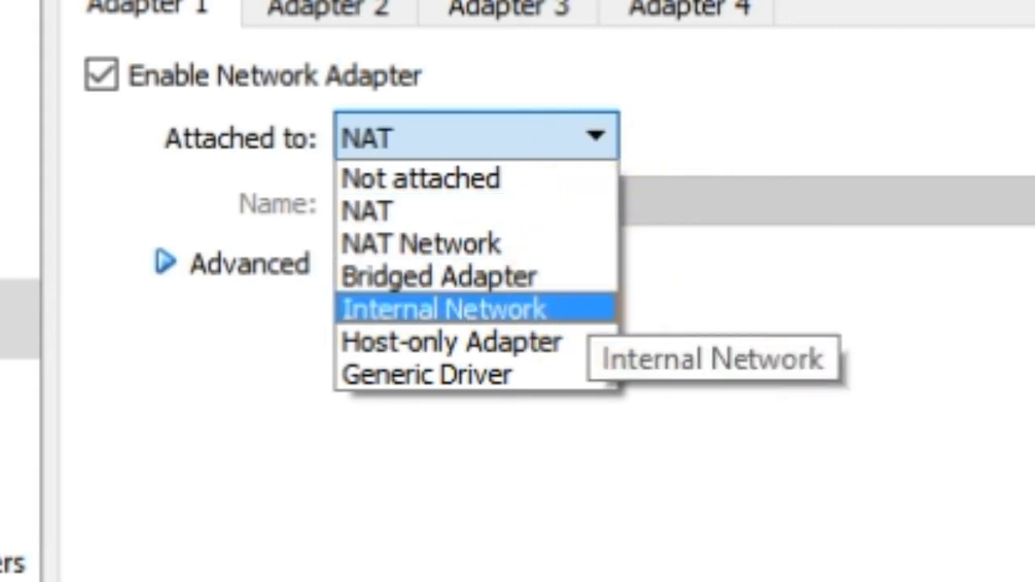
mouse_move(423, 376)
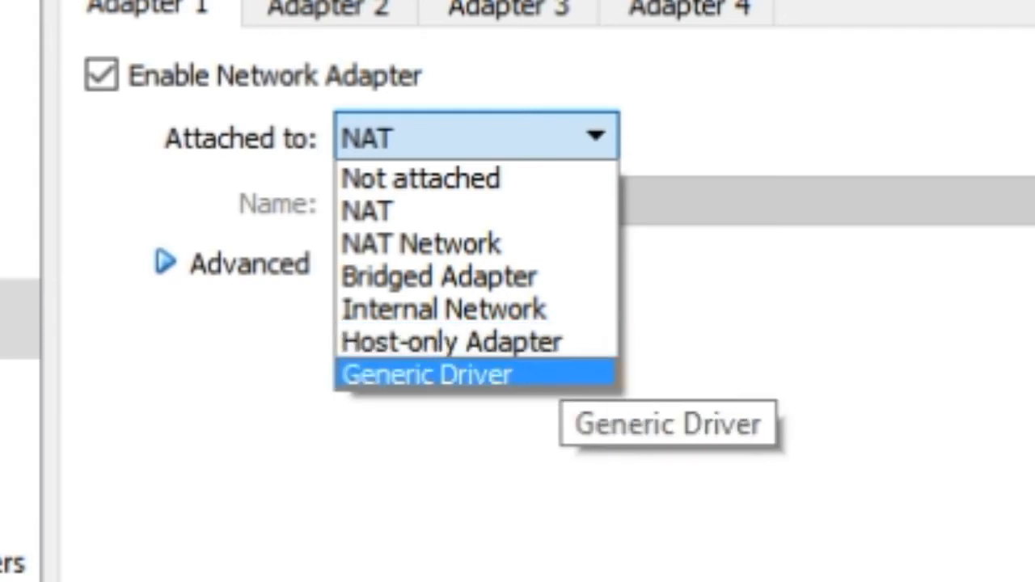
mouse_move(436, 275)
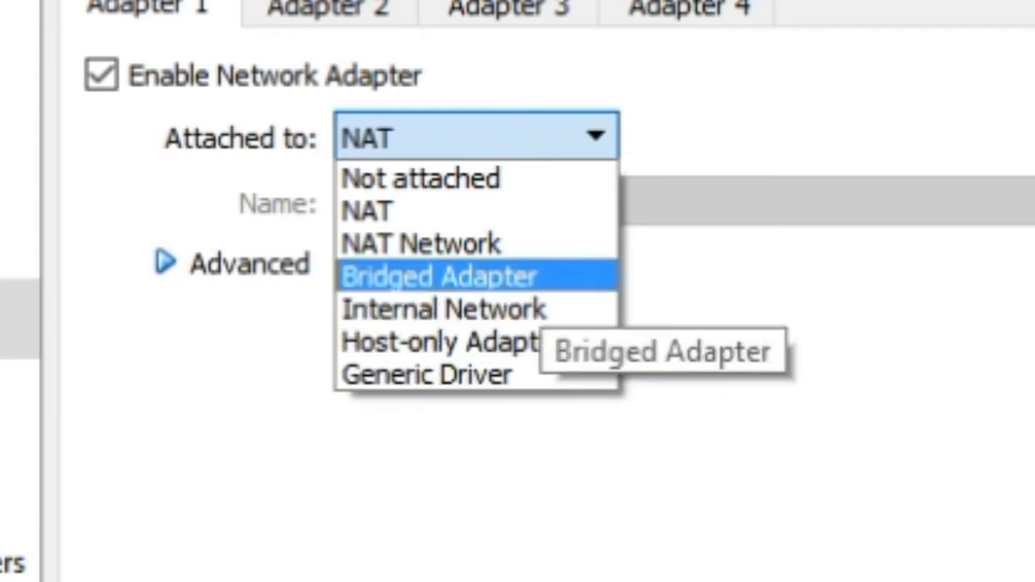
Attach Adapter 1 as Bridged Adapter and list the host adapters to bridge to.
left_click(437, 275)
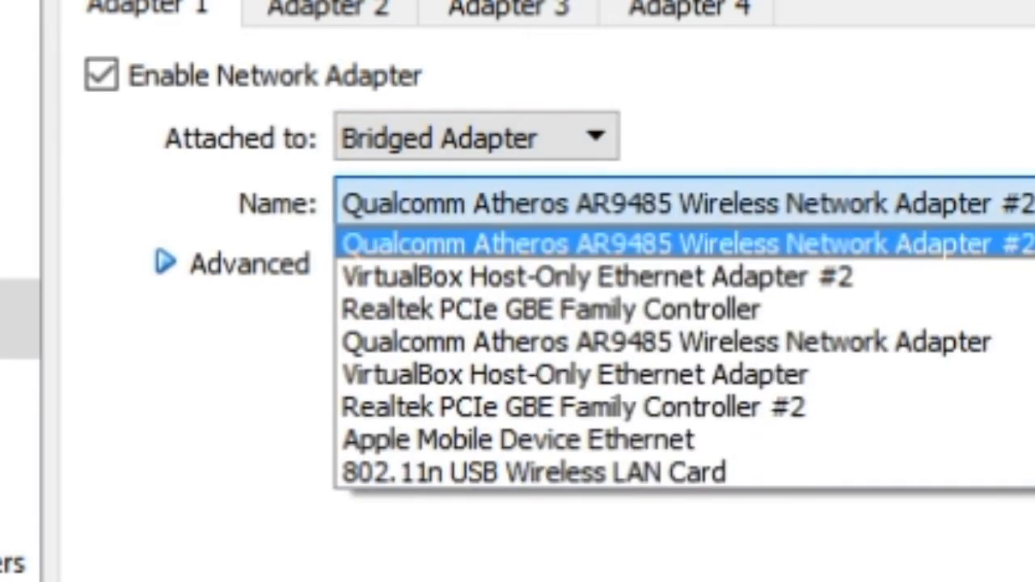
left_click(672, 243)
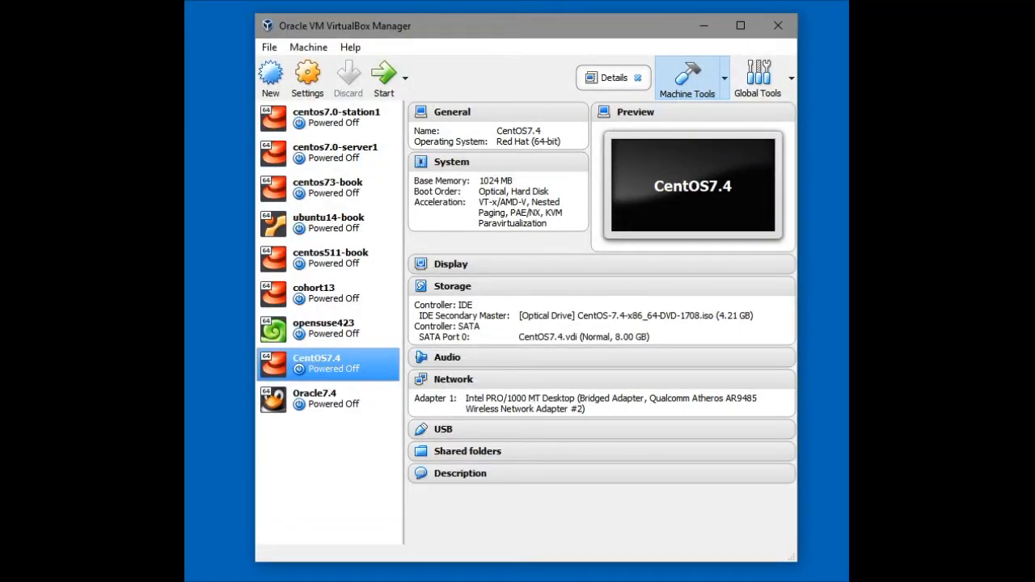
mouse_move(383, 73)
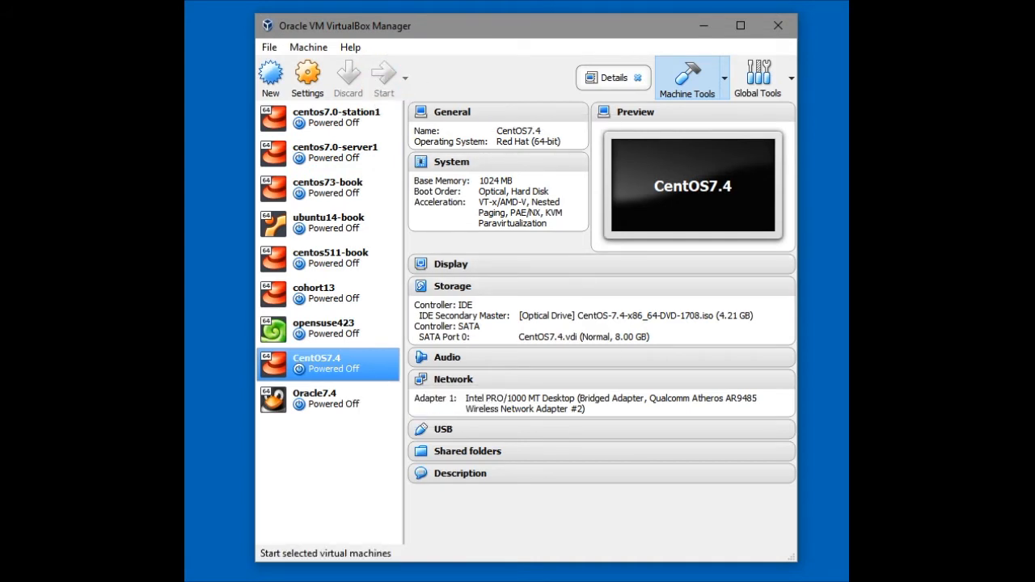
Start the CentOS7.4 VM and move through the CentOS 7 installer boot menu.
left_click(381, 78)
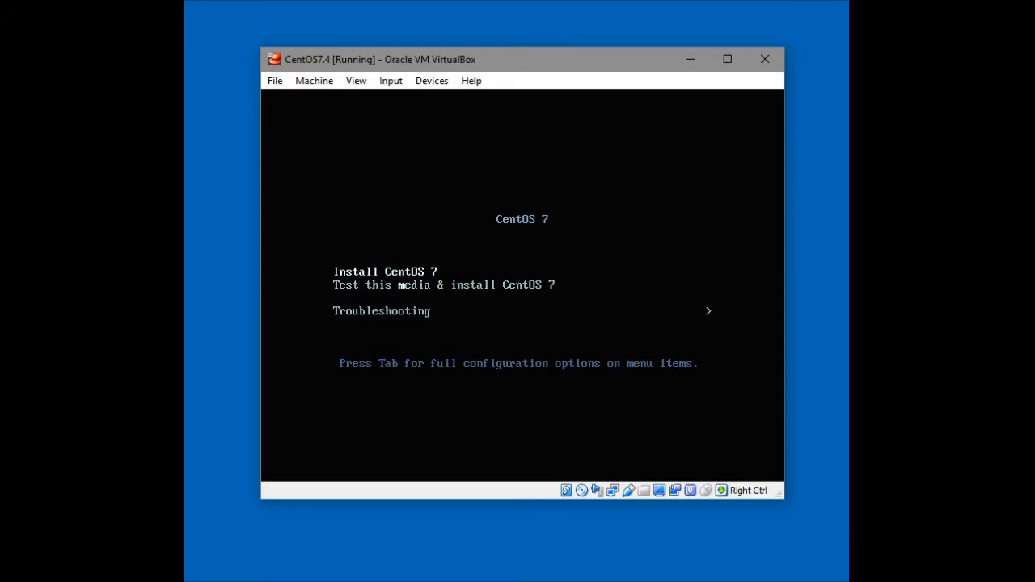
key("Down")
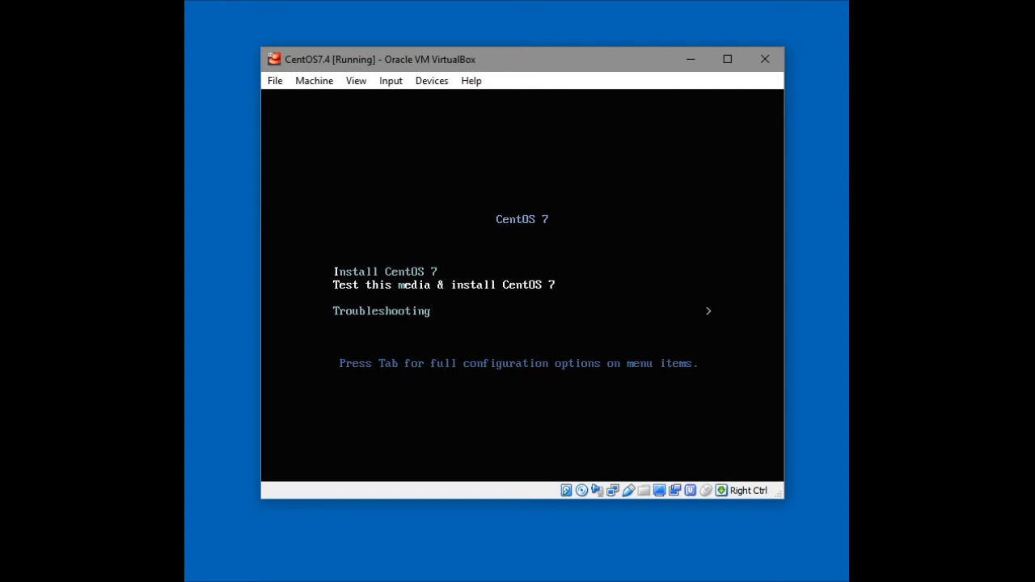
key("Down")
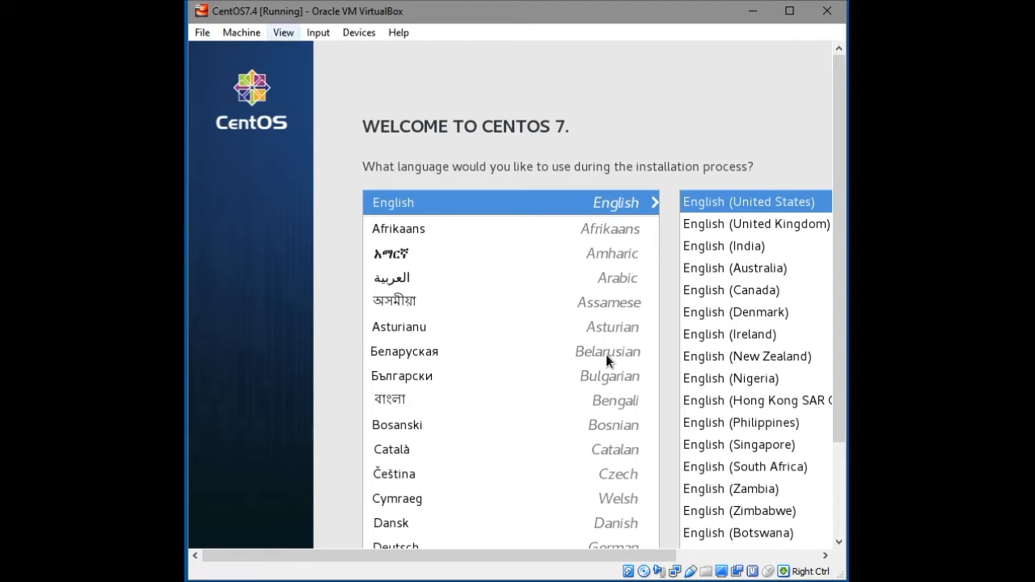
Keep English (United States) selected on the CentOS 7 welcome screen.
left_click(283, 33)
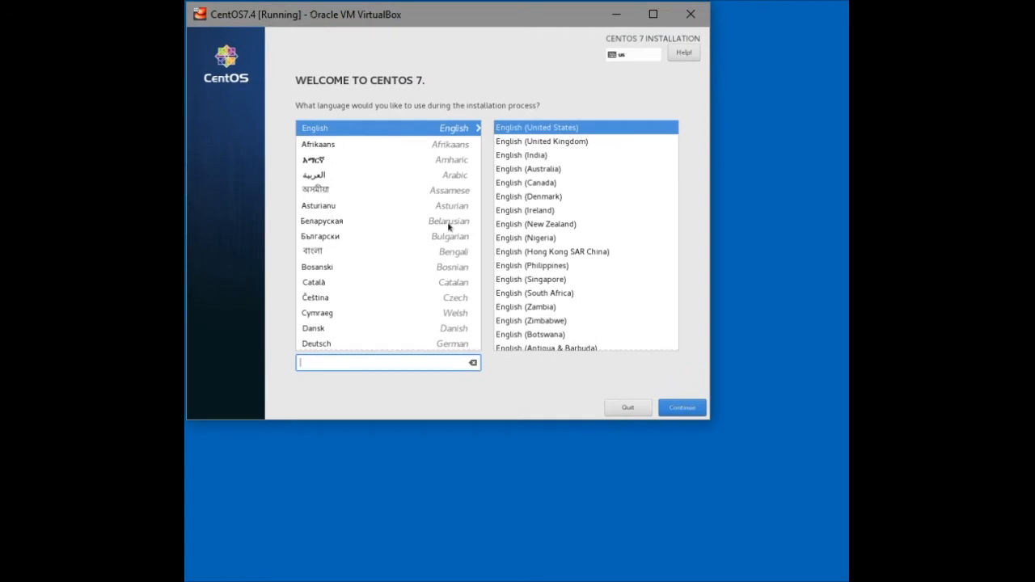
mouse_move(453, 236)
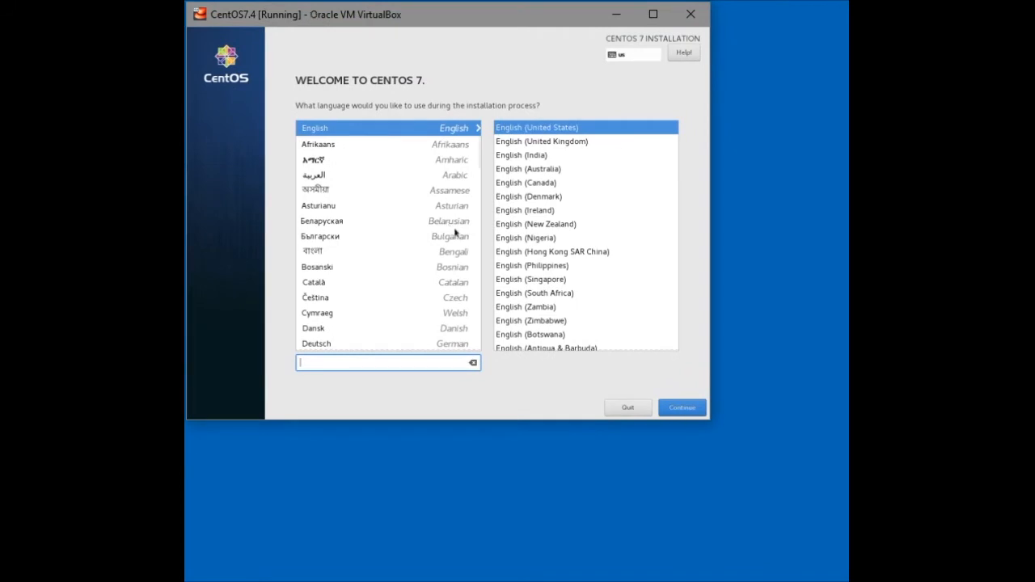
mouse_move(613, 381)
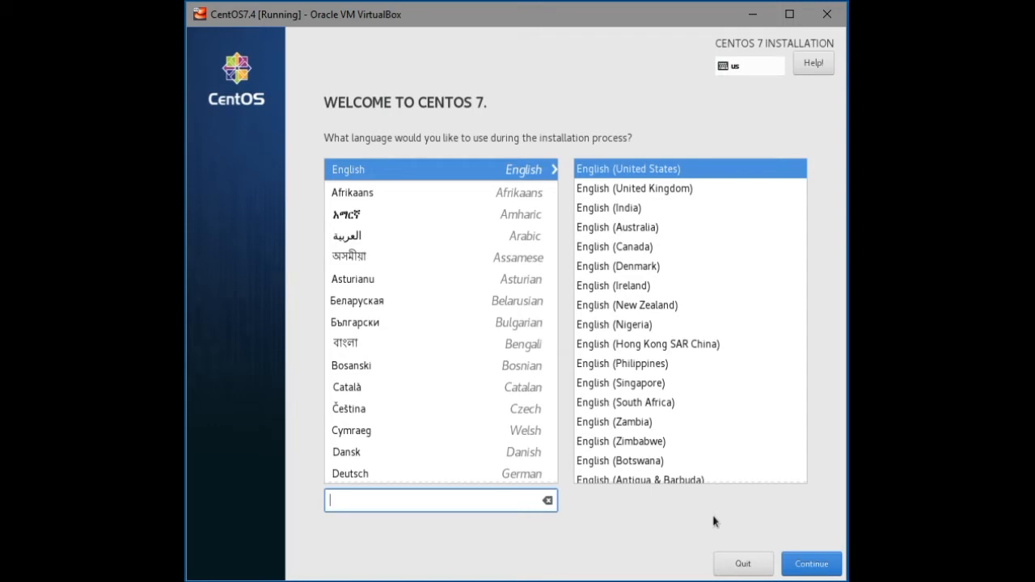
mouse_move(804, 532)
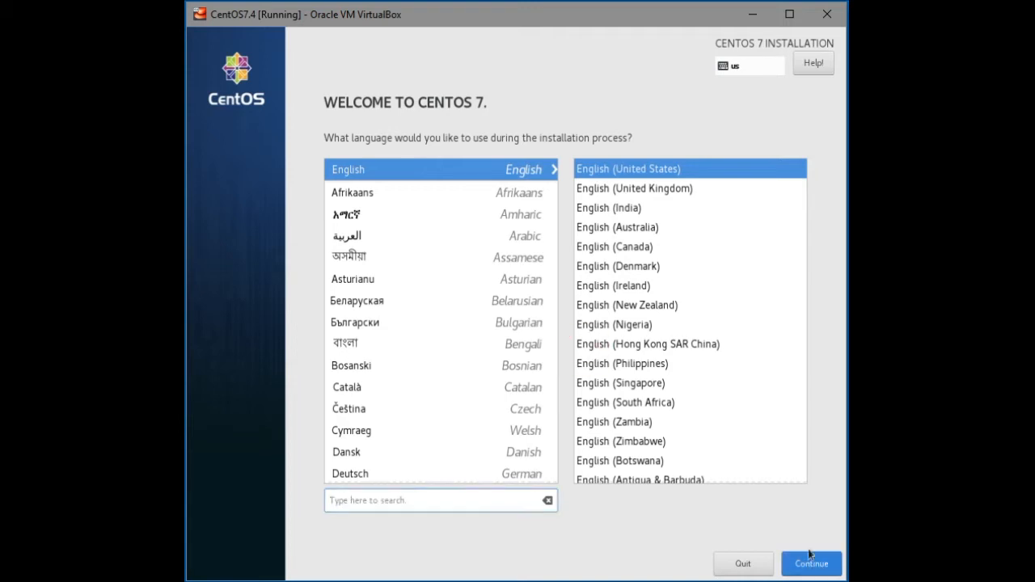
Continue with English to reach the Installation Summary.
left_click(812, 563)
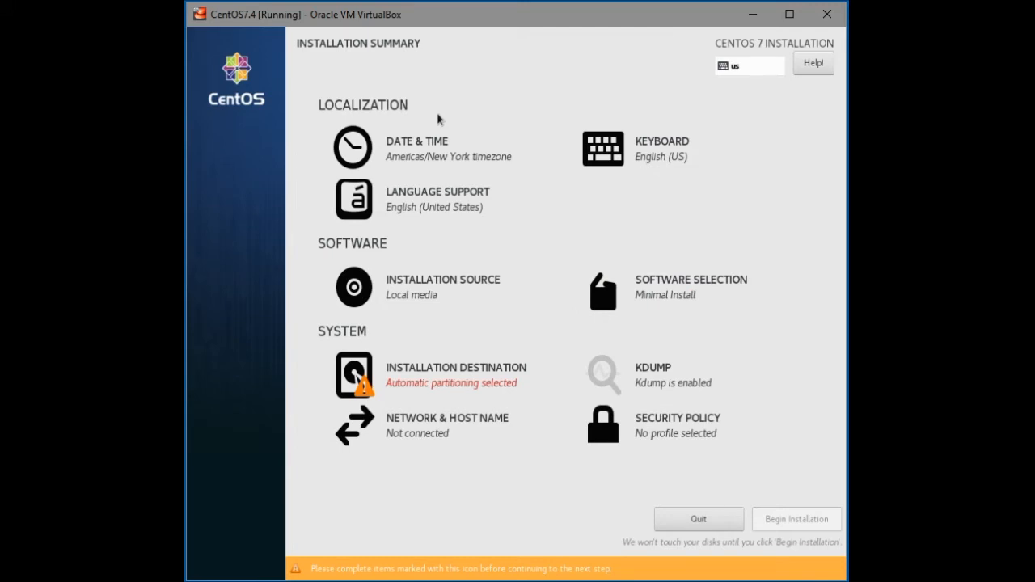
mouse_move(420, 146)
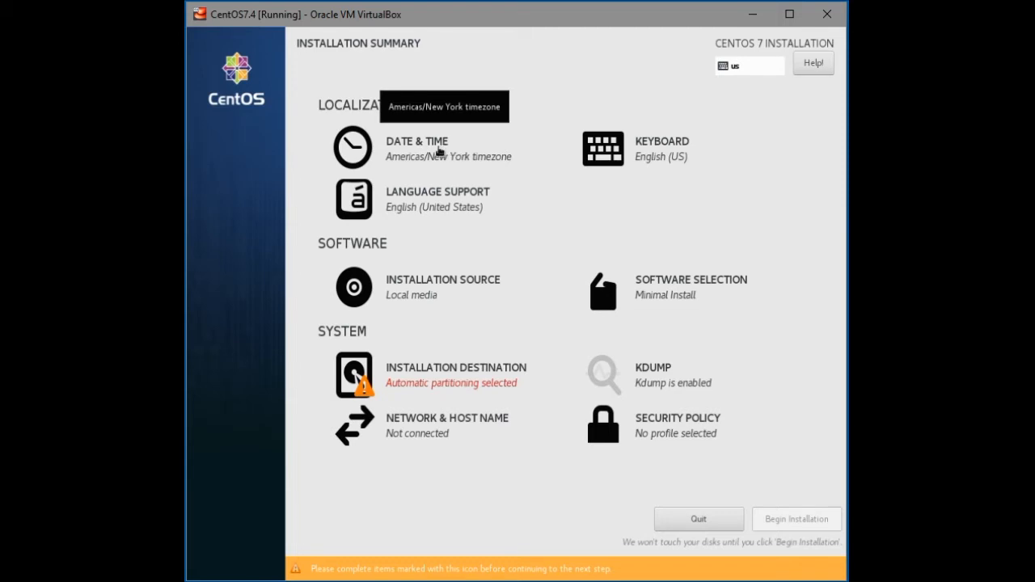
mouse_move(440, 153)
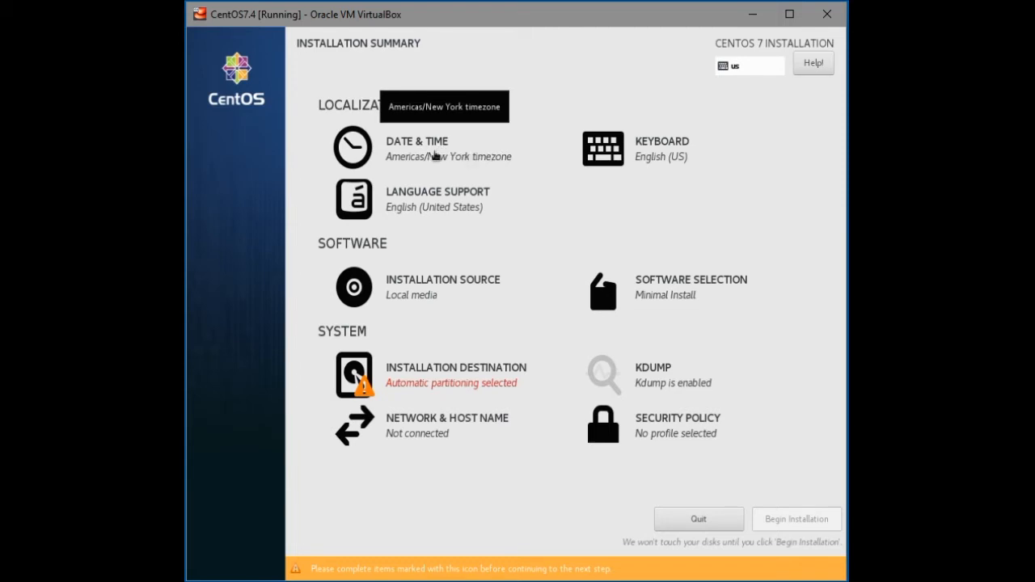
mouse_move(663, 152)
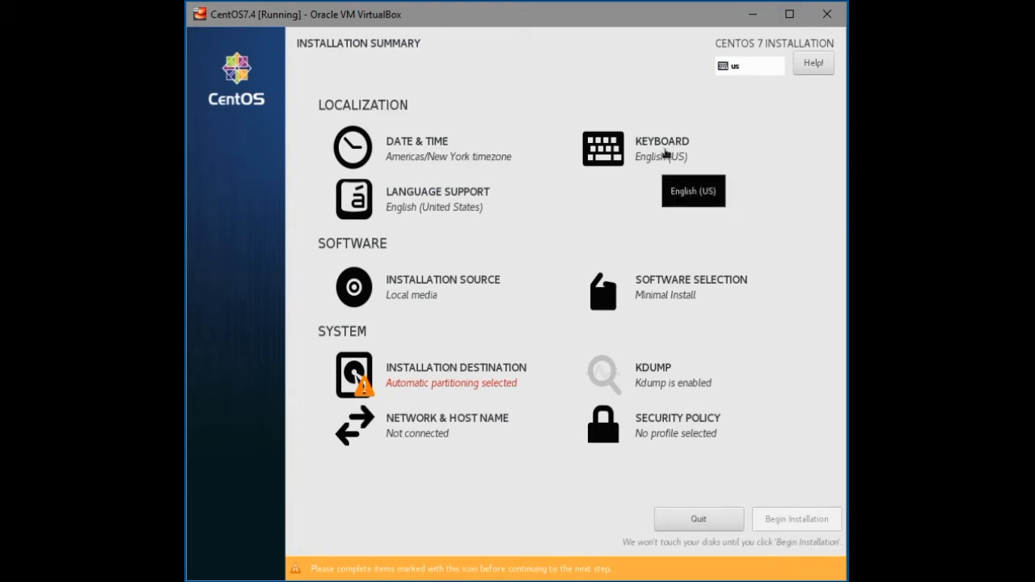
mouse_move(461, 197)
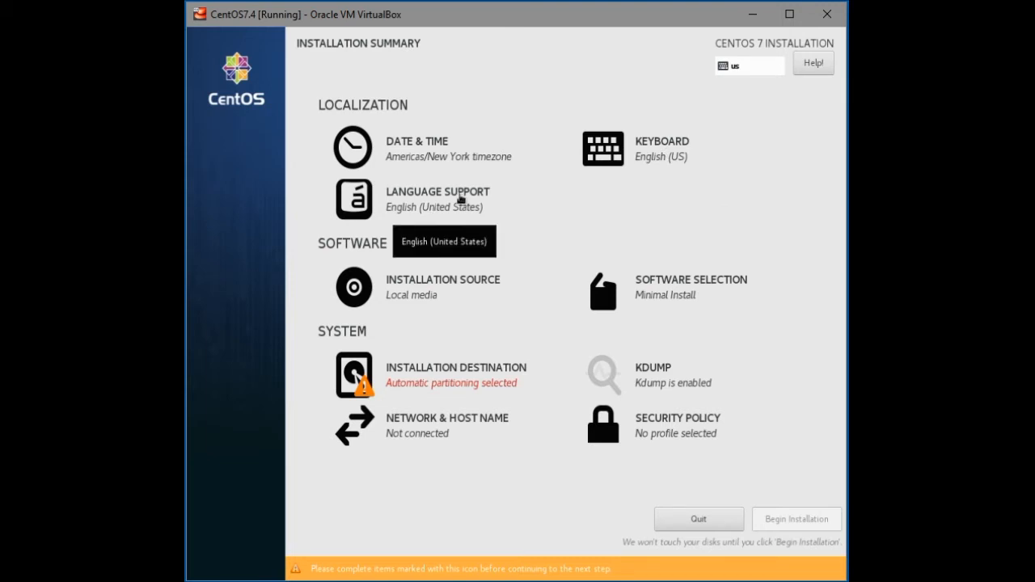
mouse_move(514, 293)
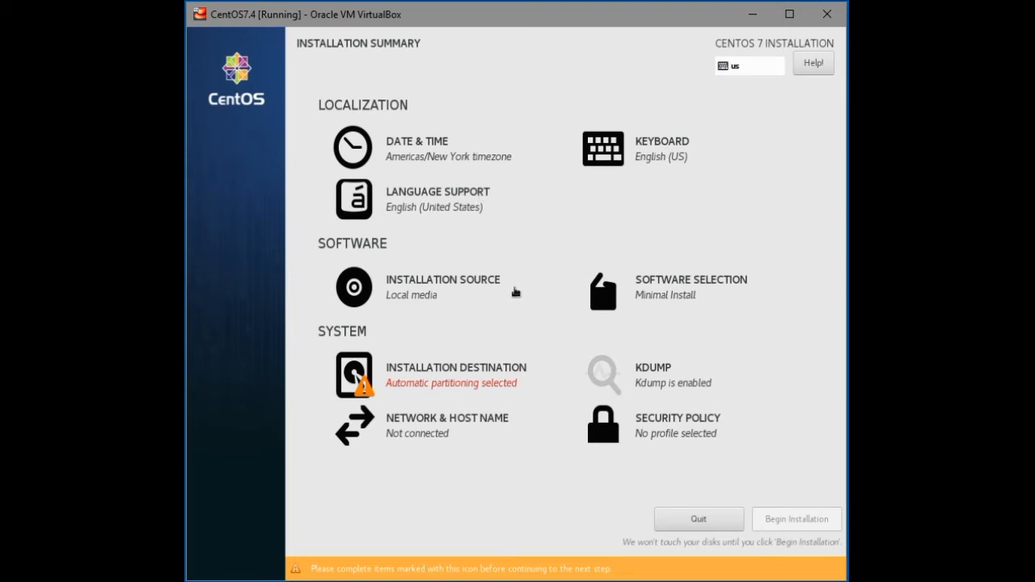
mouse_move(456, 285)
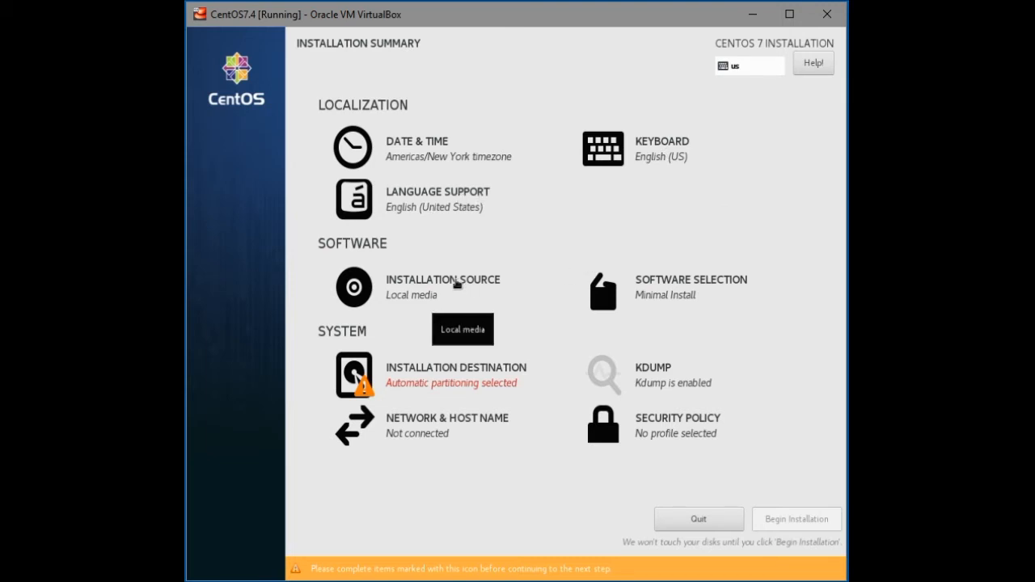
mouse_move(408, 295)
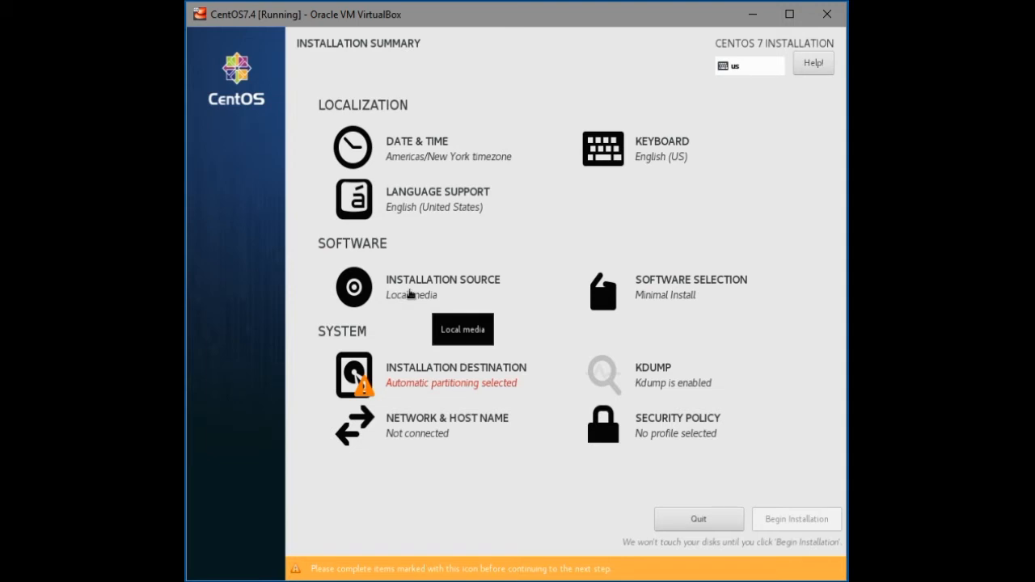
mouse_move(722, 299)
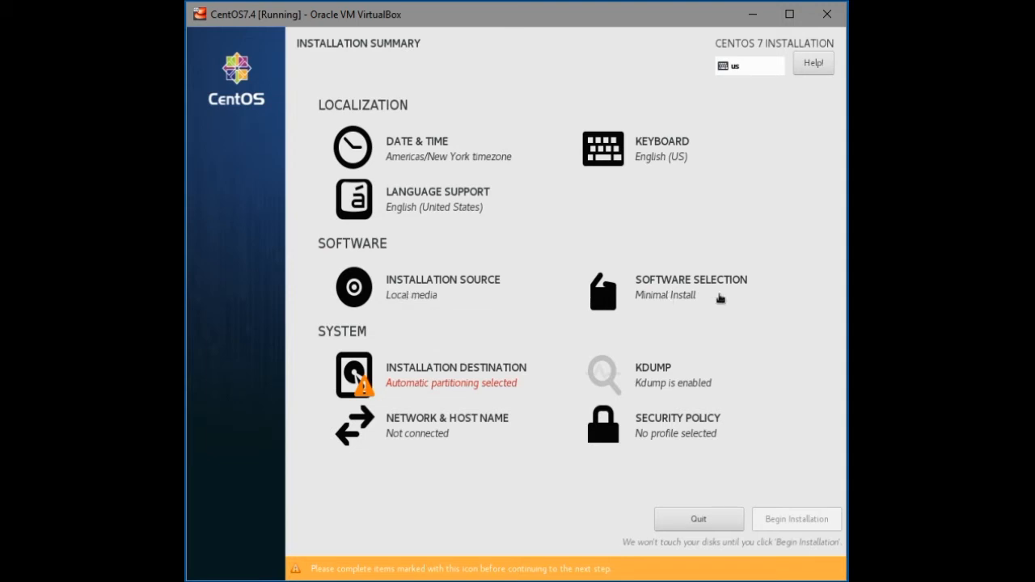
mouse_move(694, 288)
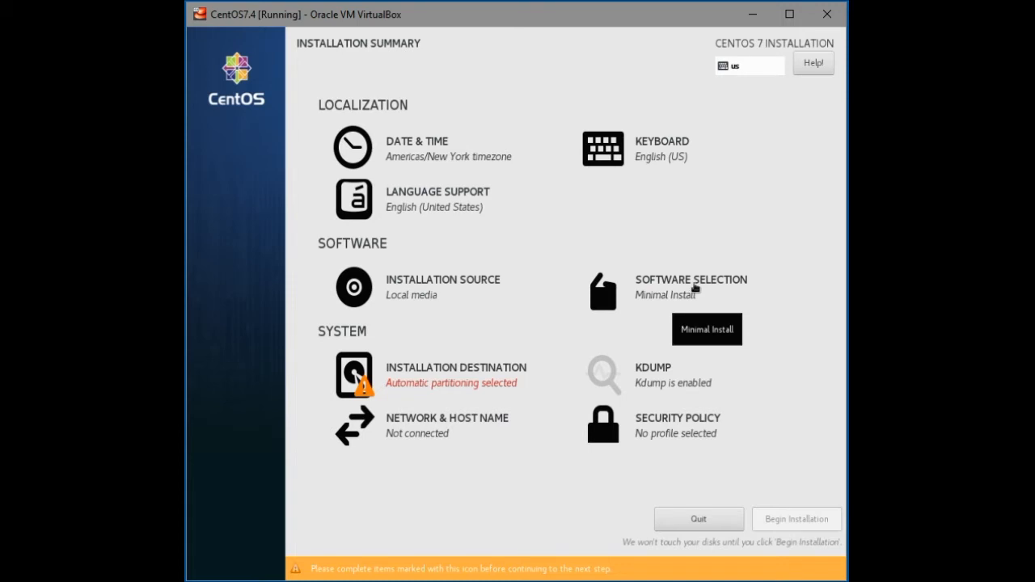
mouse_move(585, 323)
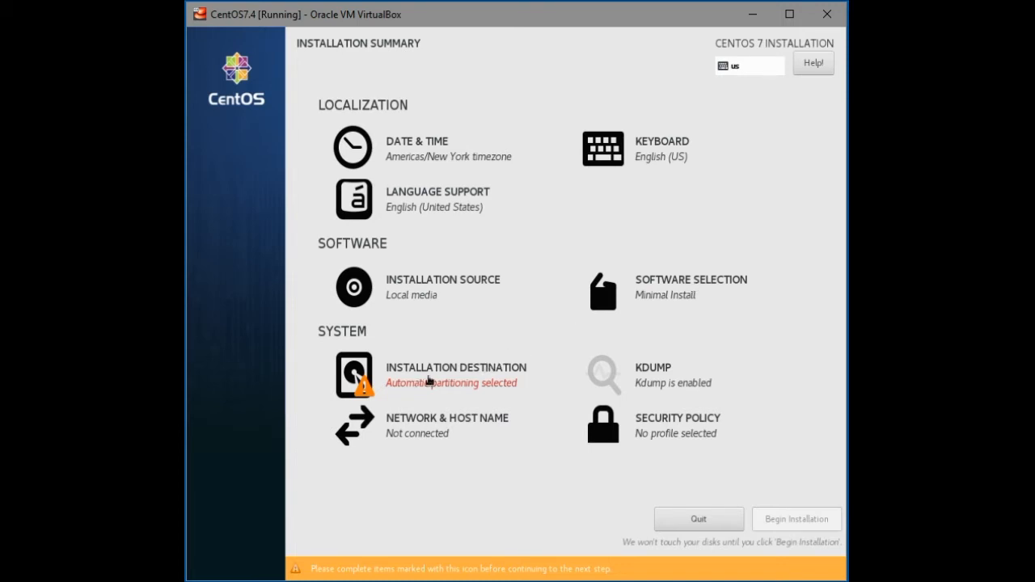
mouse_move(451, 375)
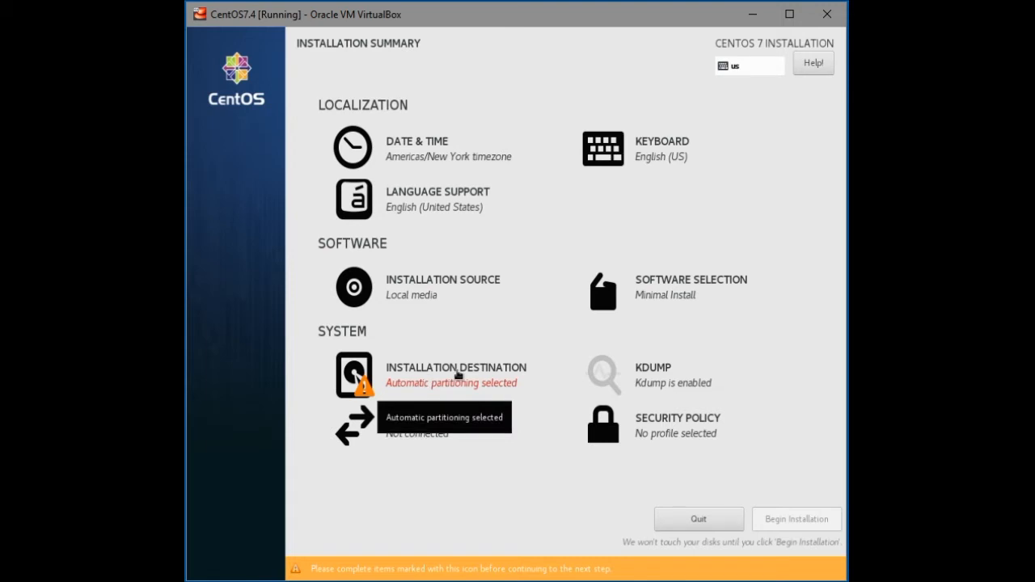
mouse_move(458, 406)
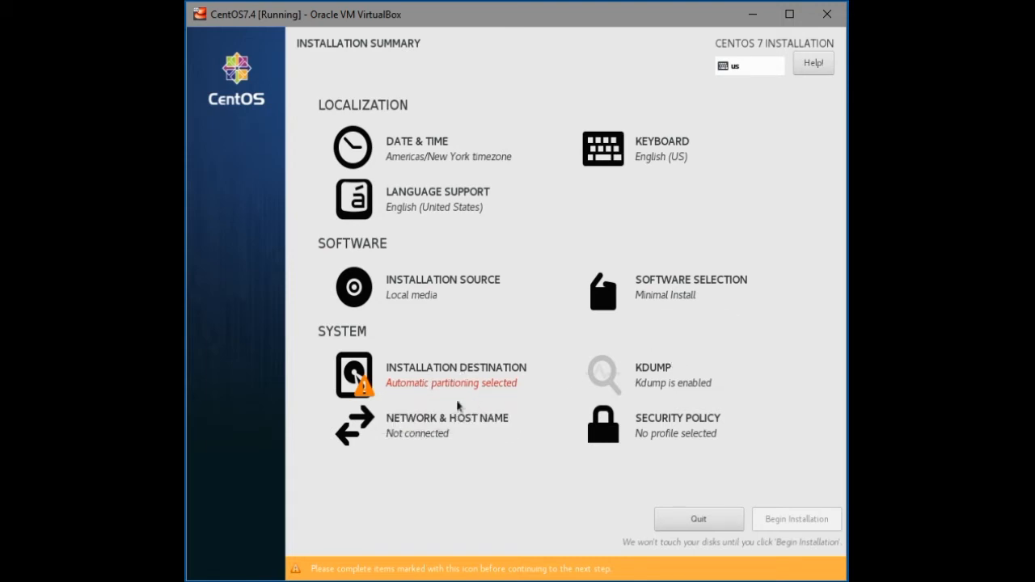
mouse_move(491, 421)
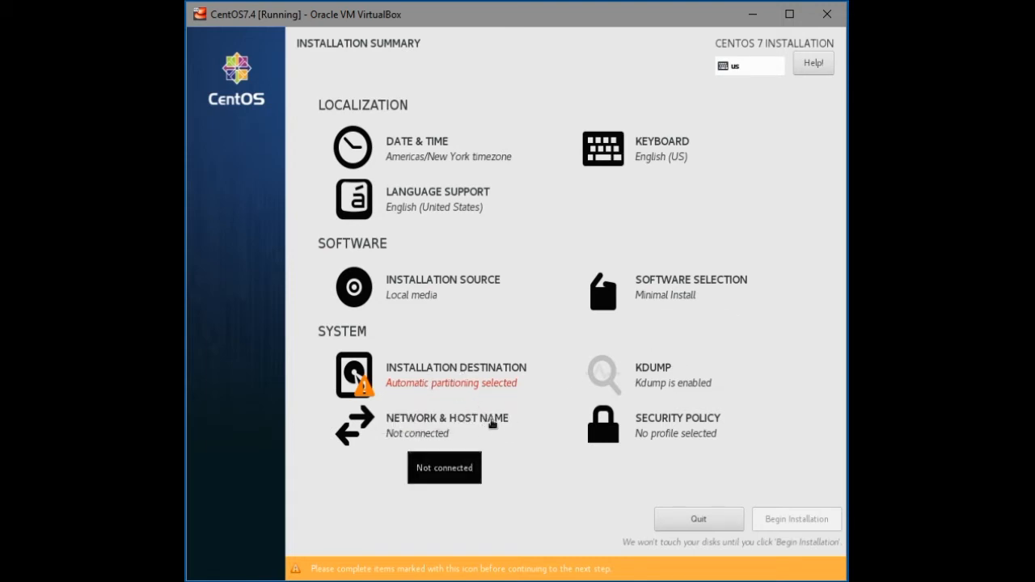
mouse_move(699, 250)
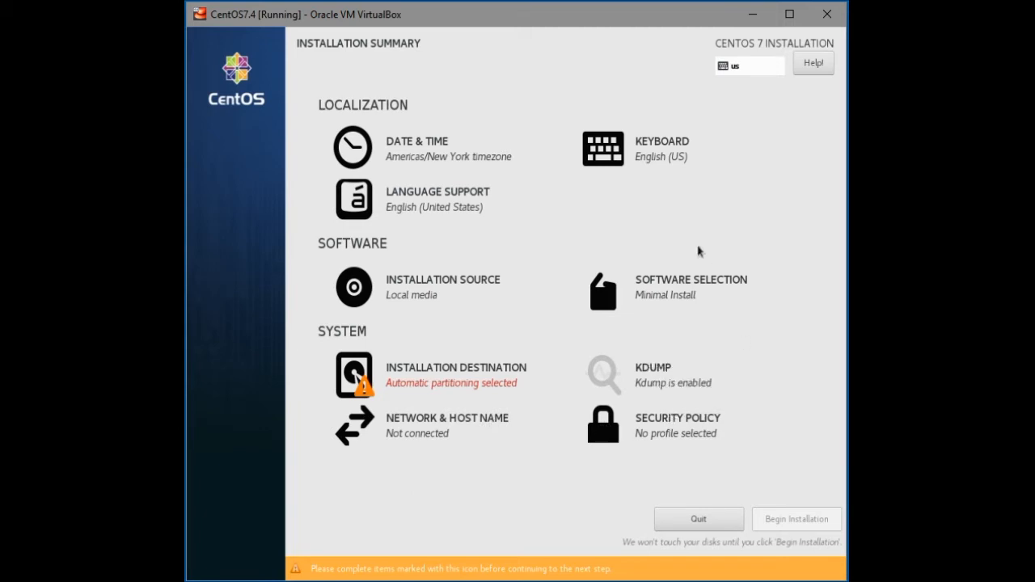
mouse_move(495, 155)
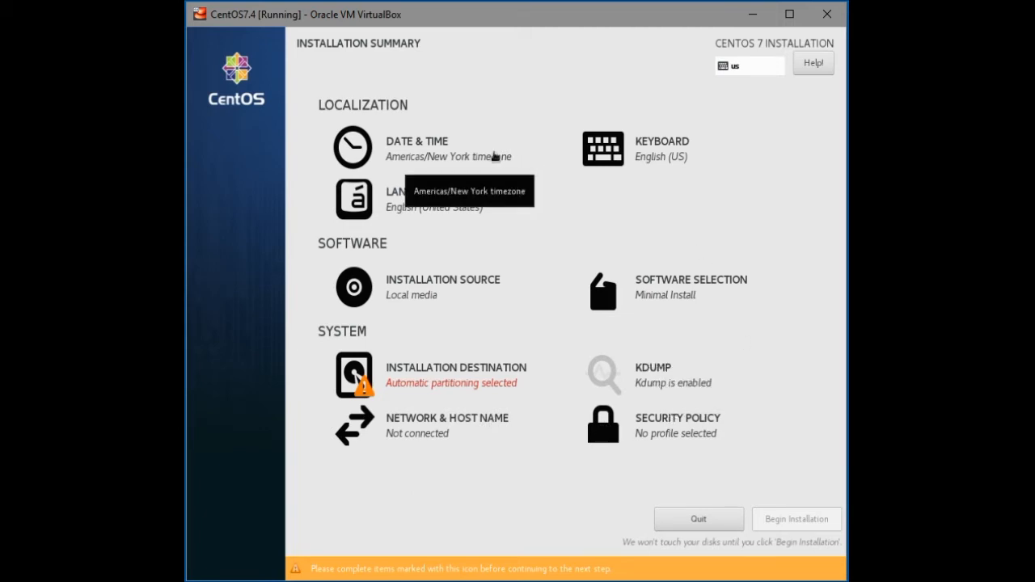
mouse_move(696, 200)
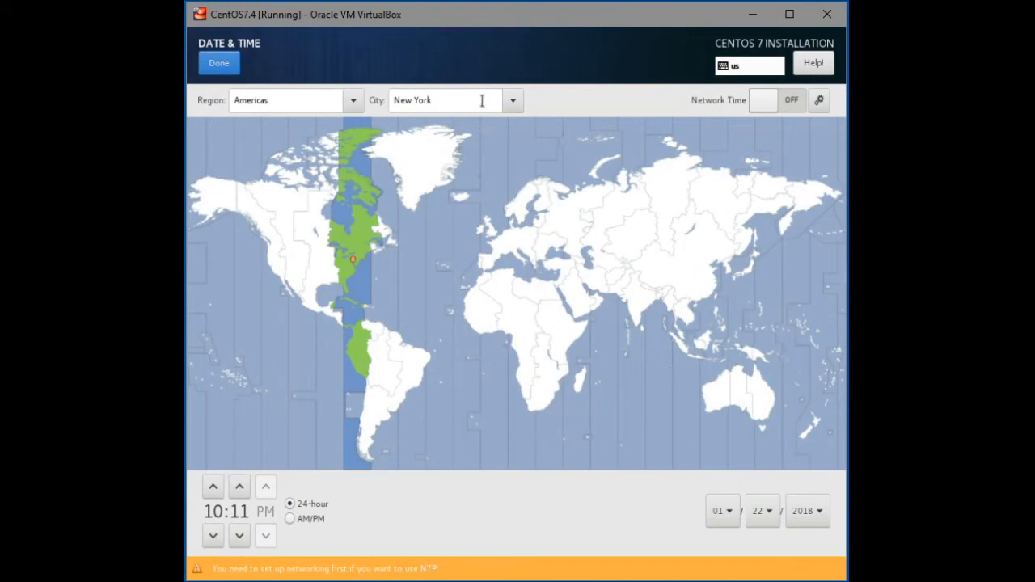
Set the time zone city to Toronto with 12-hour AM/PM format and finish with Done.
left_click(450, 101)
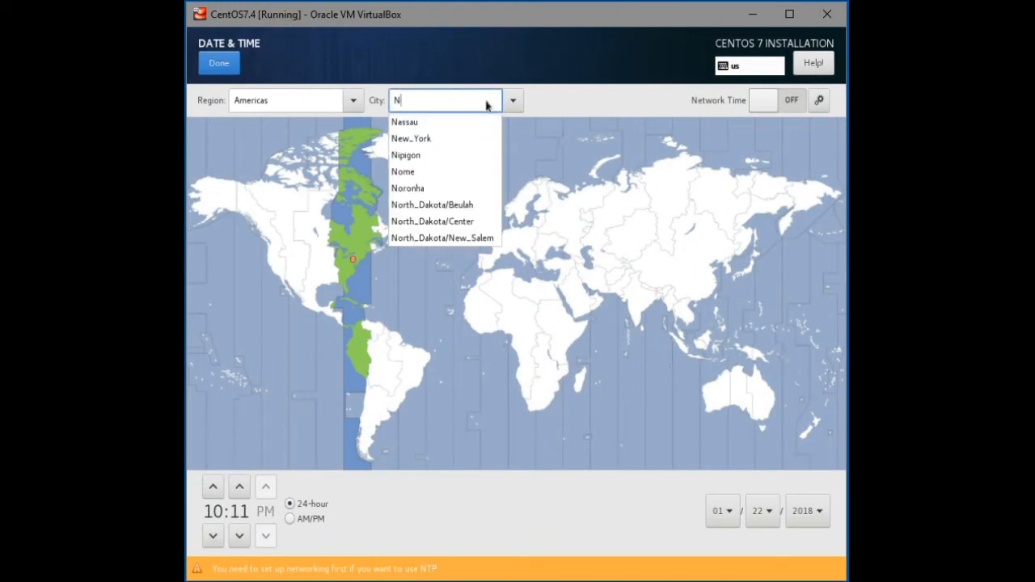
type("Toronto")
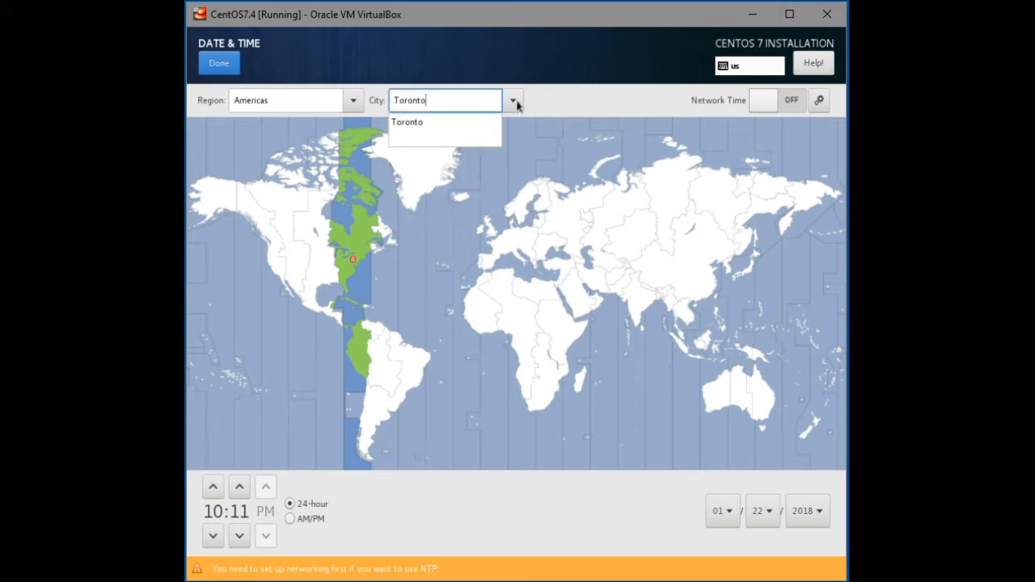
left_click(409, 123)
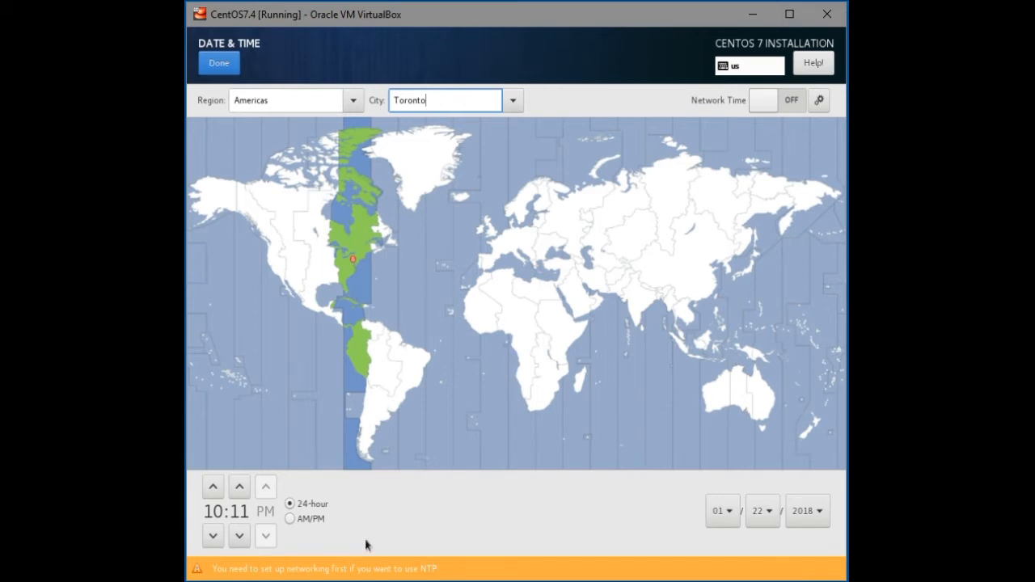
mouse_move(308, 557)
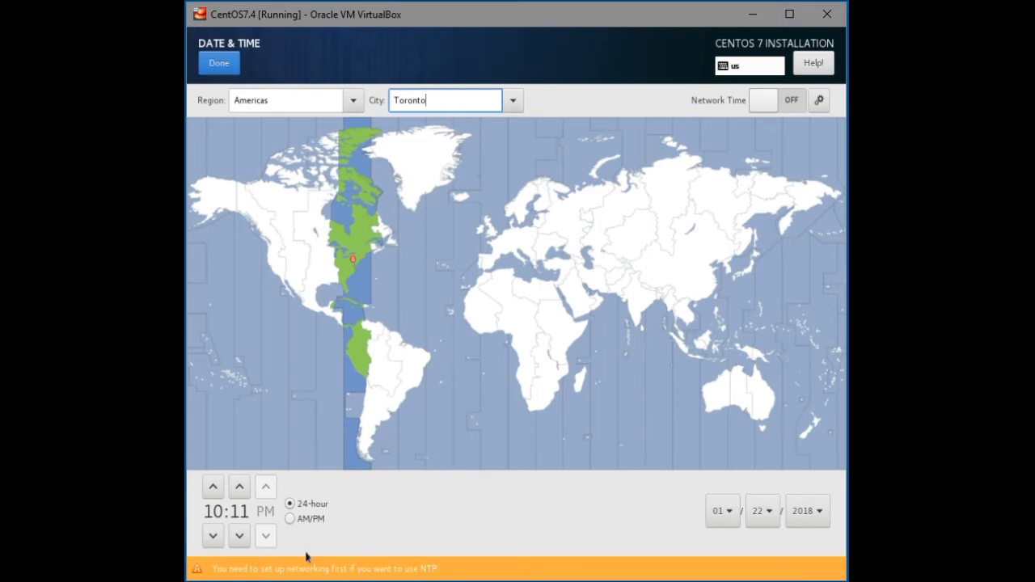
mouse_move(278, 518)
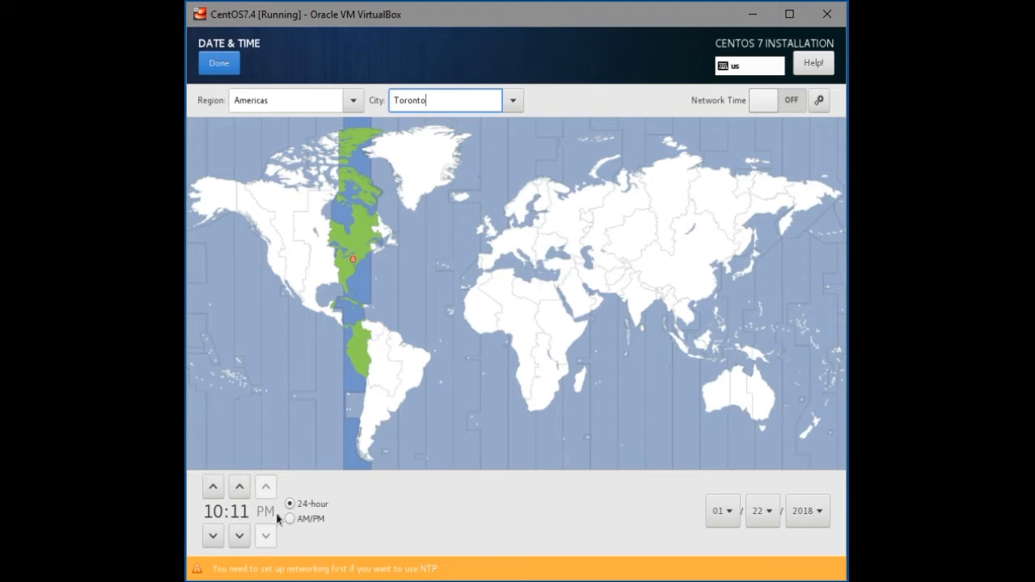
left_click(291, 519)
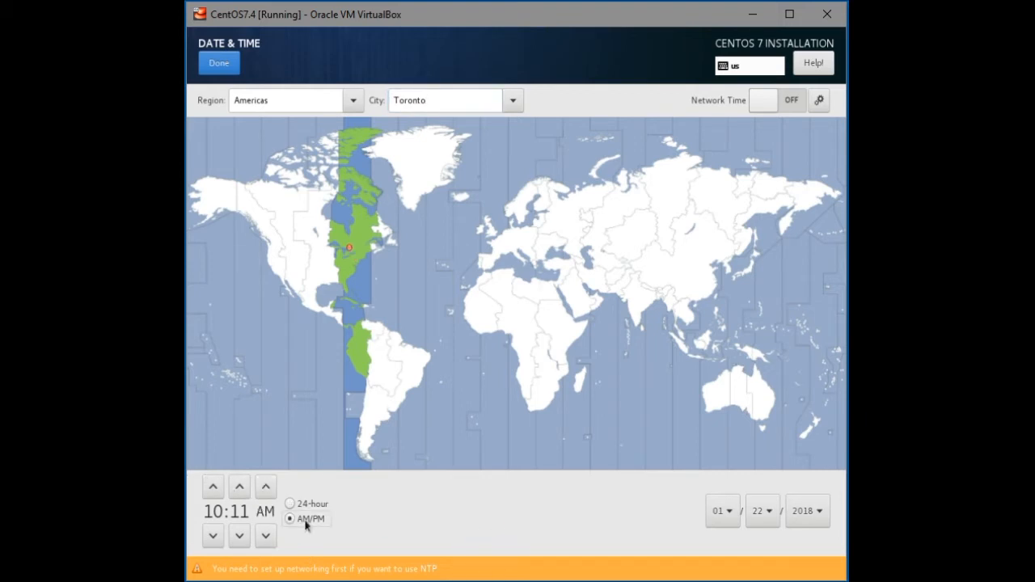
mouse_move(696, 515)
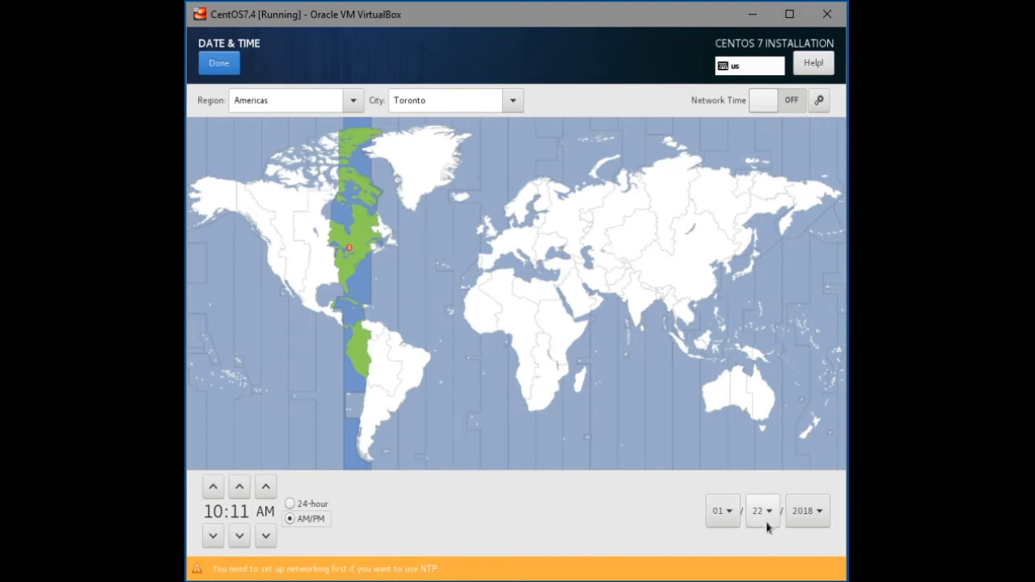
mouse_move(310, 89)
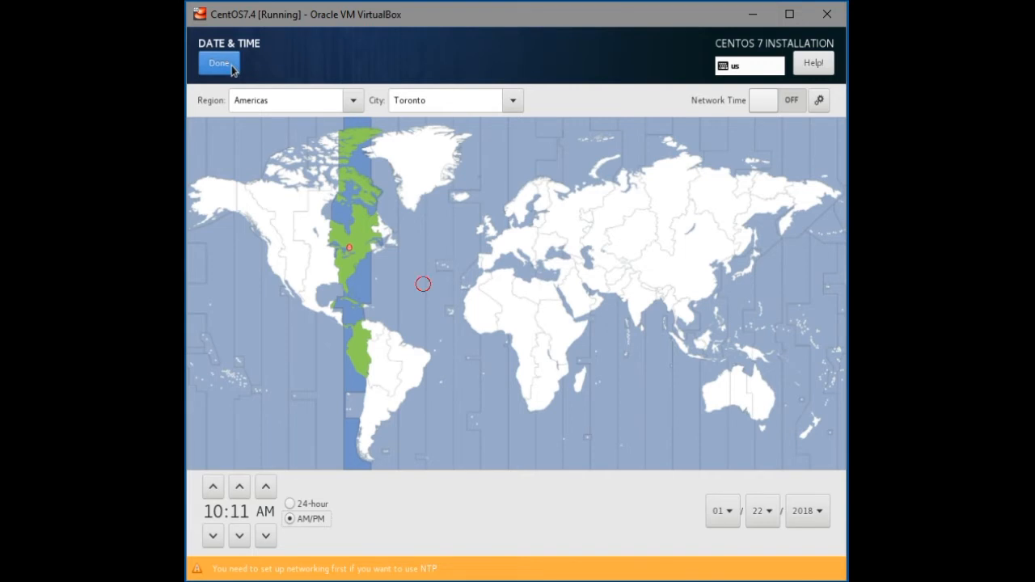
left_click(220, 63)
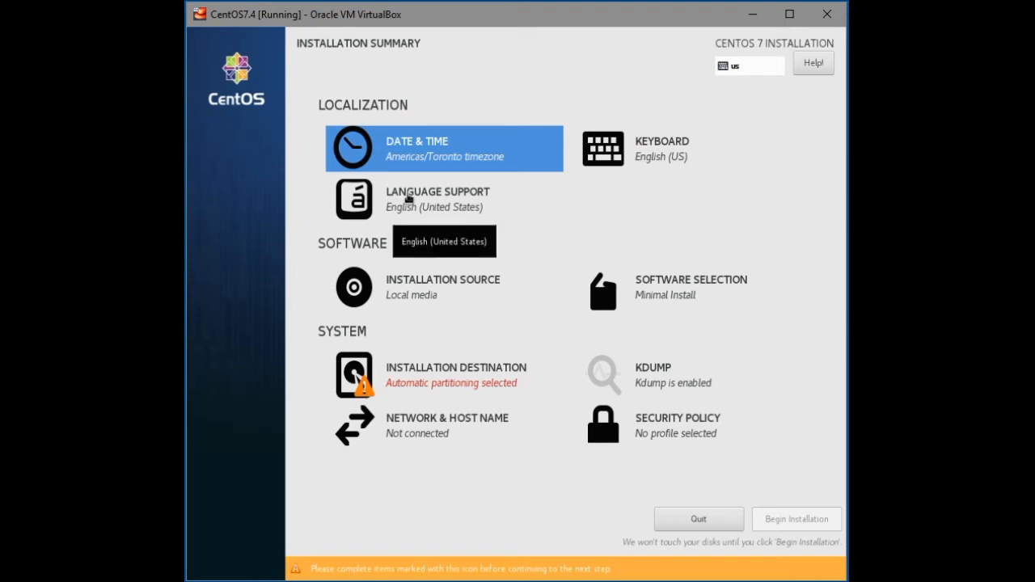
mouse_move(421, 289)
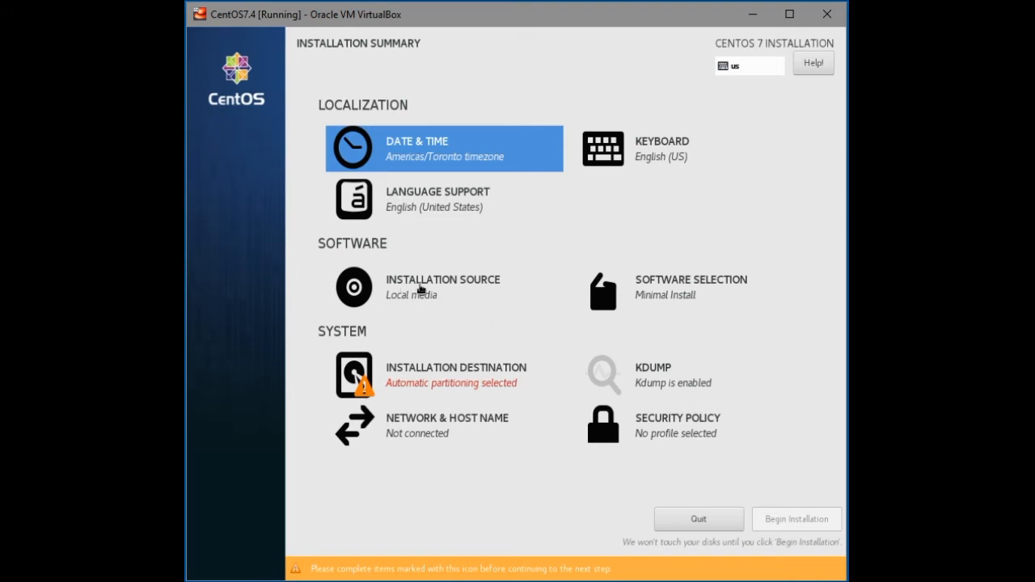
mouse_move(446, 293)
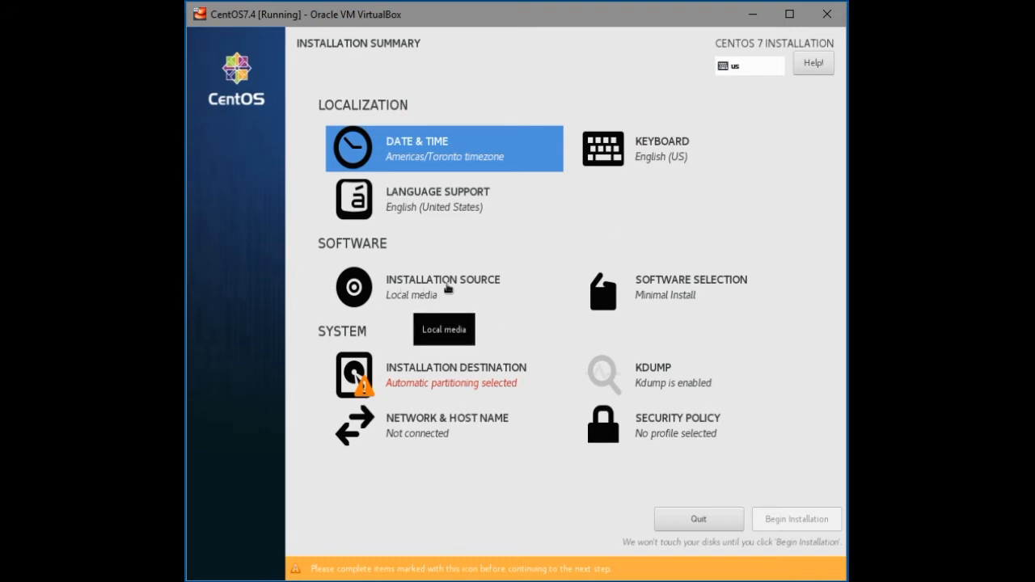
mouse_move(672, 279)
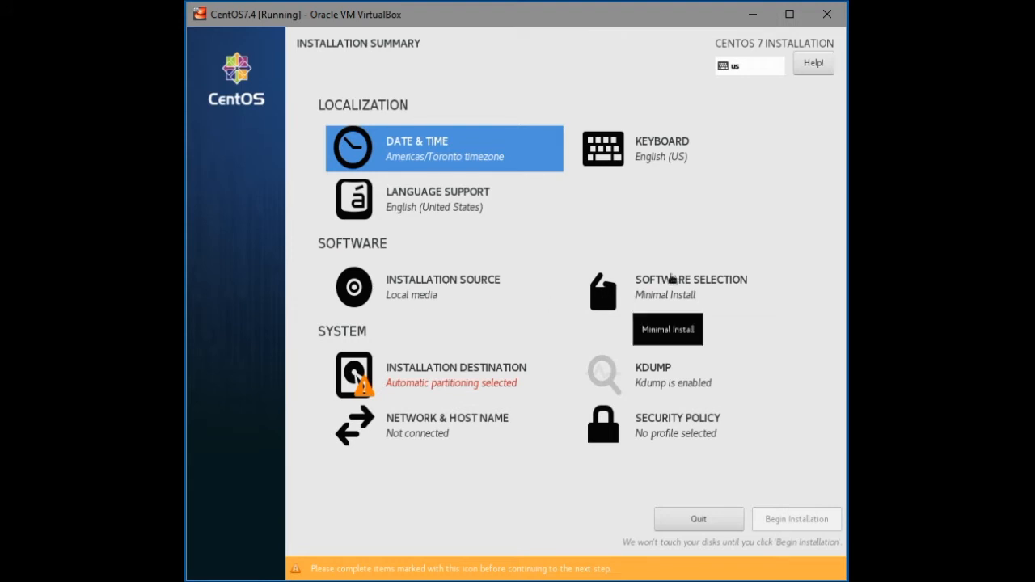
Enter Software Selection, where Minimal Install is the base environment.
left_click(691, 278)
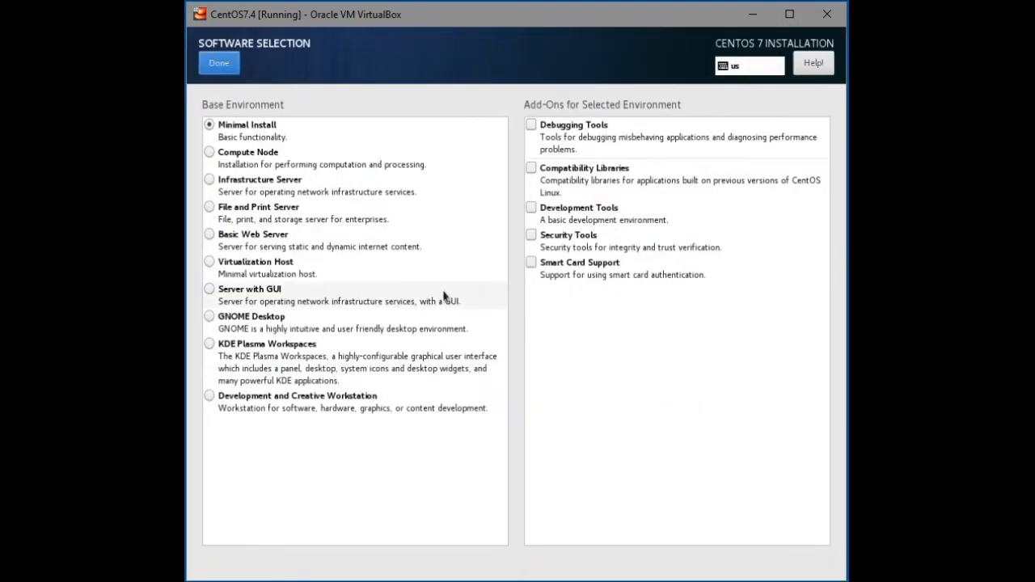
Choose Server with GUI as the base environment and return to the installation summary.
left_click(249, 288)
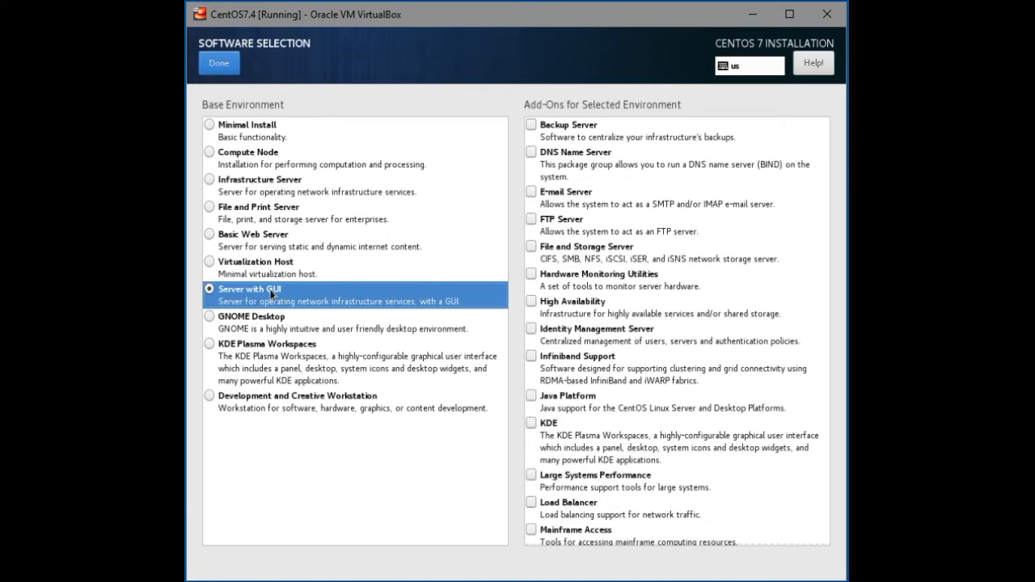
mouse_move(274, 302)
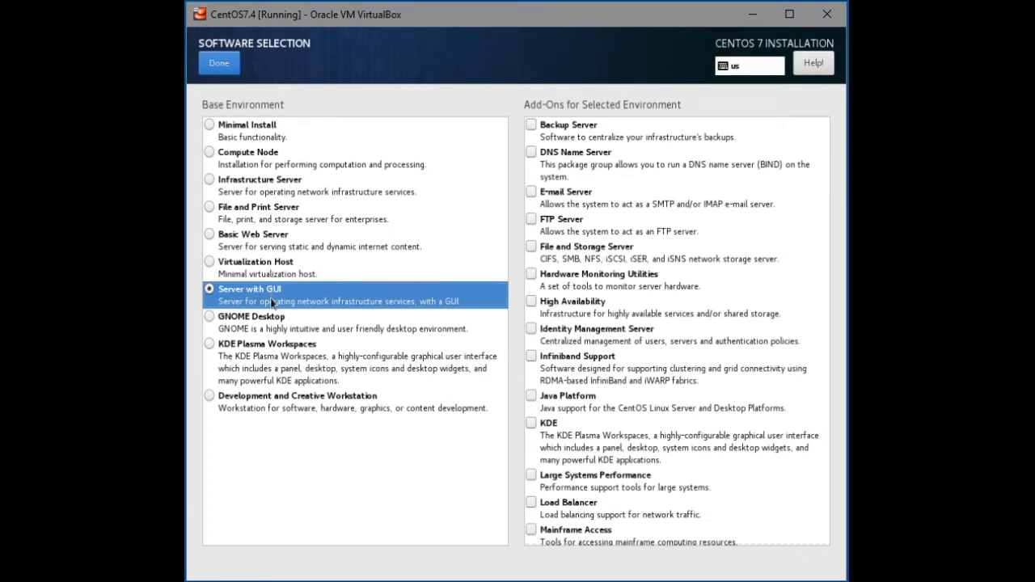
mouse_move(416, 307)
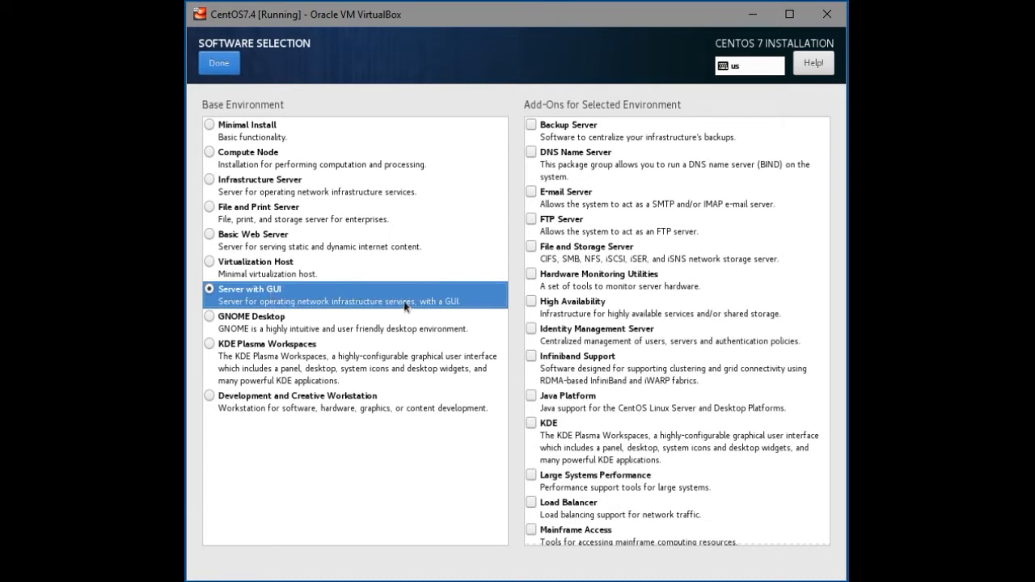
mouse_move(470, 301)
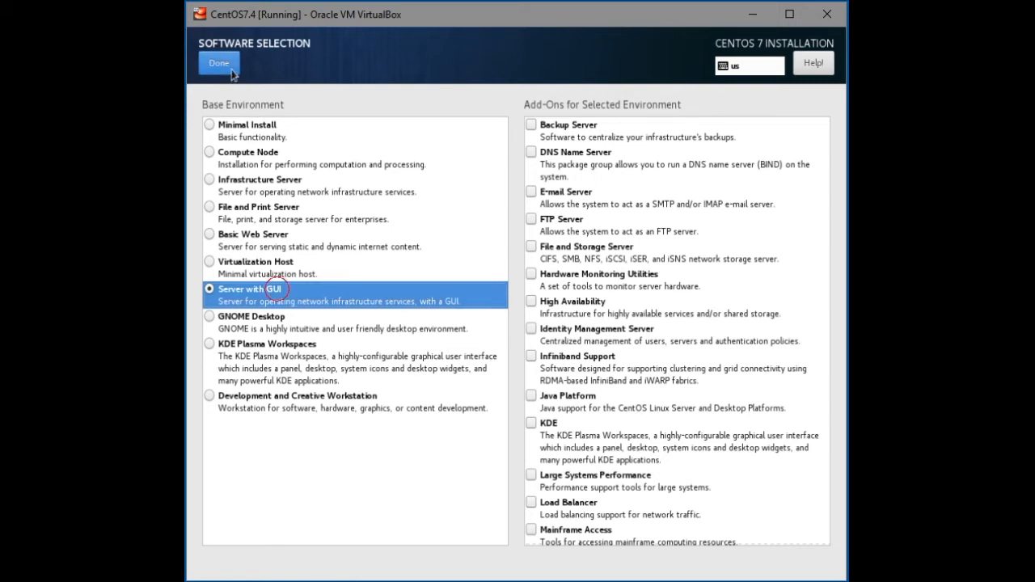
left_click(218, 63)
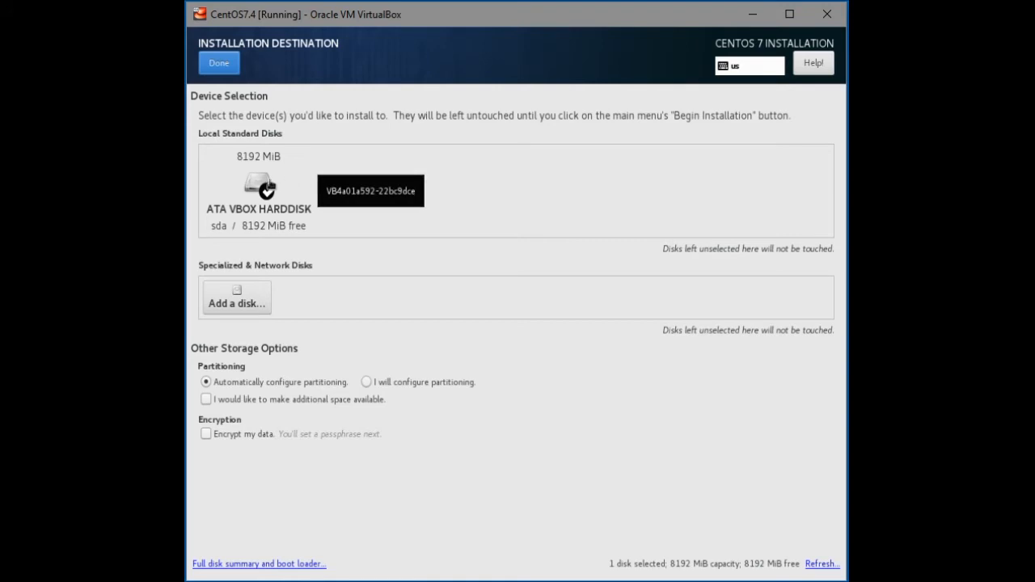
mouse_move(279, 187)
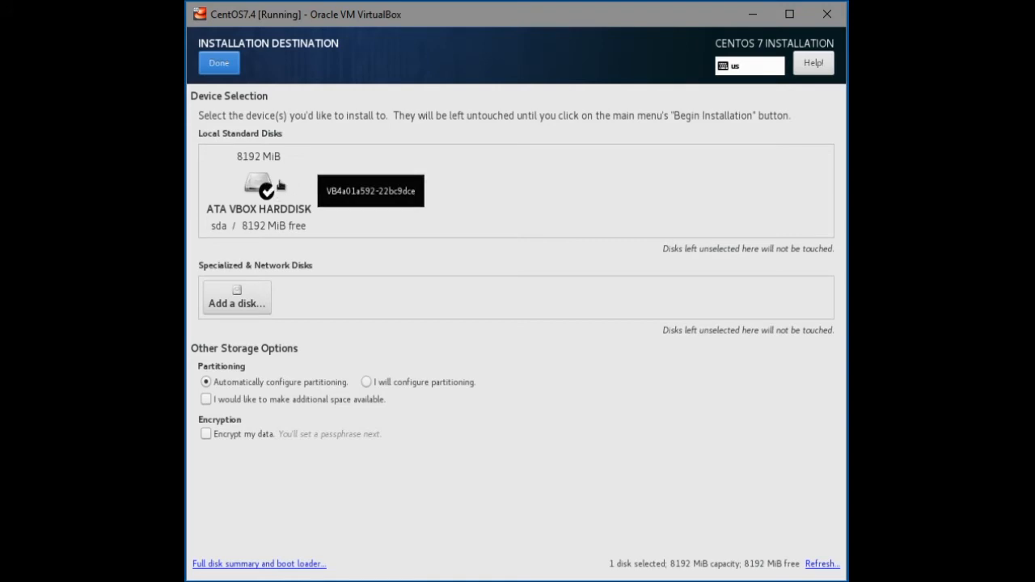
mouse_move(263, 201)
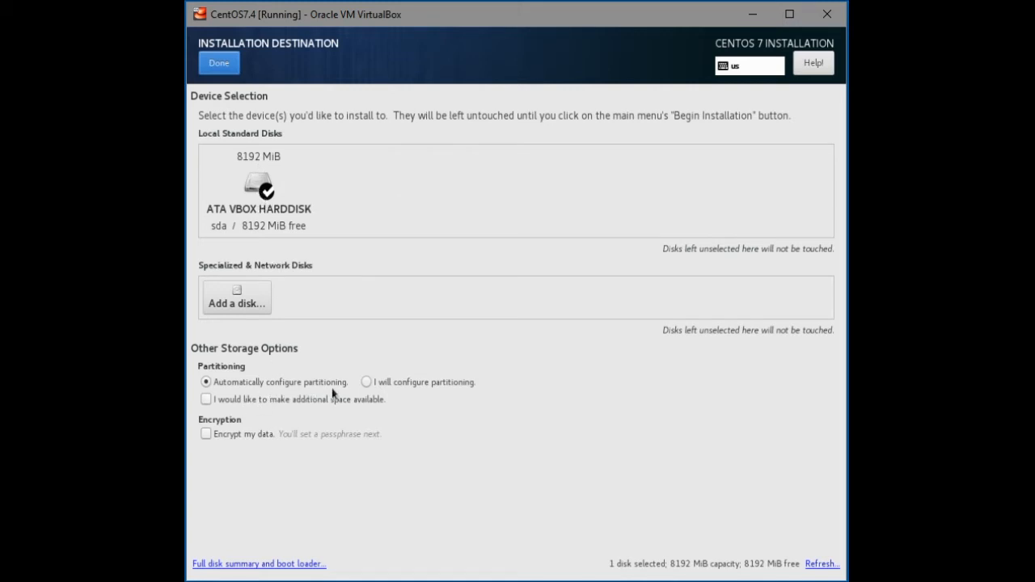
mouse_move(233, 89)
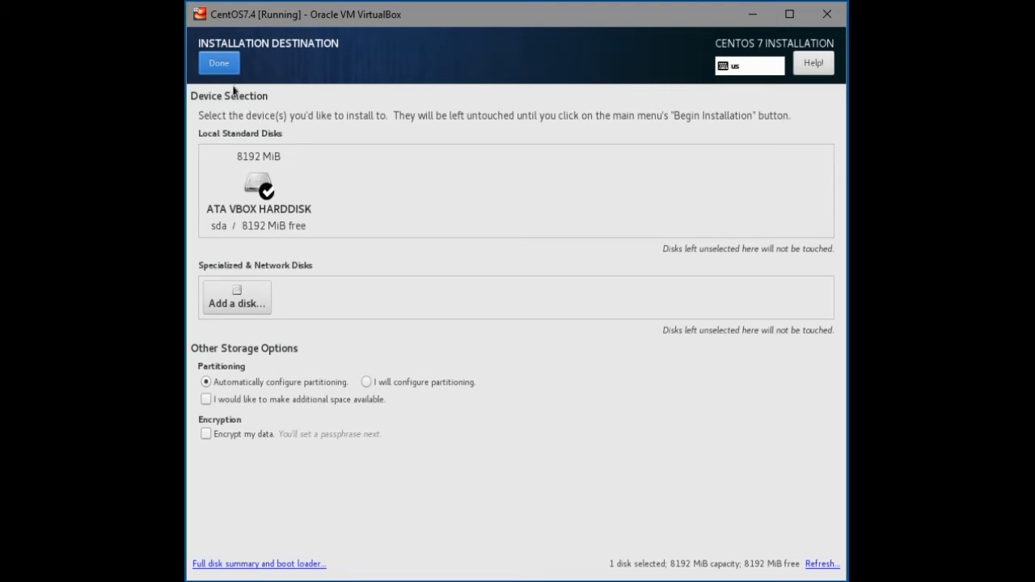
Confirm the ATA VBOX HARDDISK with automatic partitioning and move on to Network & Host Name.
left_click(218, 62)
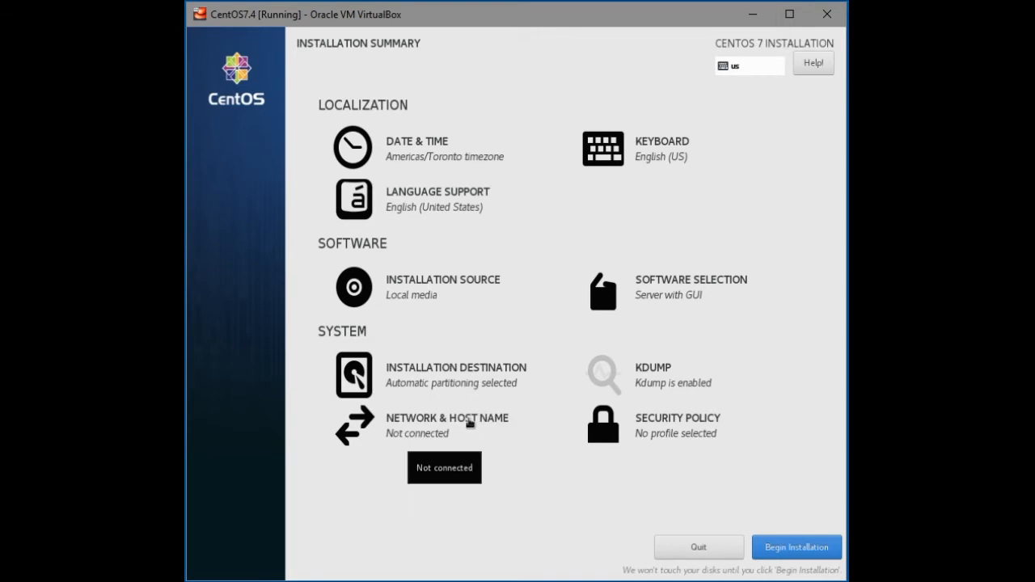
left_click(448, 417)
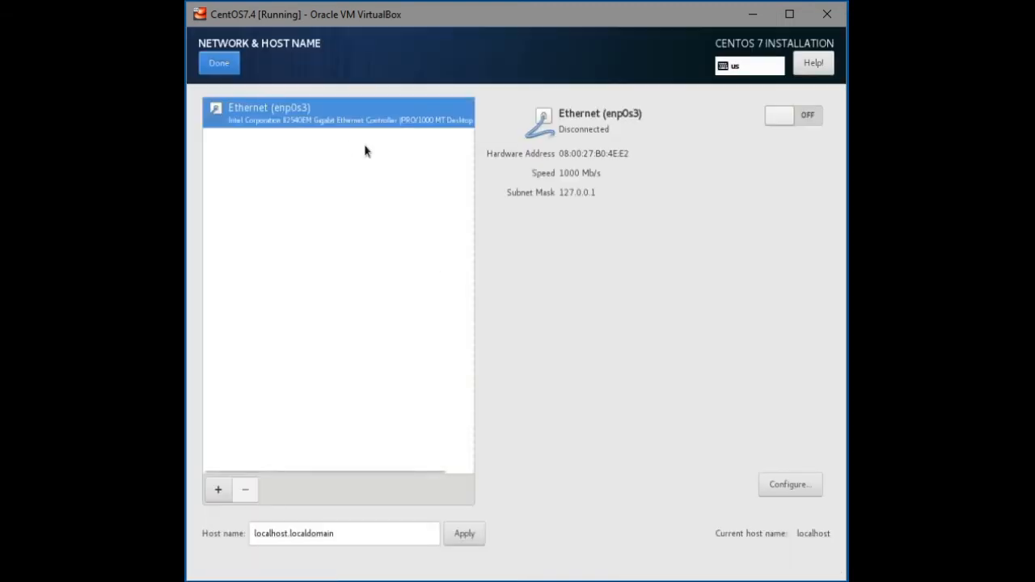
mouse_move(721, 124)
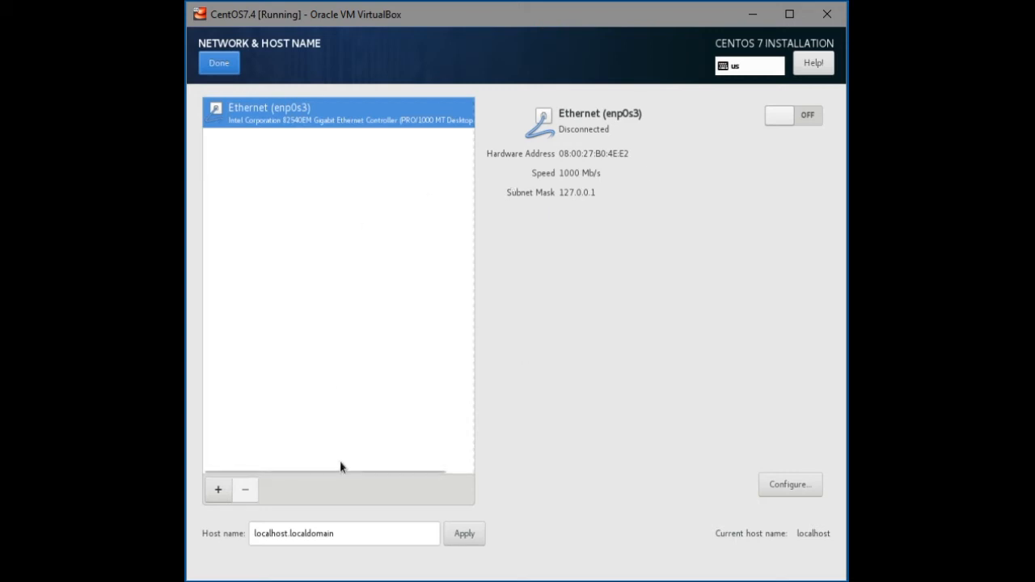
Replace localhost.localdomain with host name centos74.example.com and apply it.
left_click(407, 534)
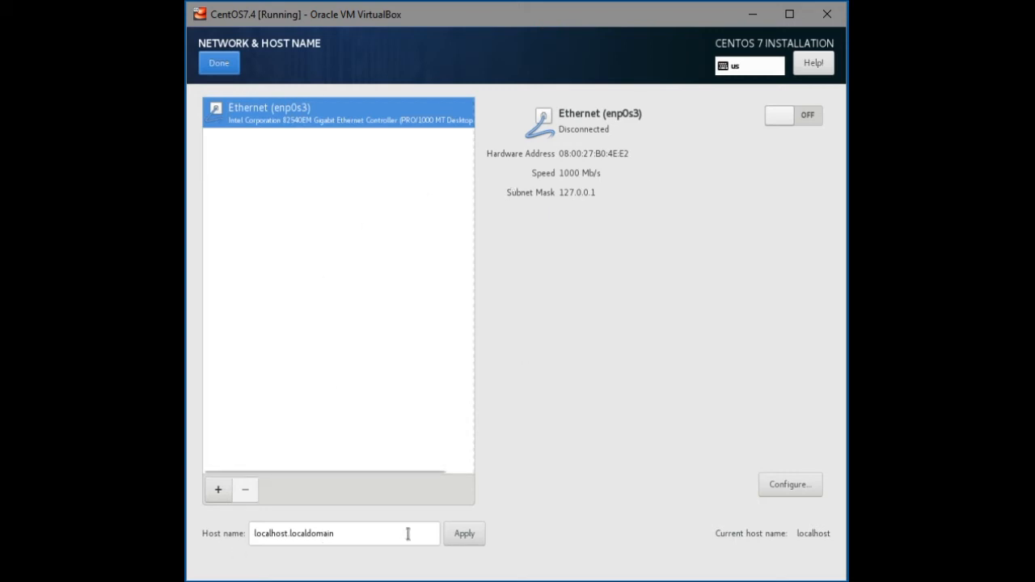
triple_click(340, 534)
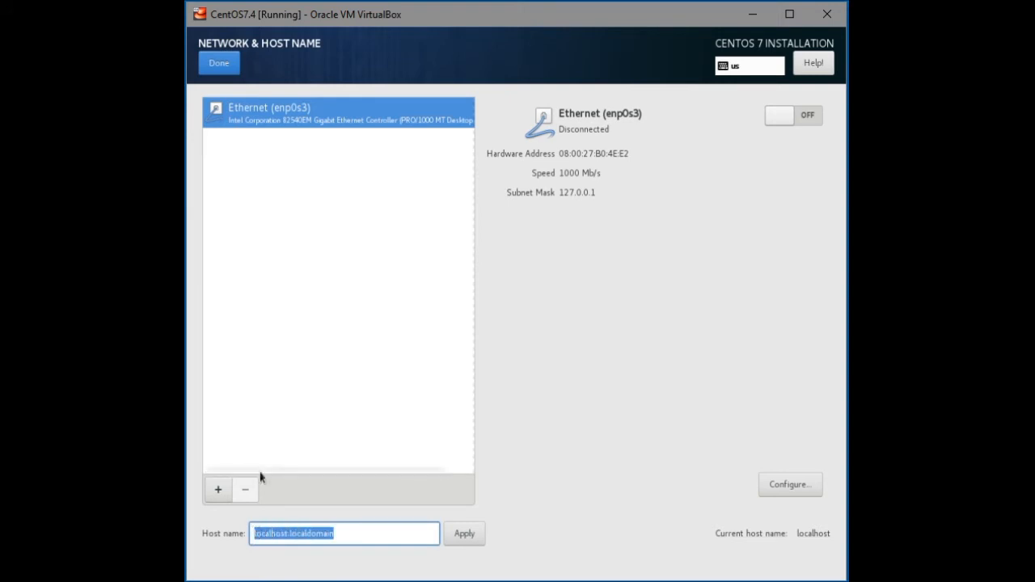
type("centos74")
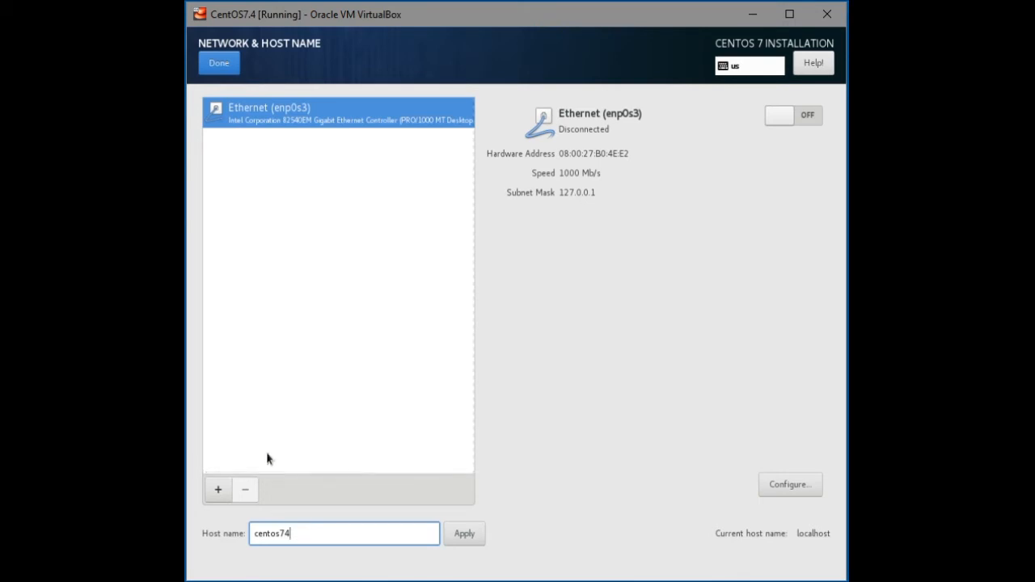
type(".example.com")
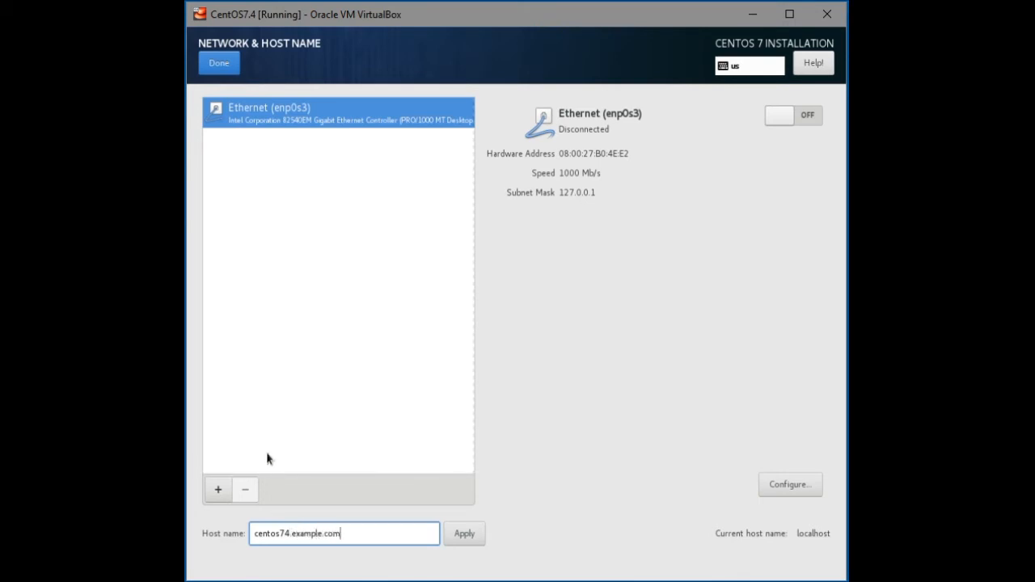
left_click(466, 534)
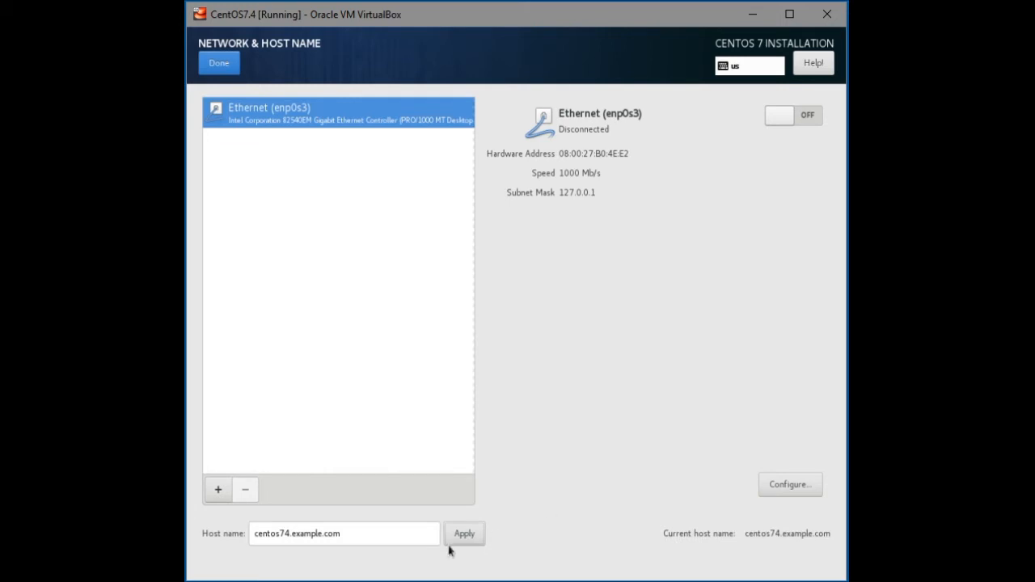
mouse_move(595, 506)
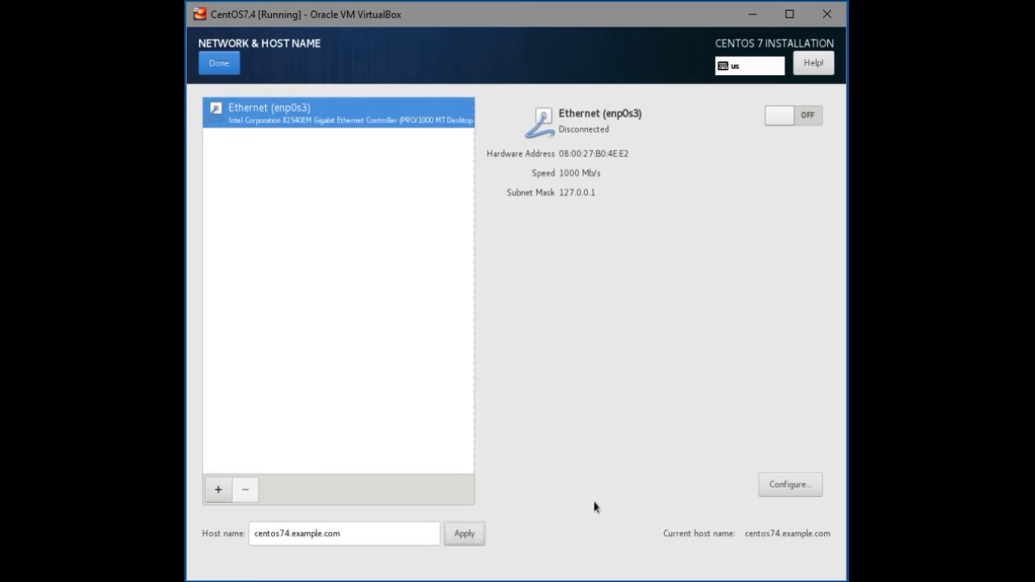
left_click(789, 485)
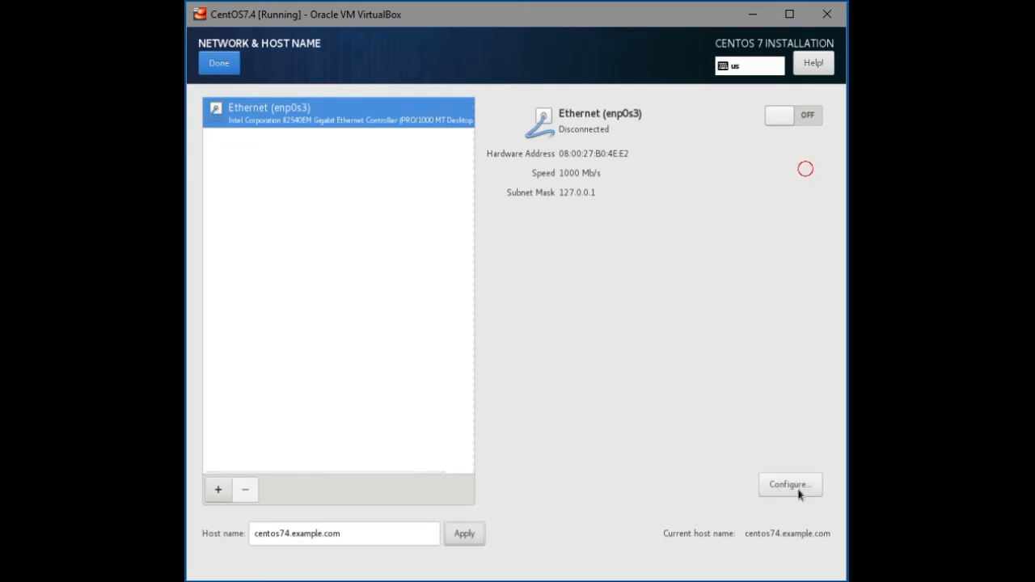
Set enp0s3 to Manual IPv4 with address 192.168.0.150/24, gateway 192.168.0.1, and save.
left_click(790, 485)
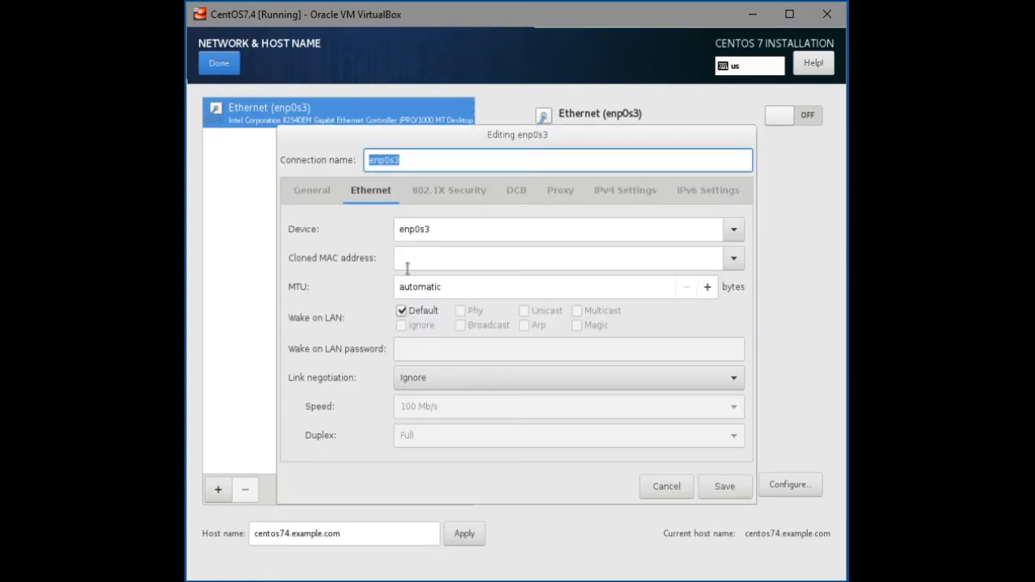
left_click(624, 191)
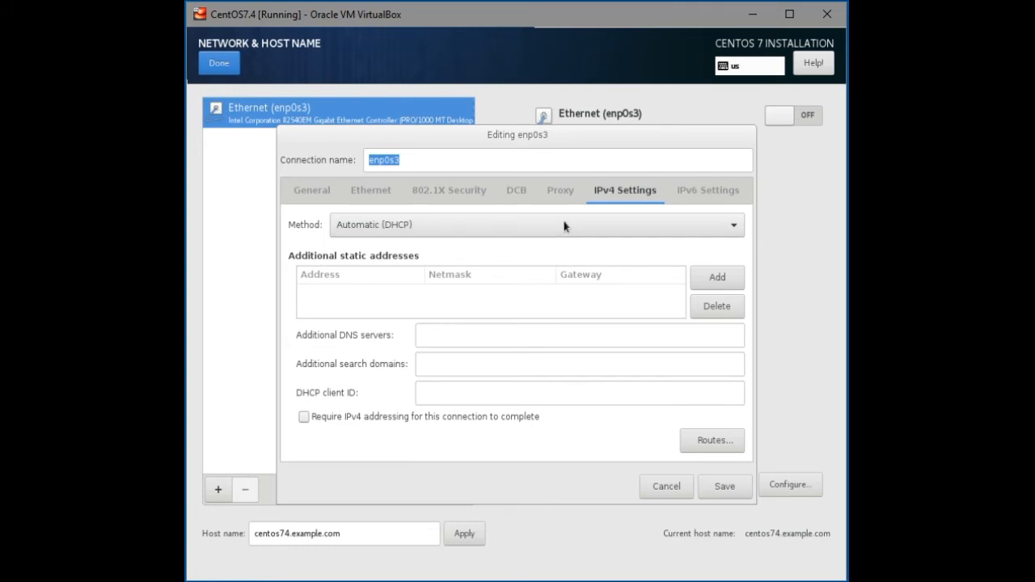
left_click(535, 225)
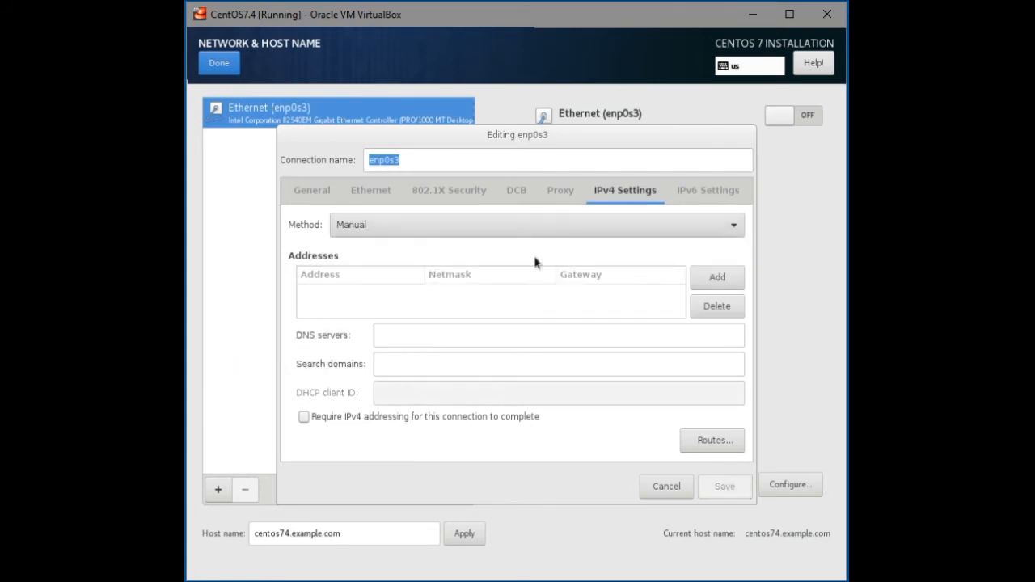
left_click(718, 278)
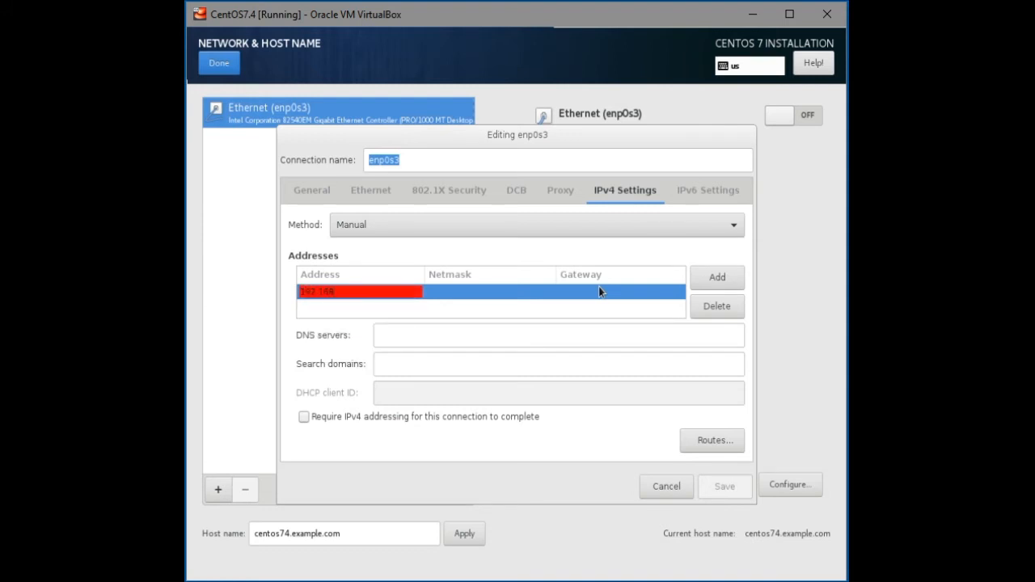
type("192.168.0.150")
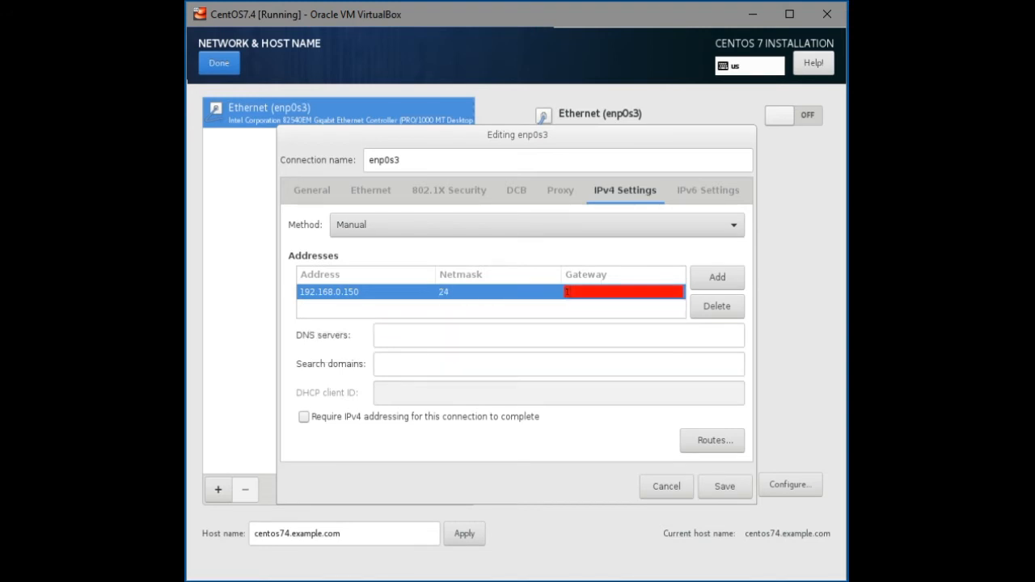
type("192.1")
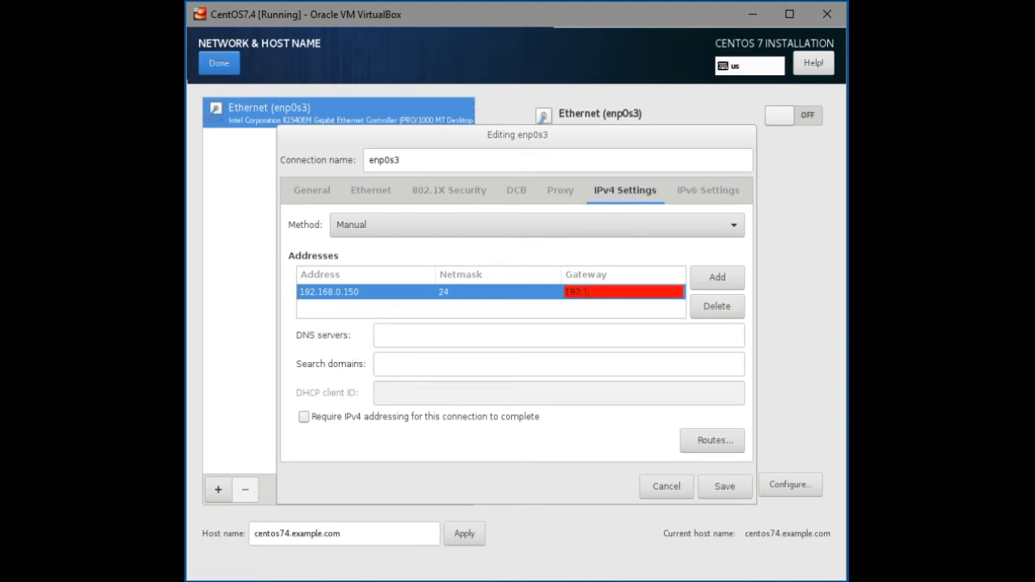
type("192.168.0.1")
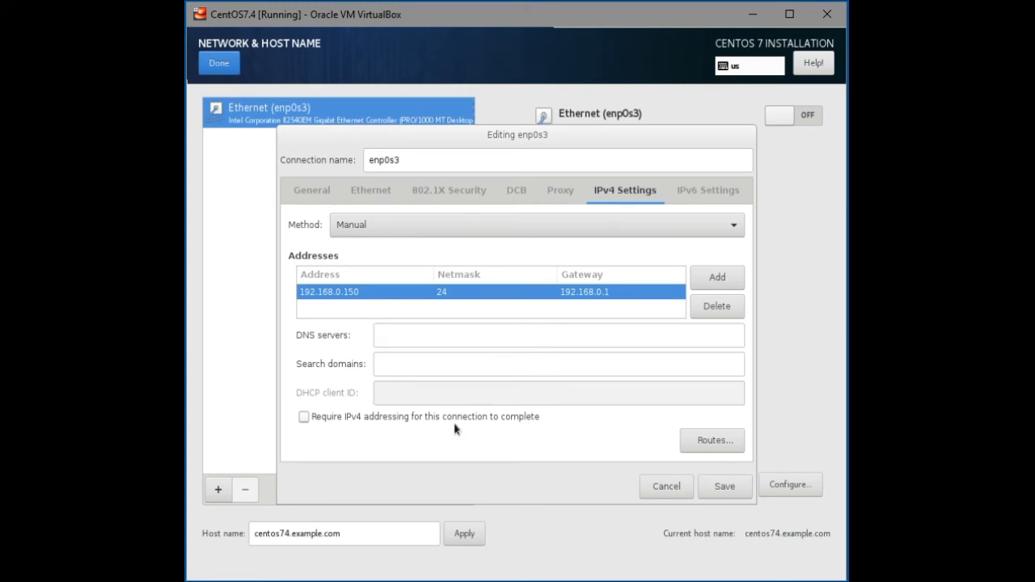
mouse_move(725, 485)
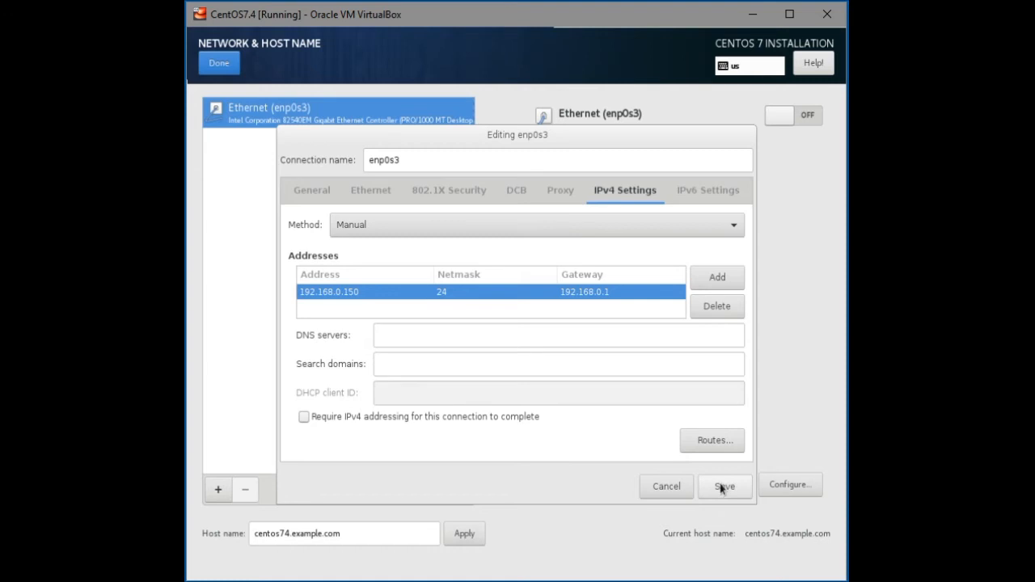
left_click(724, 486)
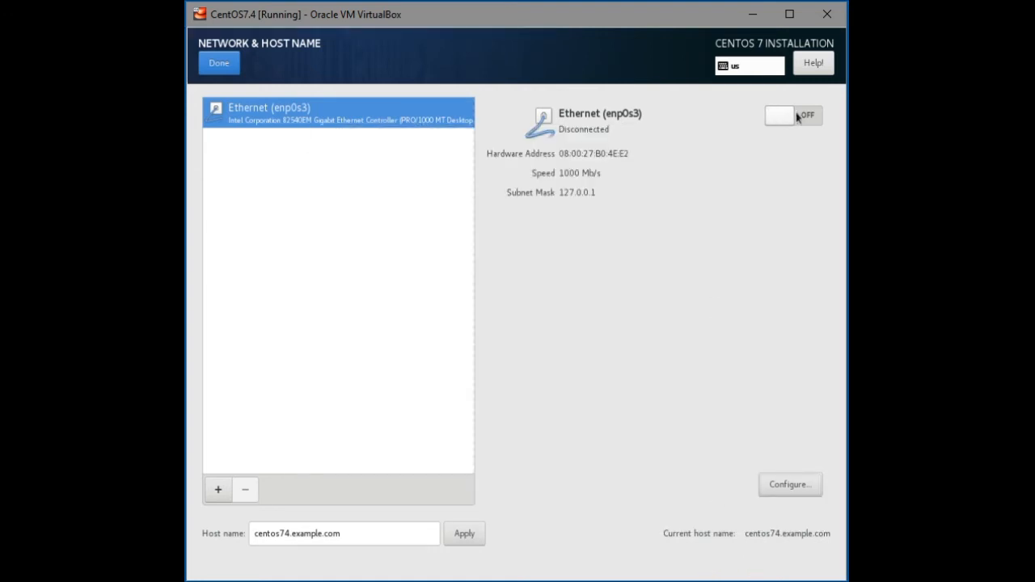
Switch Ethernet enp0s3 on at 192.168.0.150 and return to the installation summary.
left_click(793, 115)
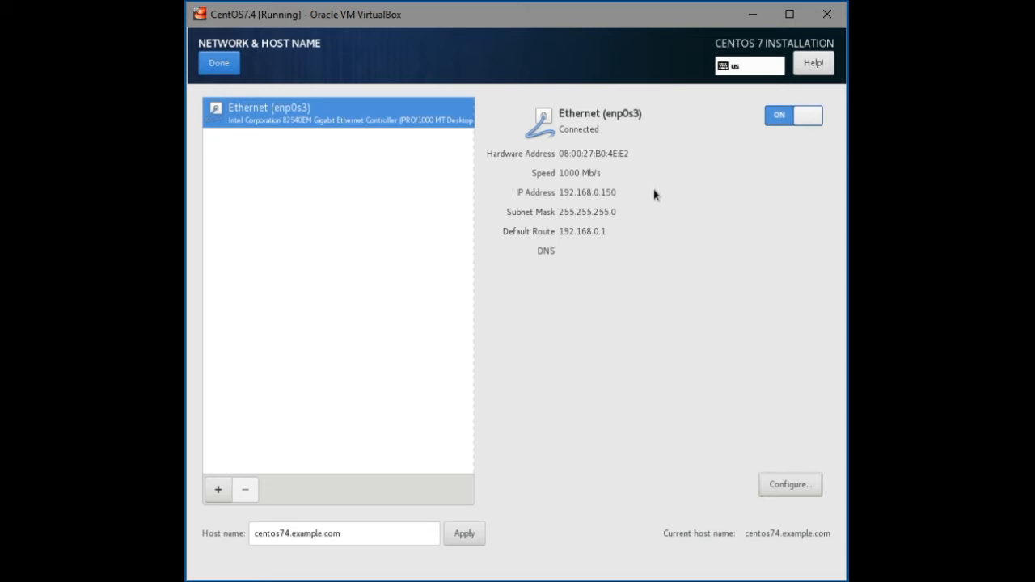
mouse_move(563, 200)
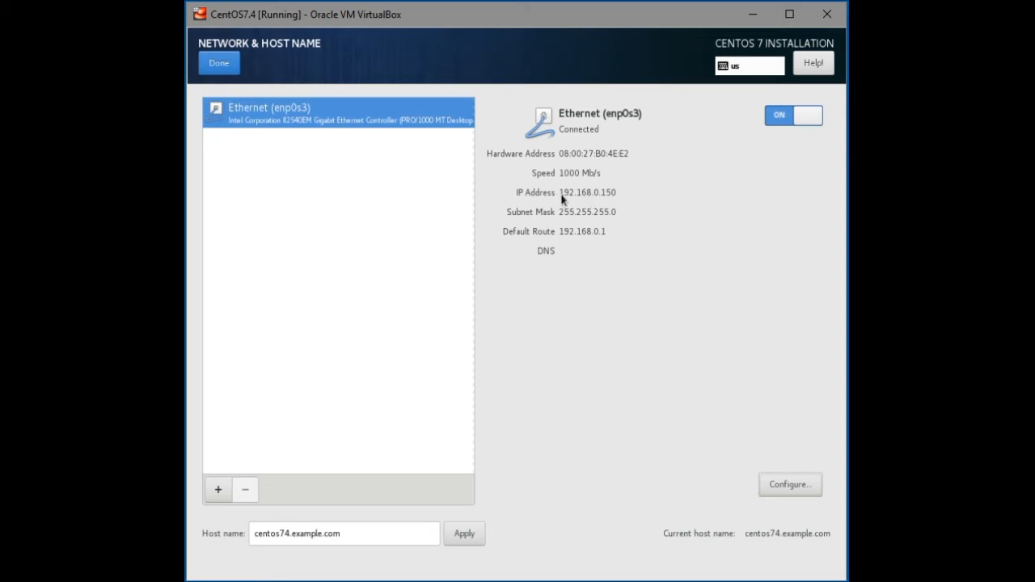
mouse_move(630, 200)
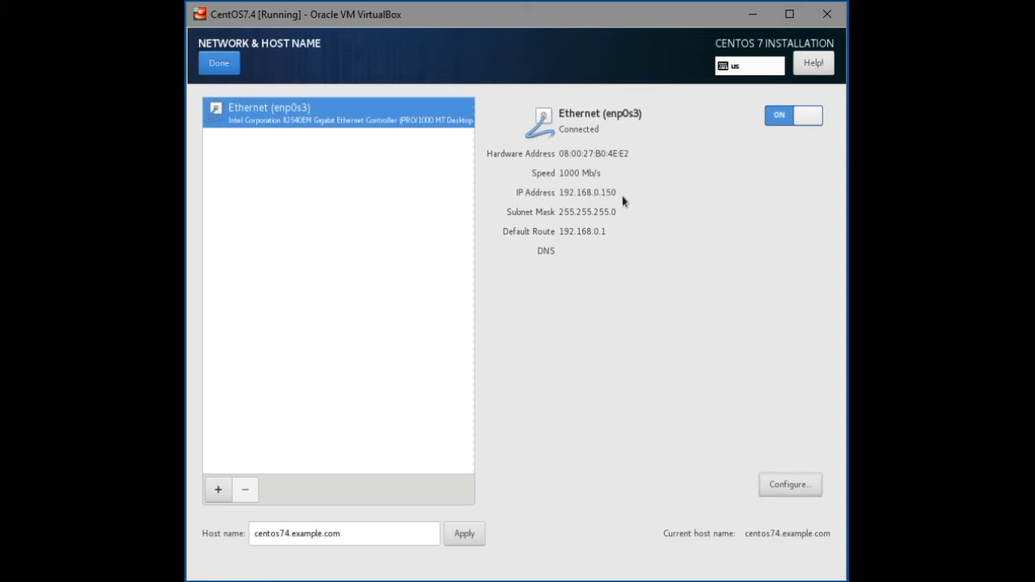
mouse_move(621, 233)
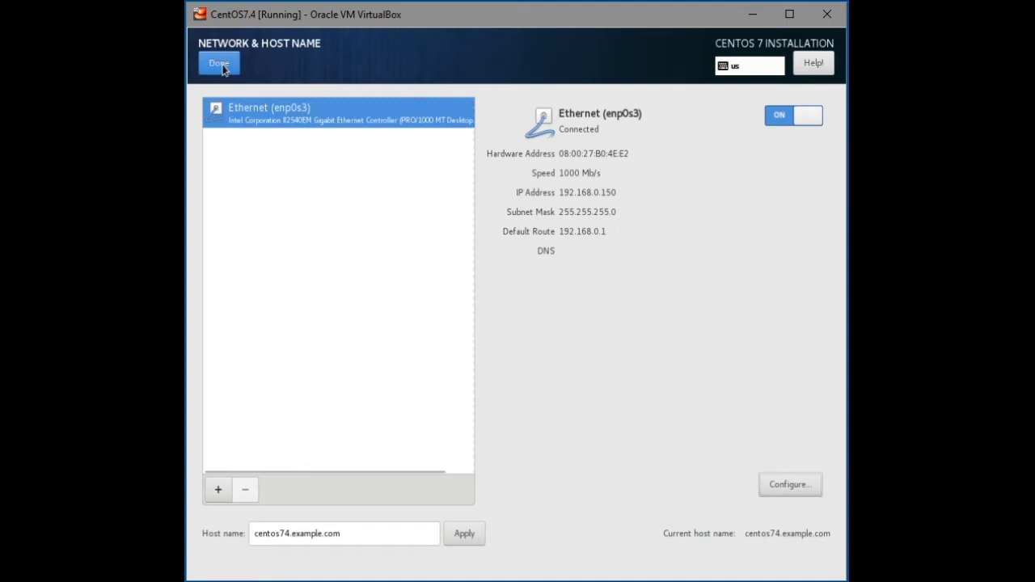
left_click(217, 64)
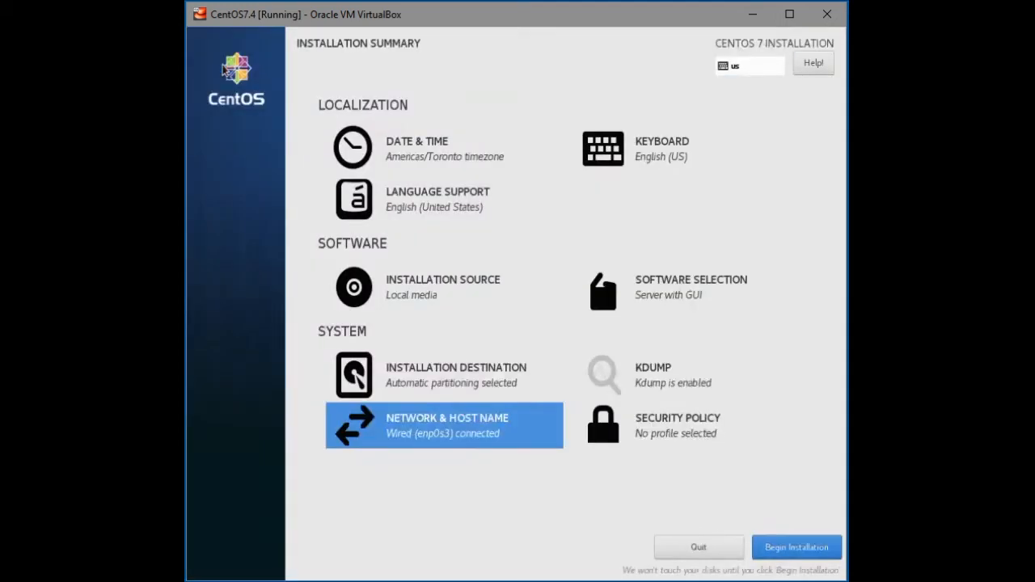
mouse_move(482, 489)
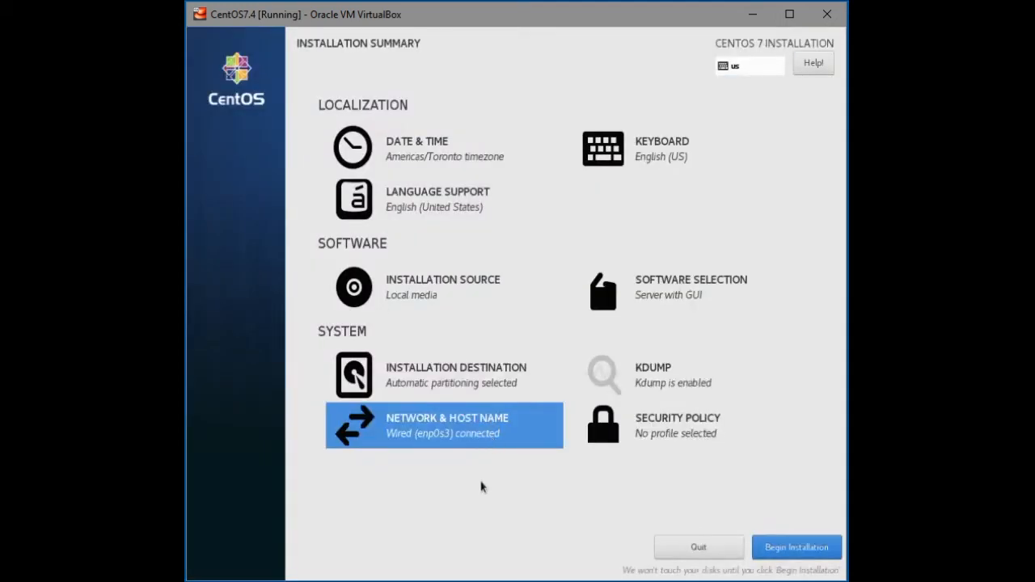
mouse_move(674, 443)
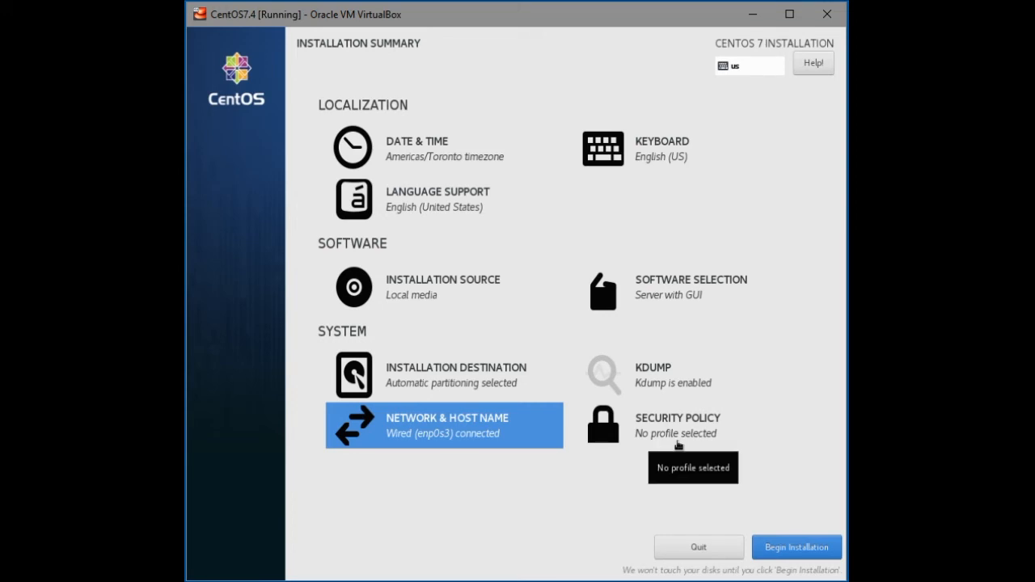
mouse_move(466, 421)
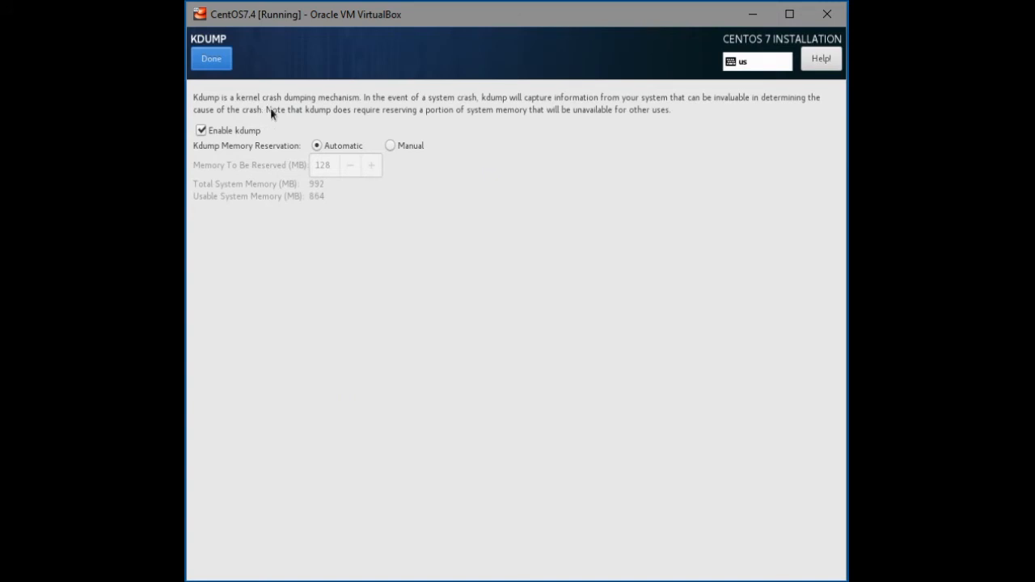
mouse_move(385, 123)
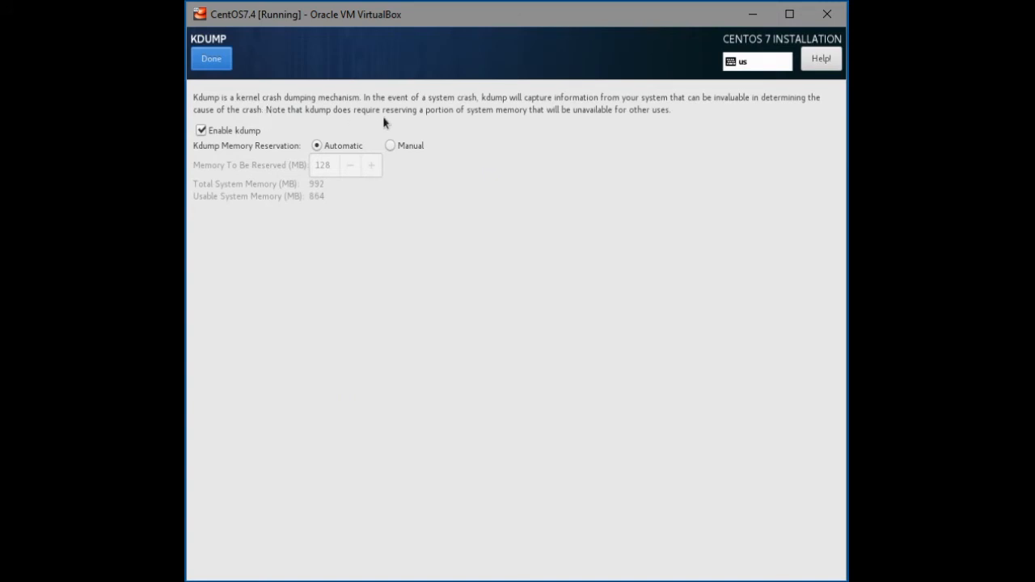
mouse_move(519, 132)
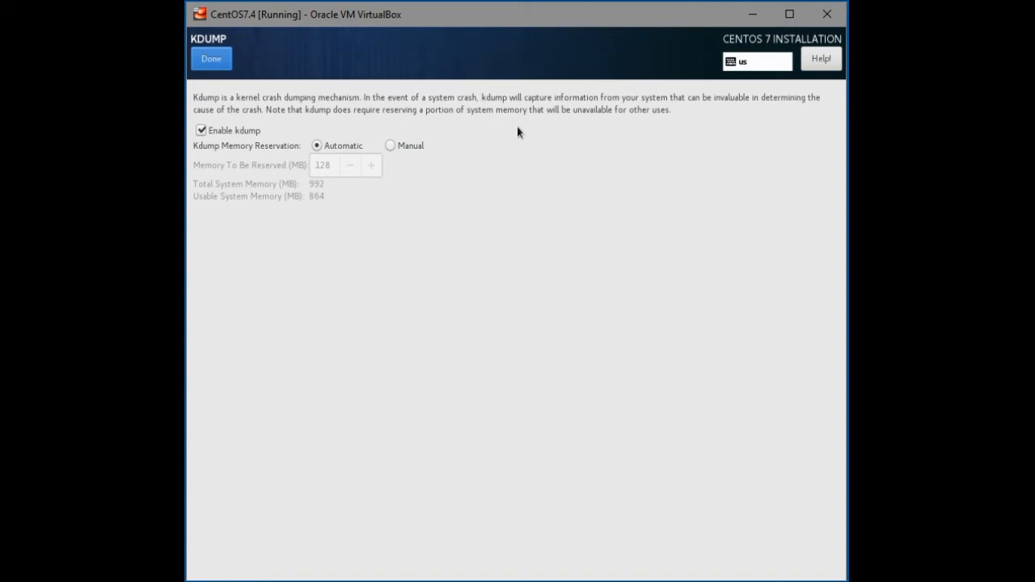
mouse_move(556, 128)
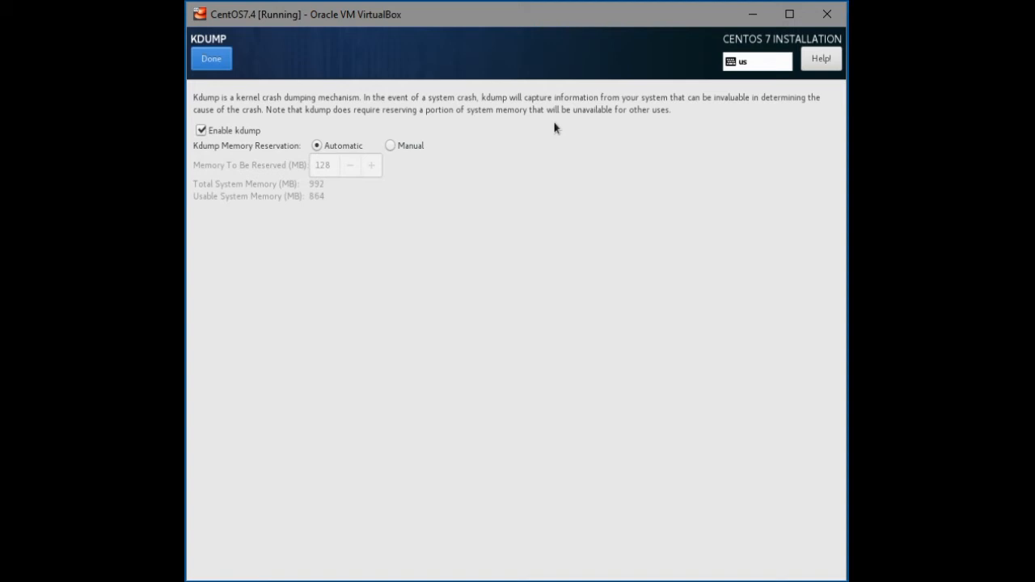
mouse_move(437, 134)
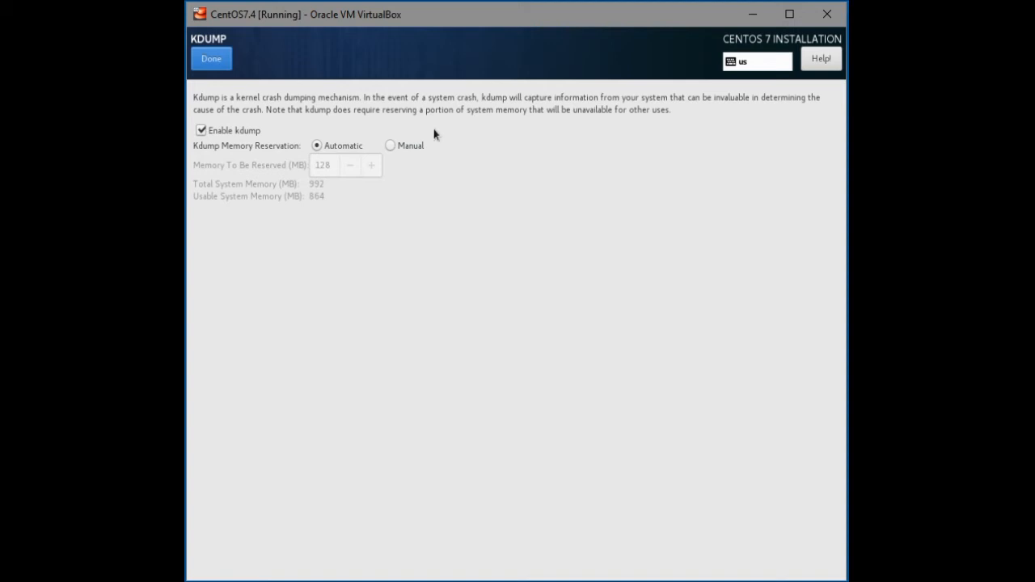
mouse_move(281, 117)
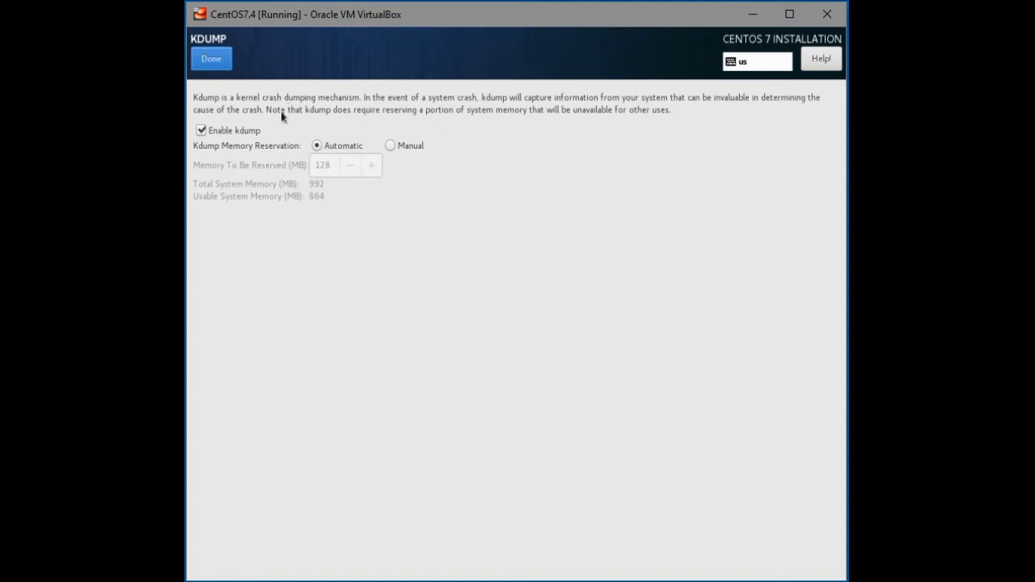
mouse_move(243, 80)
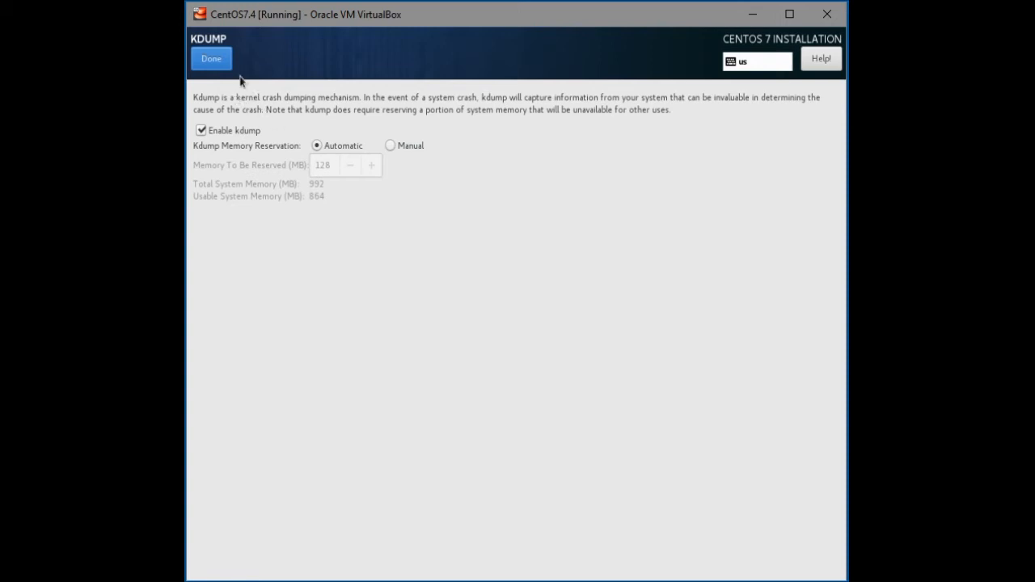
left_click(210, 58)
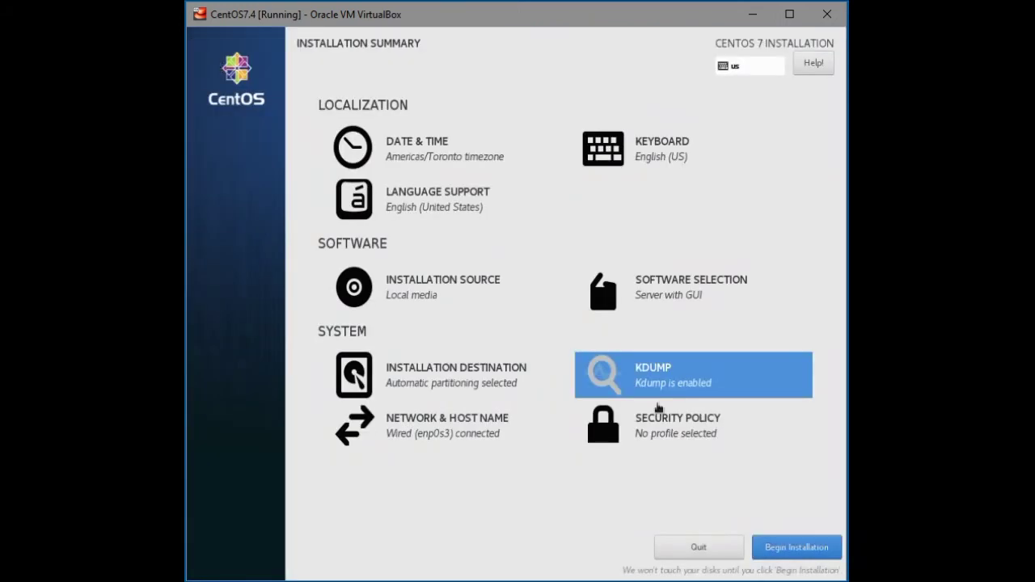
mouse_move(663, 474)
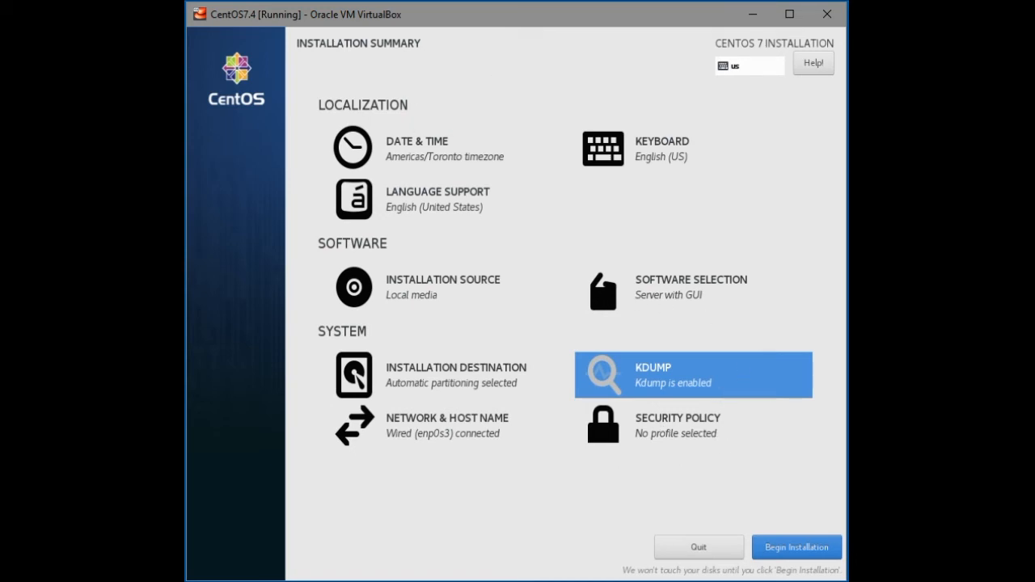
mouse_move(783, 549)
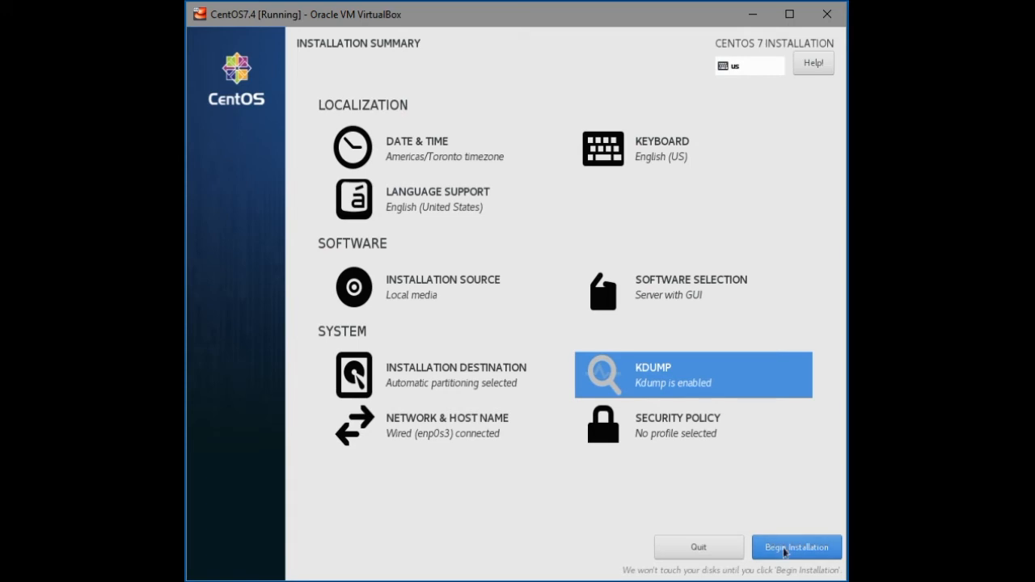
Begin the CentOS installation and set the root password, accepting it despite being weak.
left_click(796, 546)
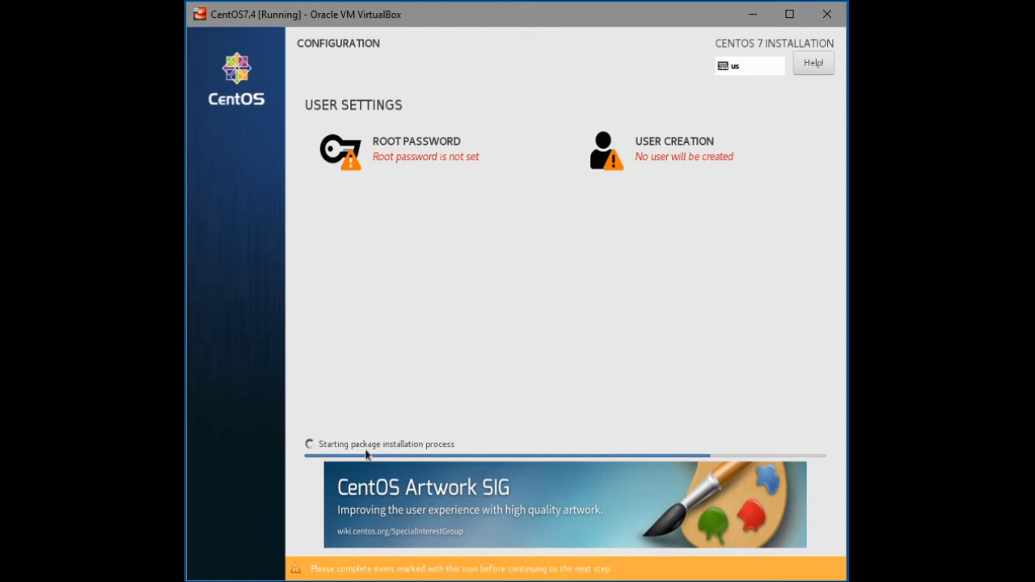
mouse_move(456, 184)
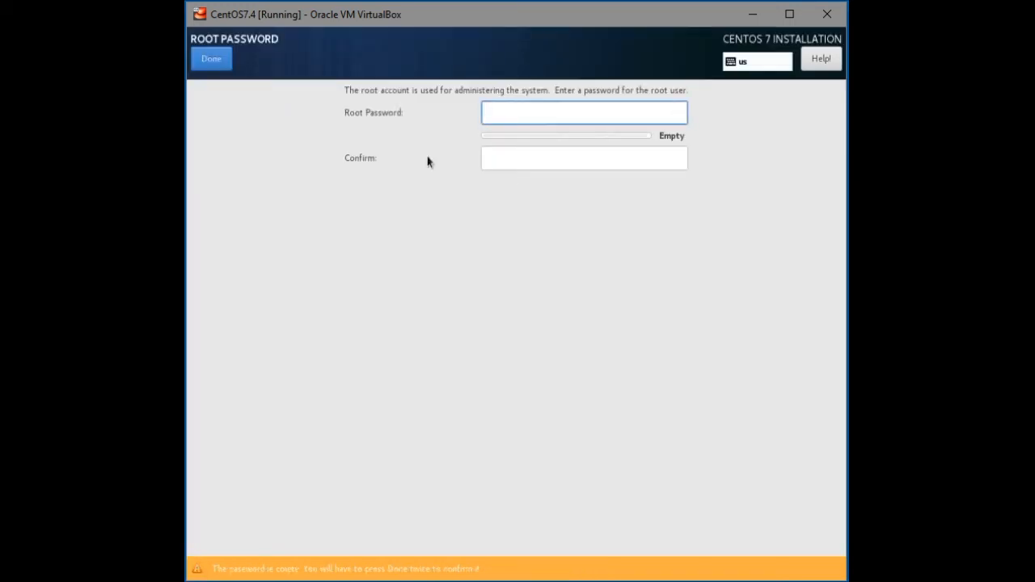
type("•")
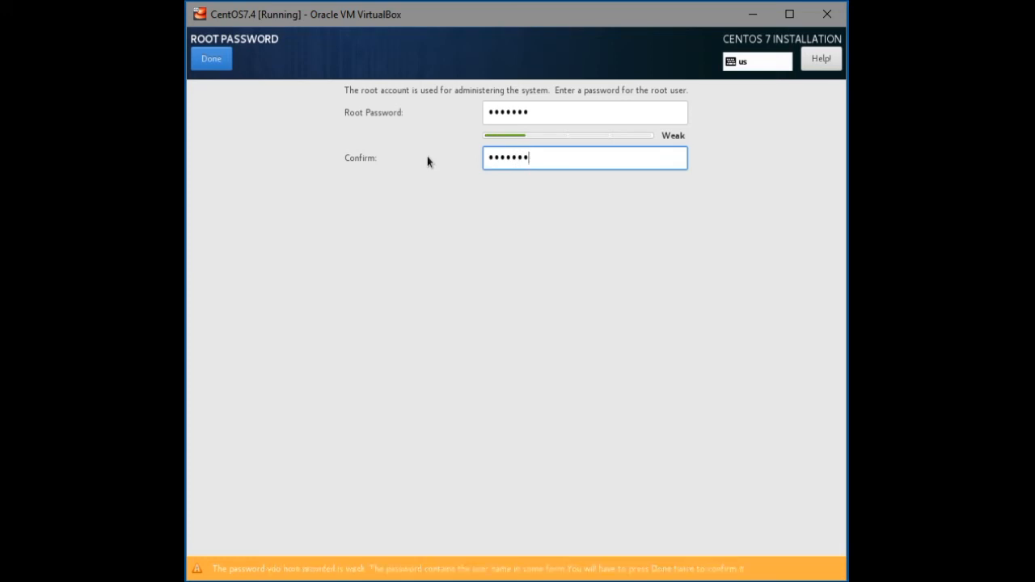
left_click(211, 58)
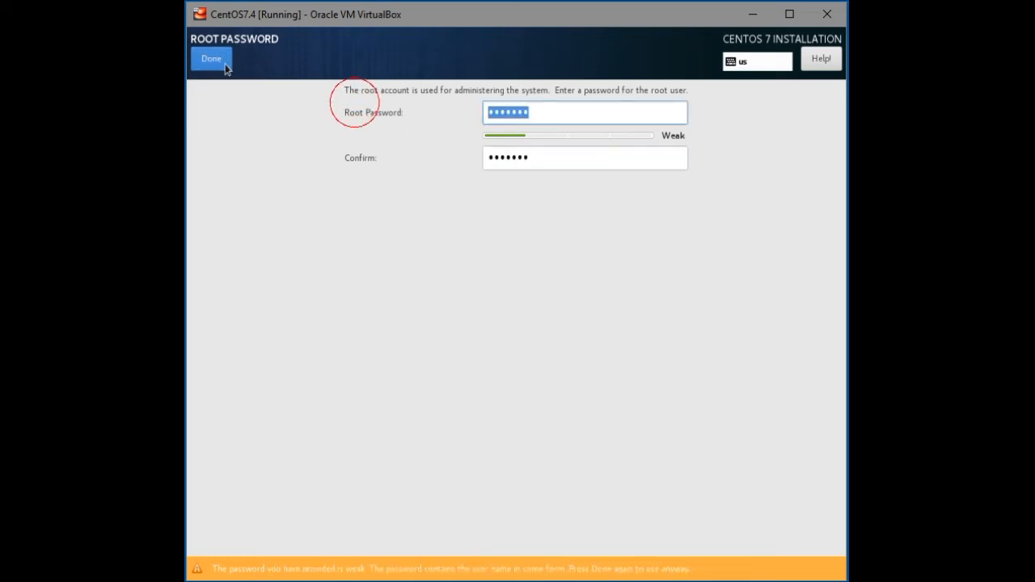
left_click(210, 59)
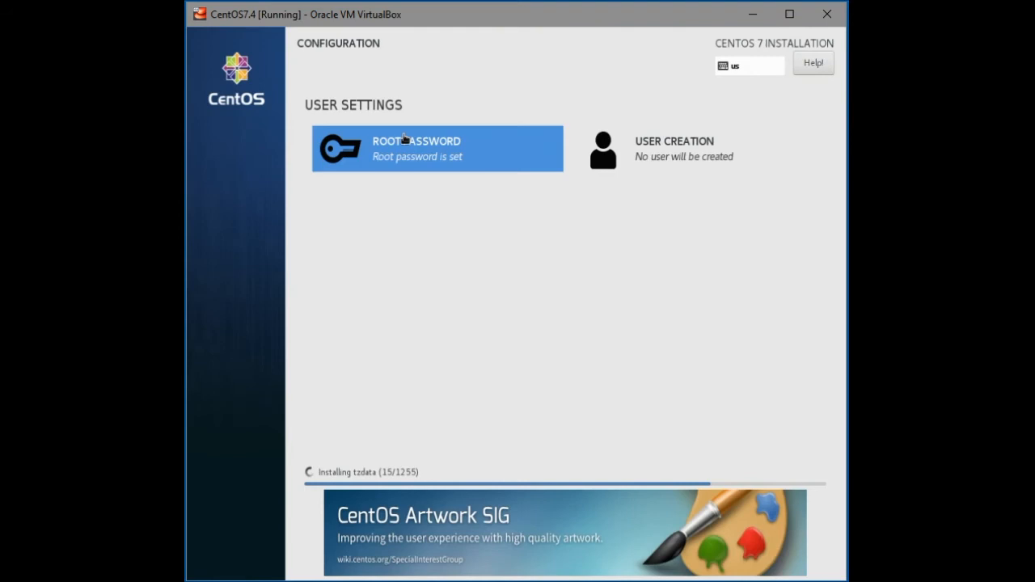
mouse_move(642, 158)
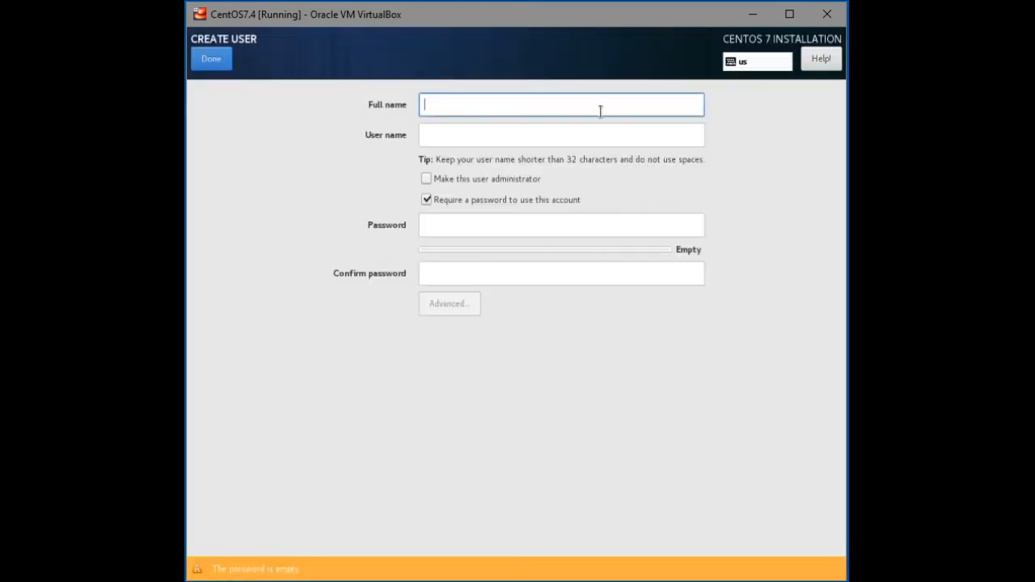
Create the user1 account with its password, accepting the weak password, while installation completes.
type("user1")
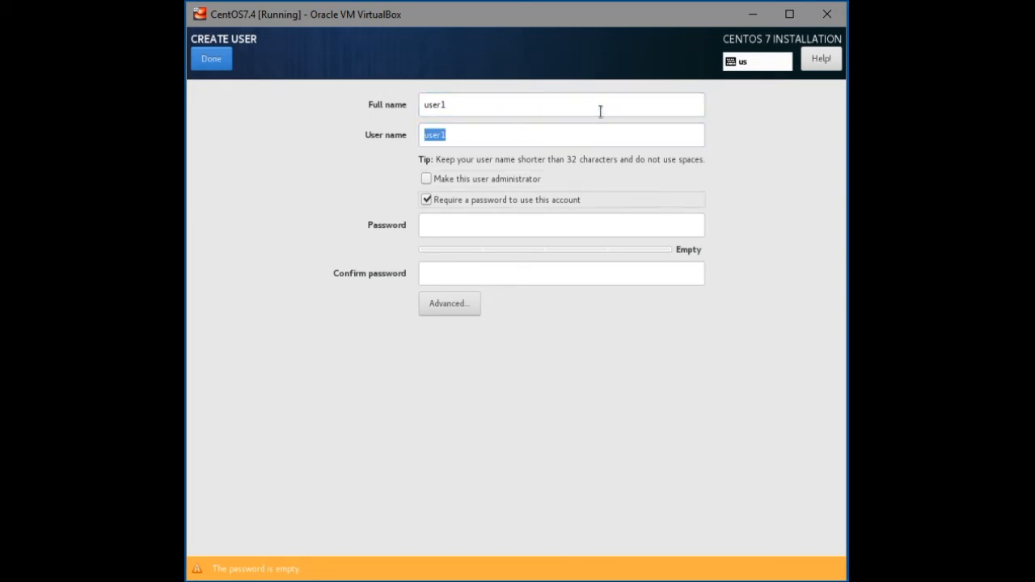
type("password")
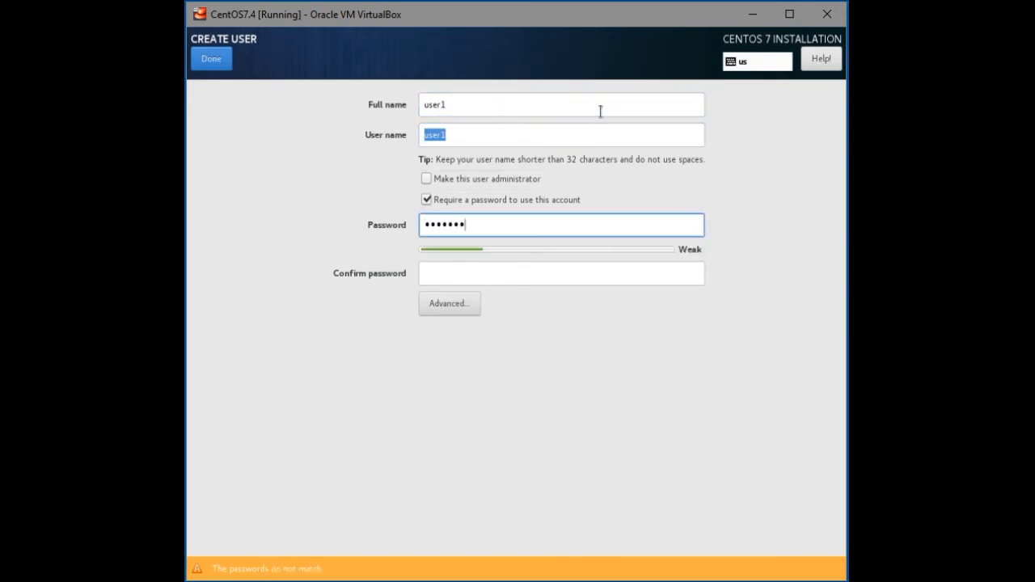
type("••")
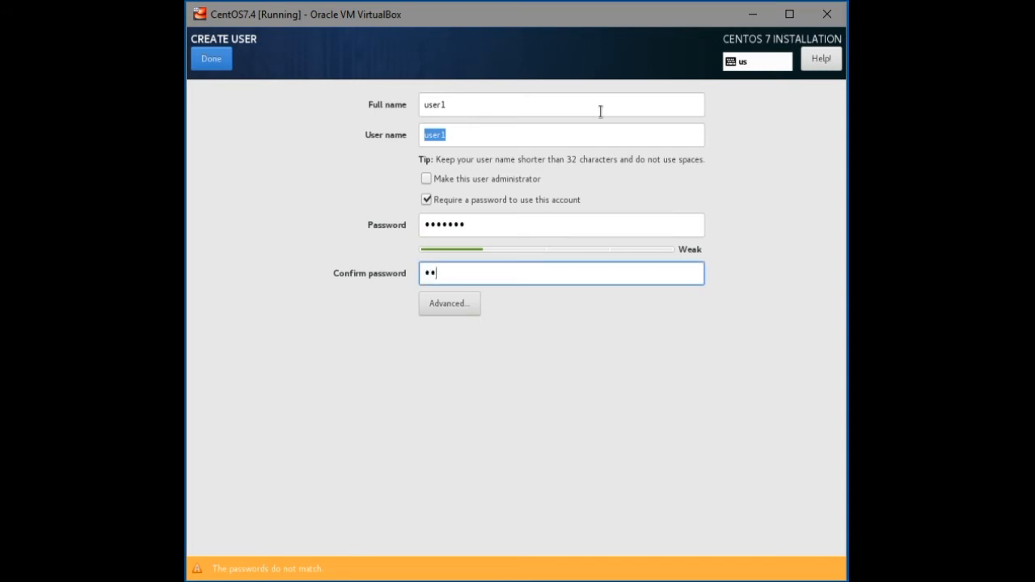
type("••••")
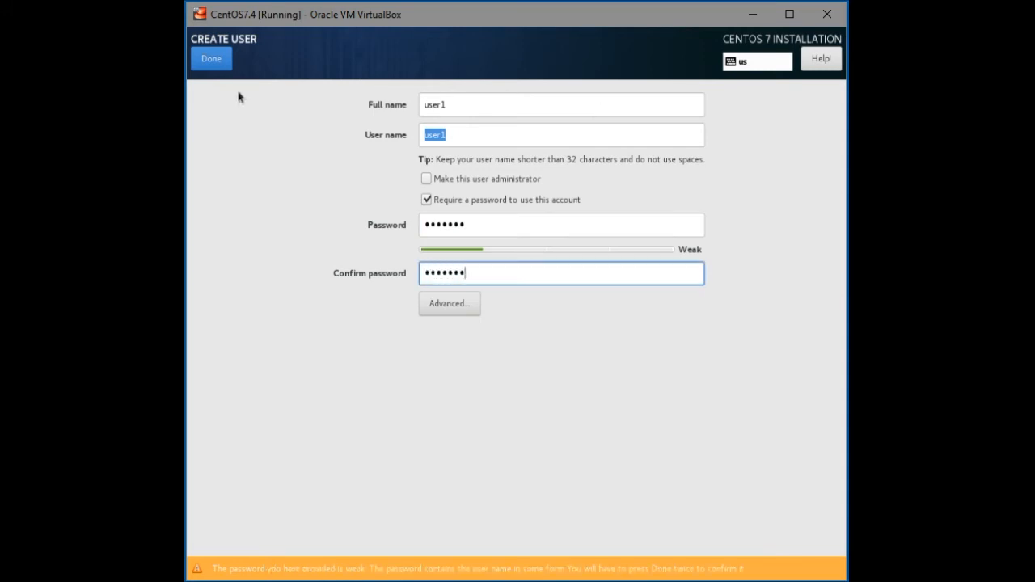
left_click(210, 59)
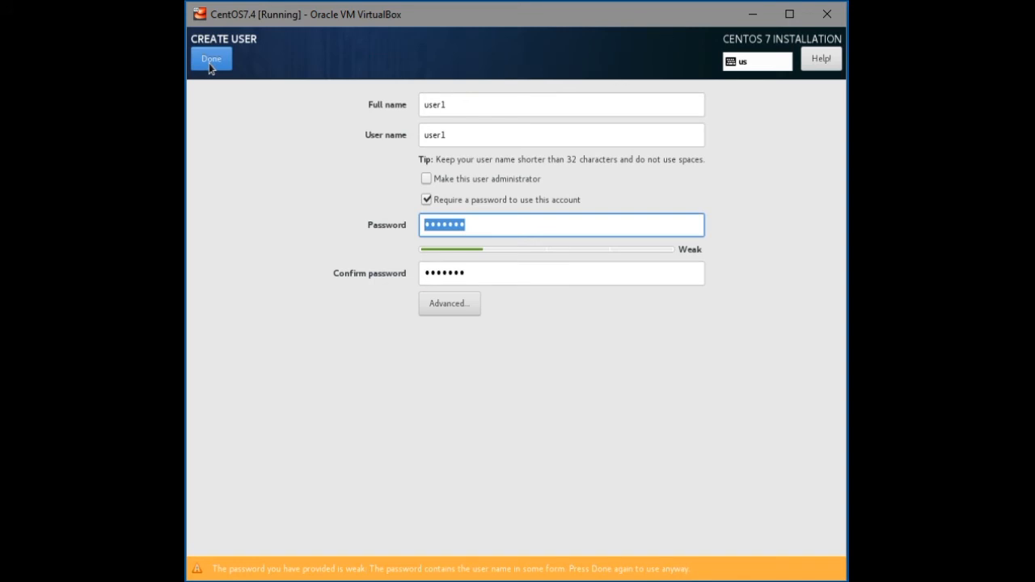
left_click(211, 59)
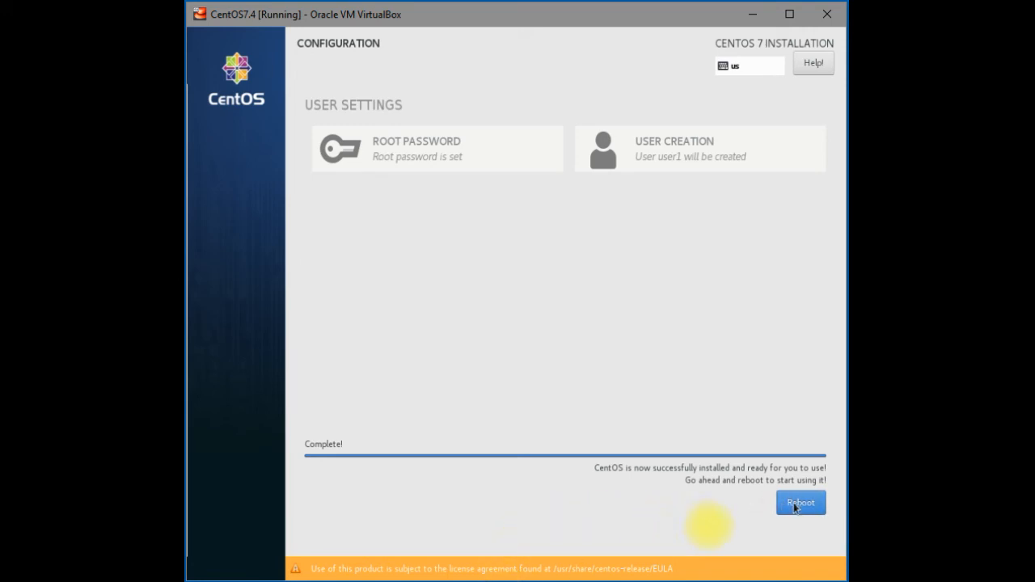
Reboot into the newly installed CentOS and reach Initial Setup.
left_click(800, 502)
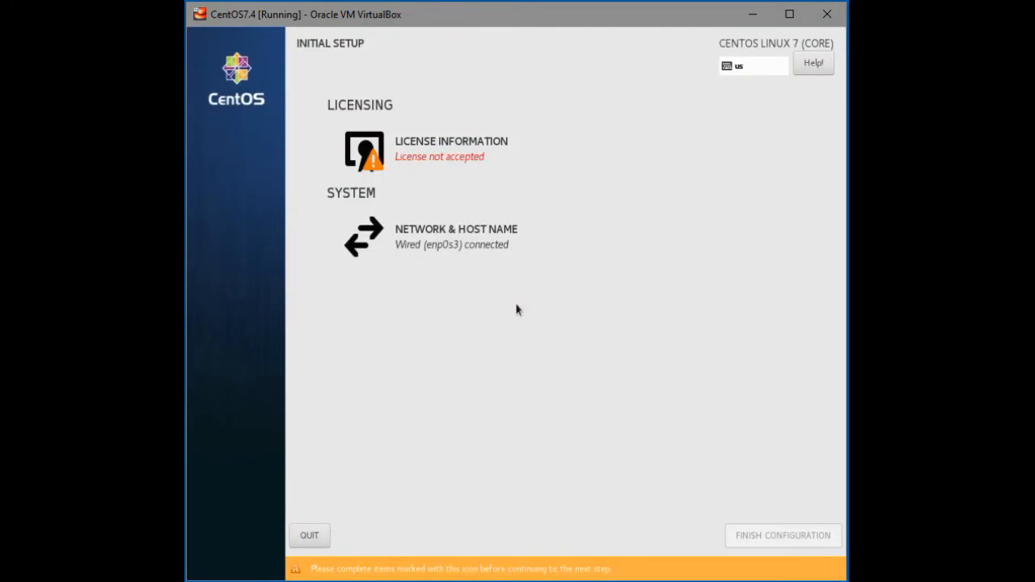
Accept the license agreement under License Information and finish the initial configuration.
left_click(458, 236)
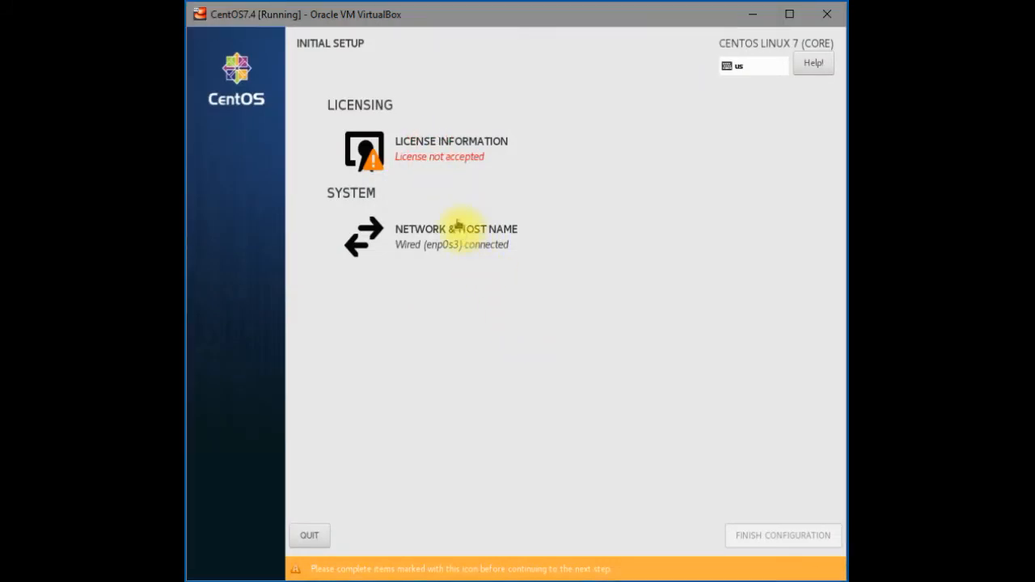
left_click(450, 149)
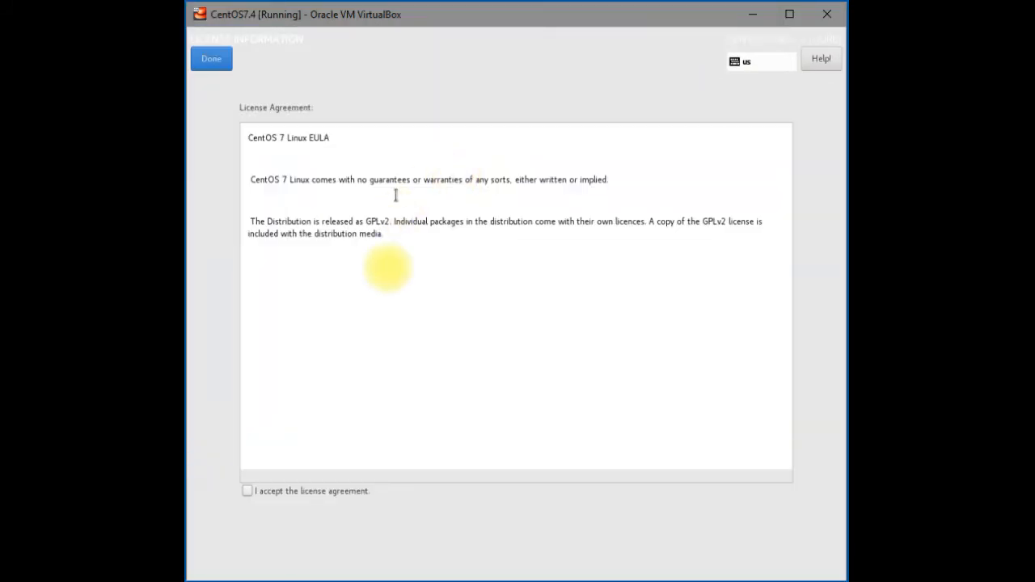
left_click(246, 492)
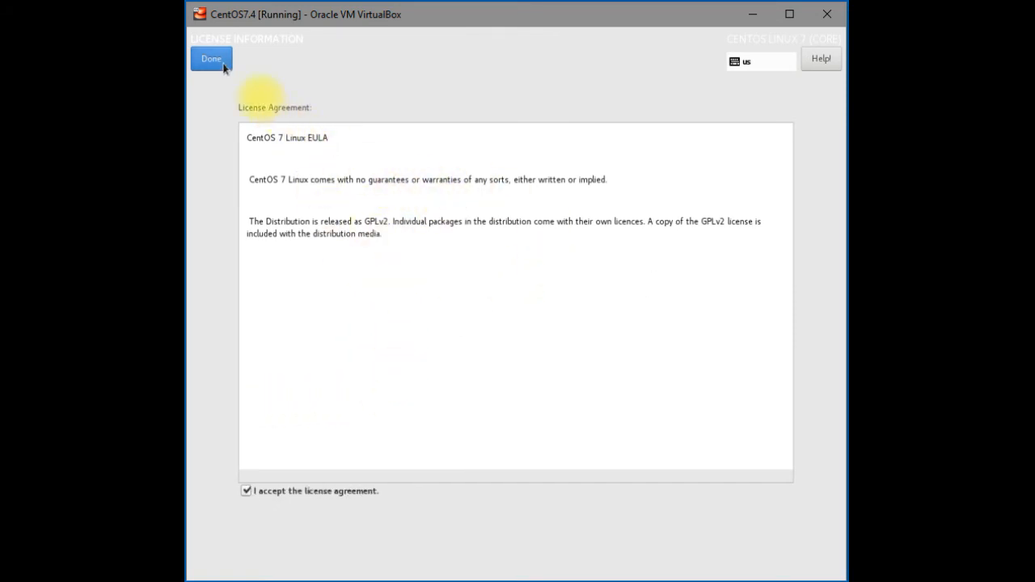
left_click(210, 58)
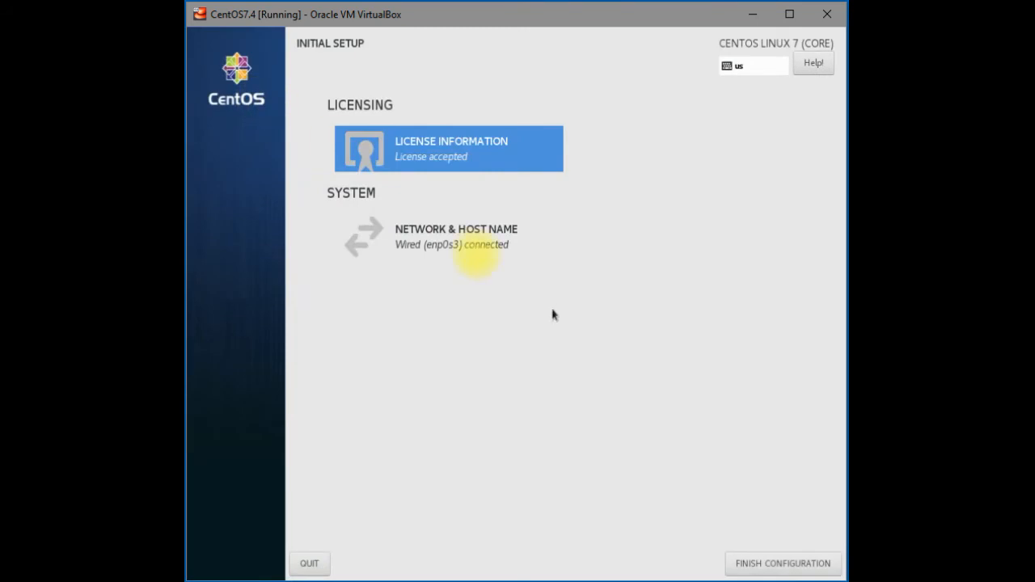
mouse_move(395, 235)
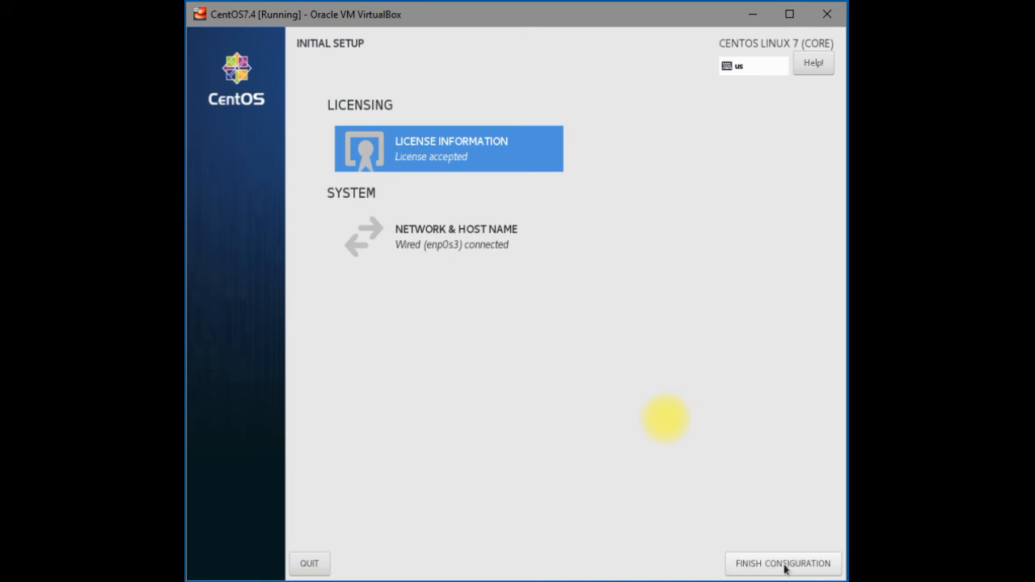
left_click(783, 563)
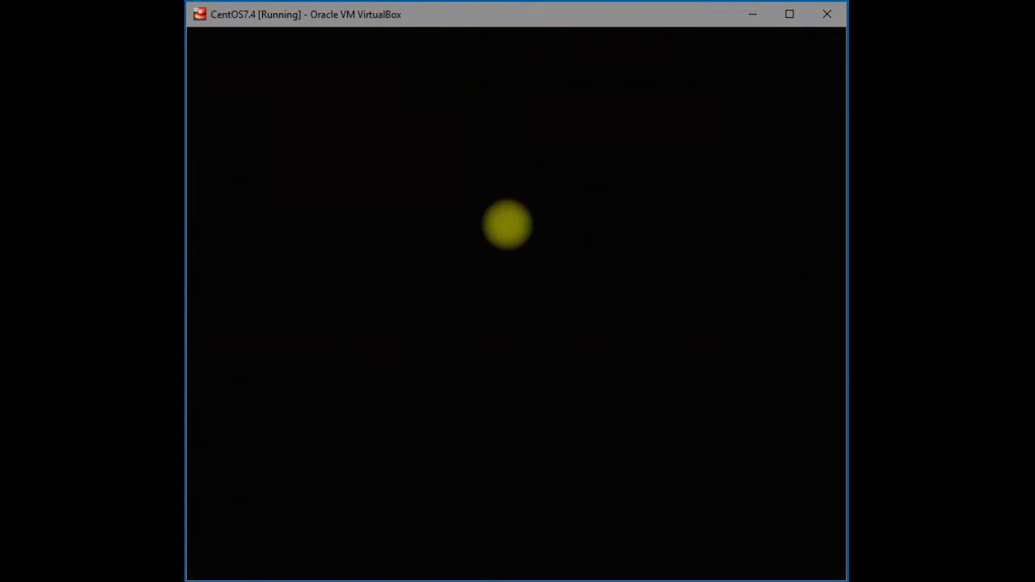
mouse_move(514, 311)
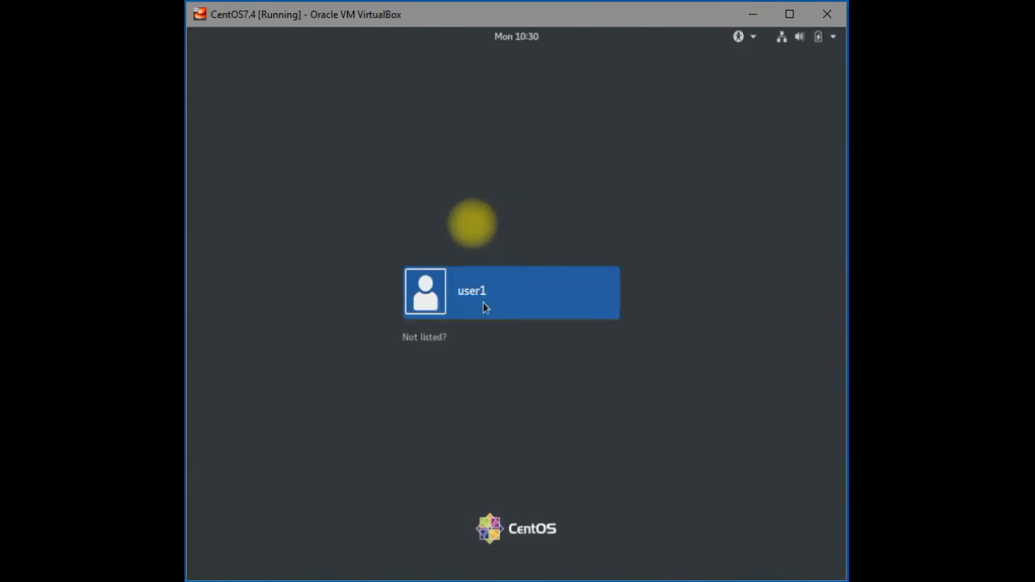
mouse_move(495, 303)
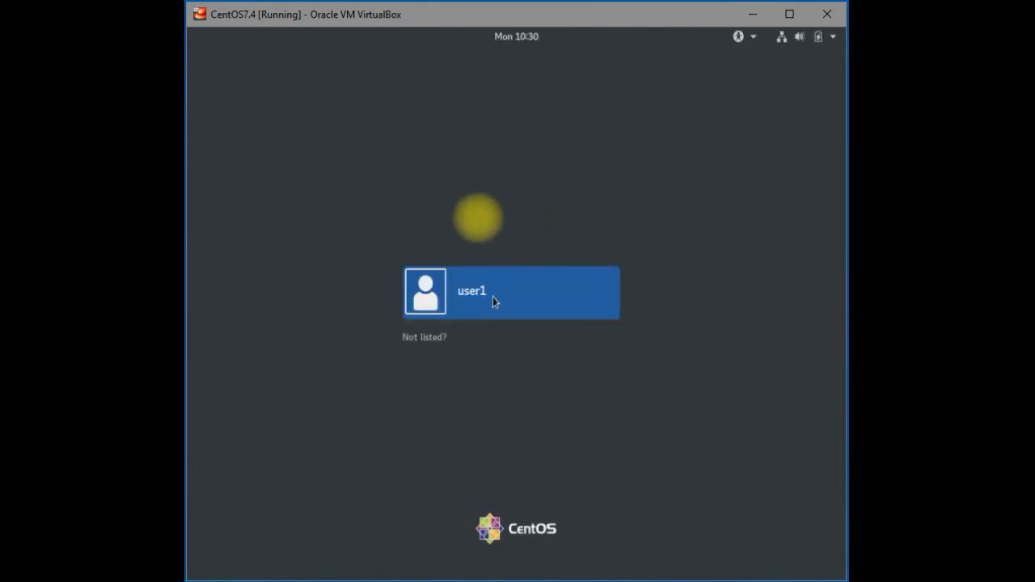
Sign in to CentOS as user1 with its password.
left_click(495, 291)
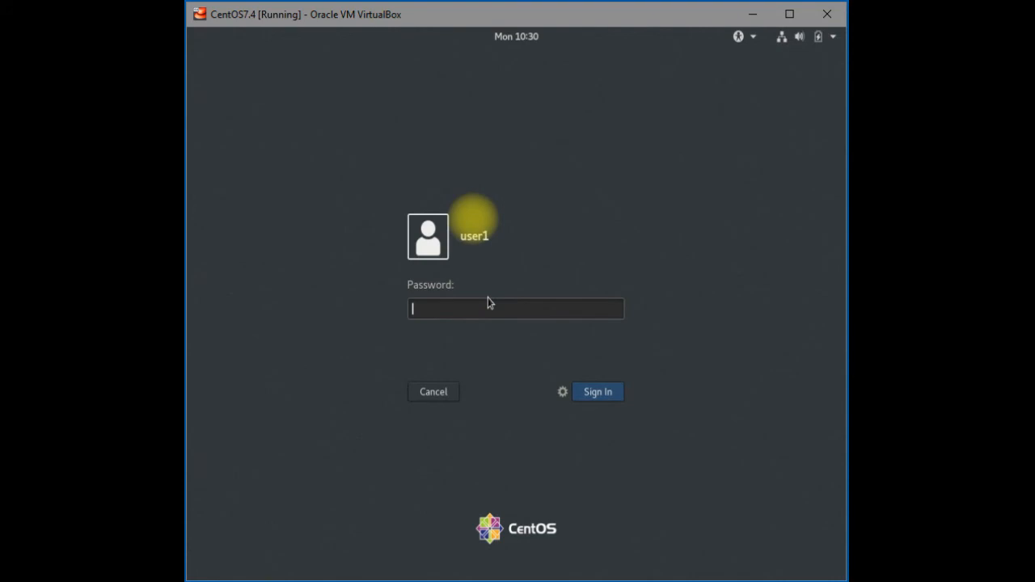
type("password")
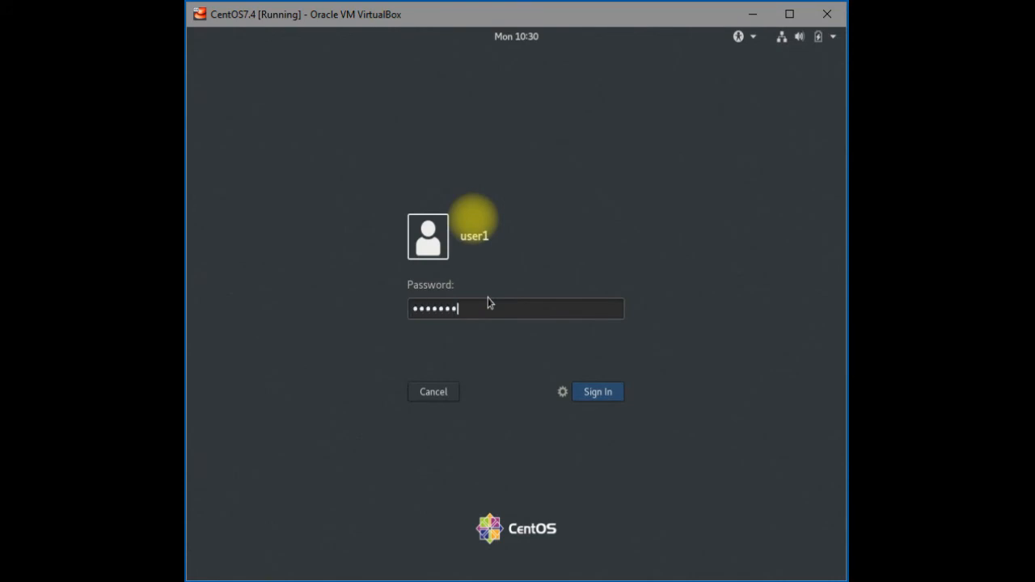
left_click(597, 392)
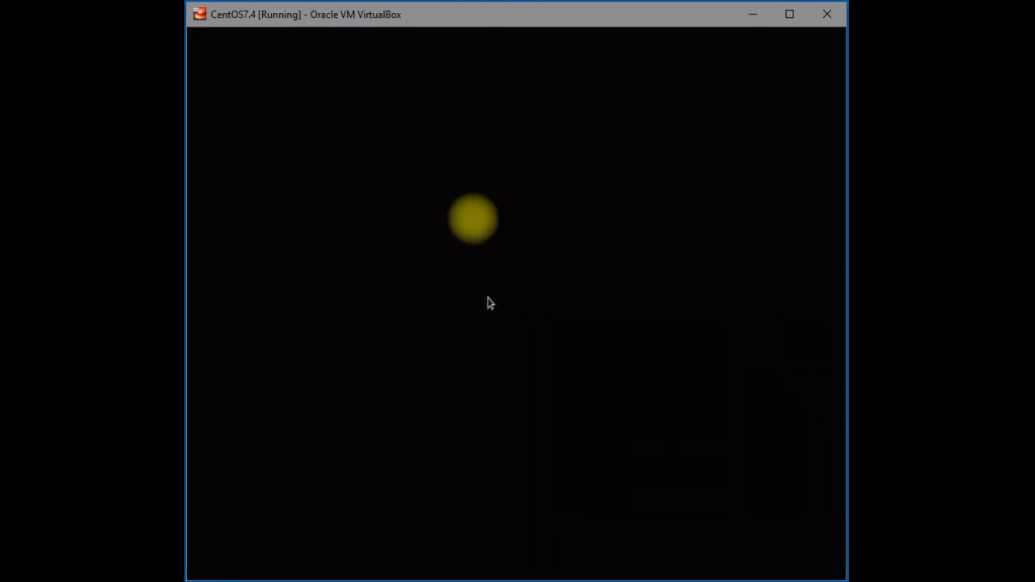
mouse_move(515, 314)
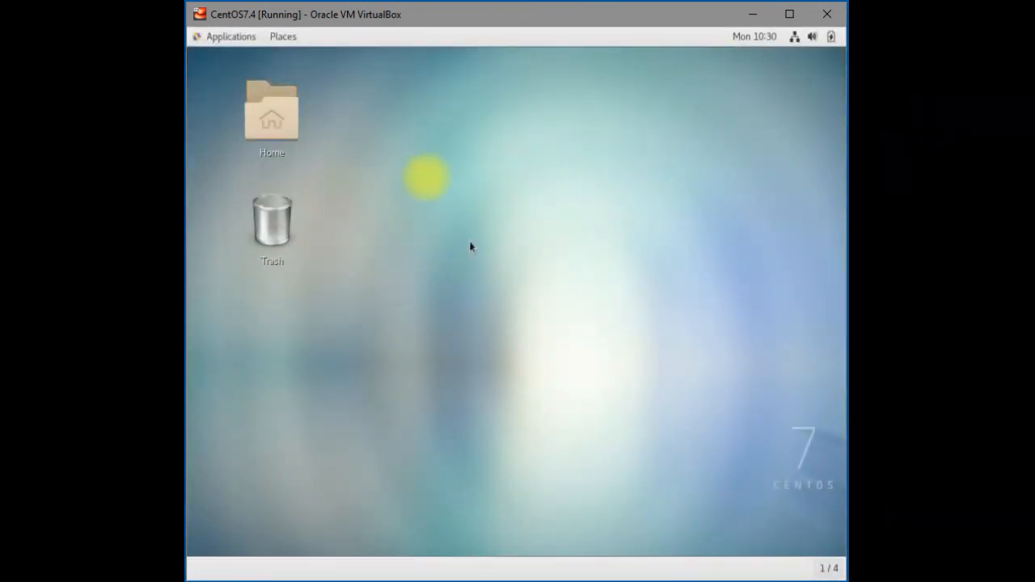
mouse_move(450, 198)
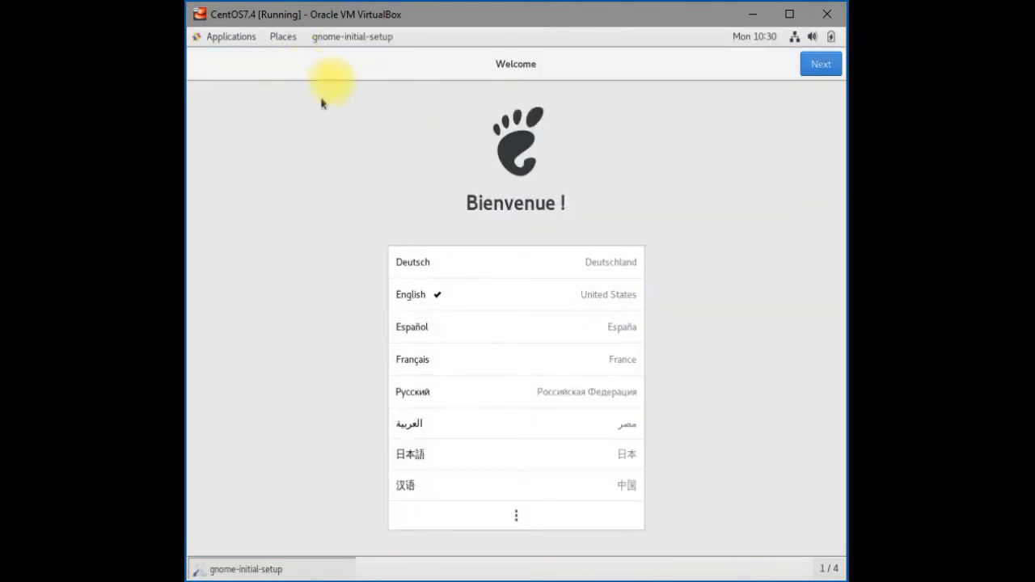
mouse_move(709, 181)
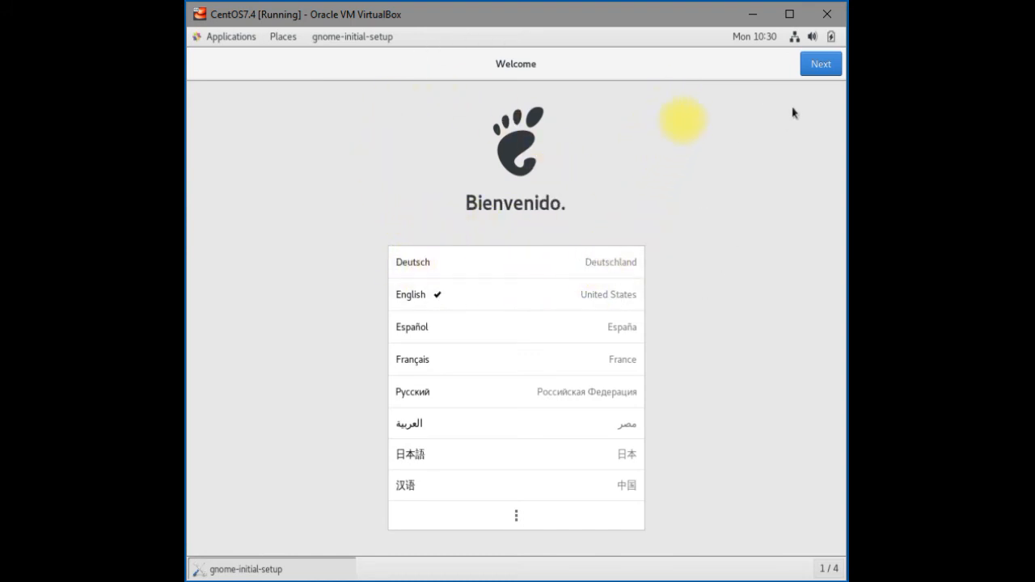
Keep English, the US keyboard and location services, skip online accounts, and start using CentOS Linux.
left_click(821, 65)
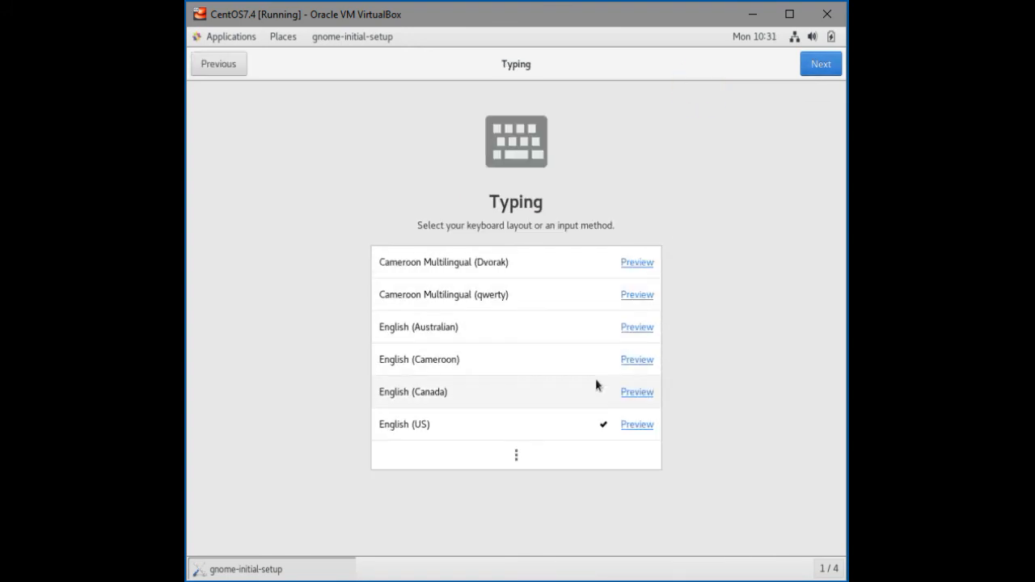
mouse_move(828, 55)
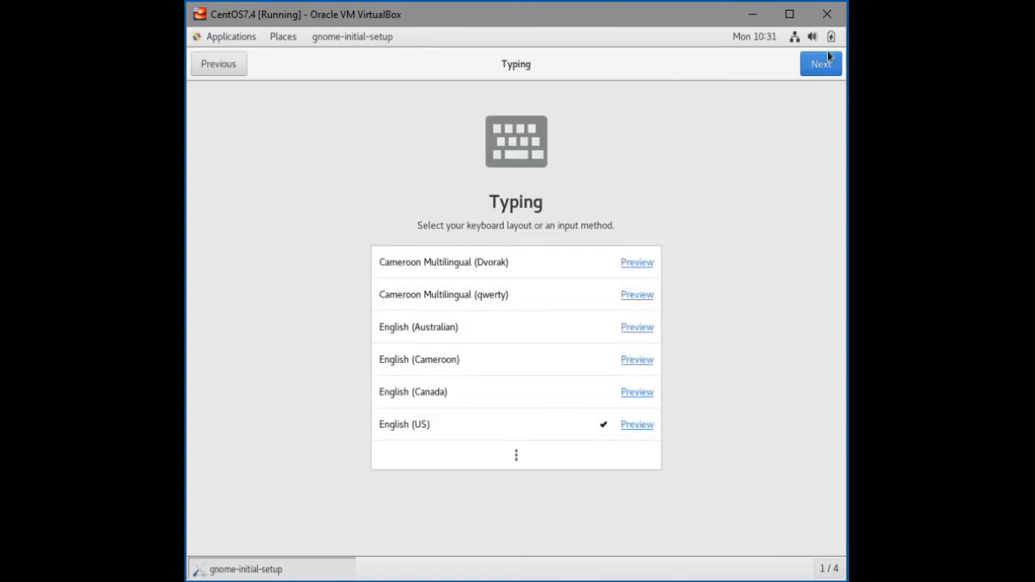
left_click(822, 65)
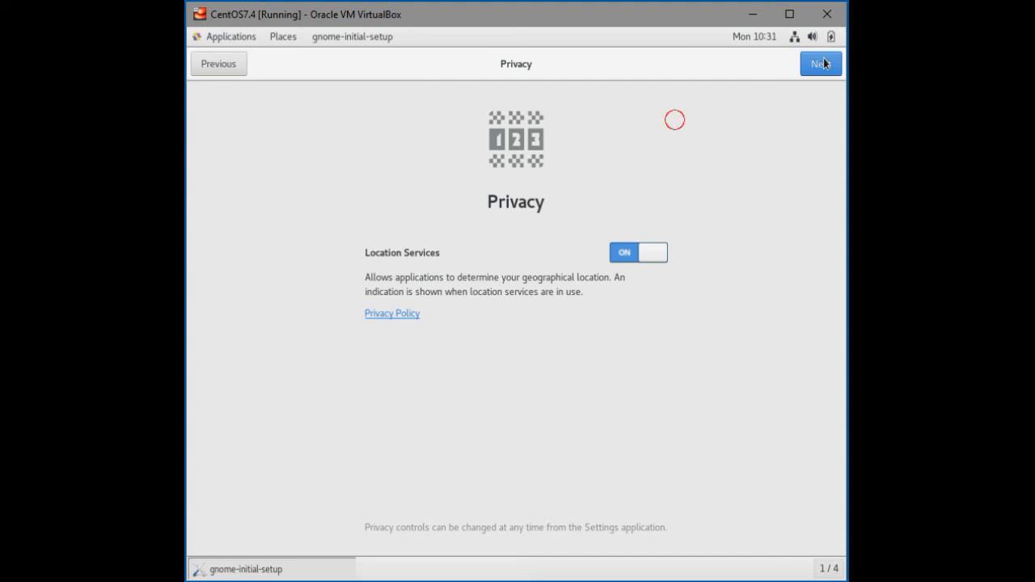
left_click(820, 65)
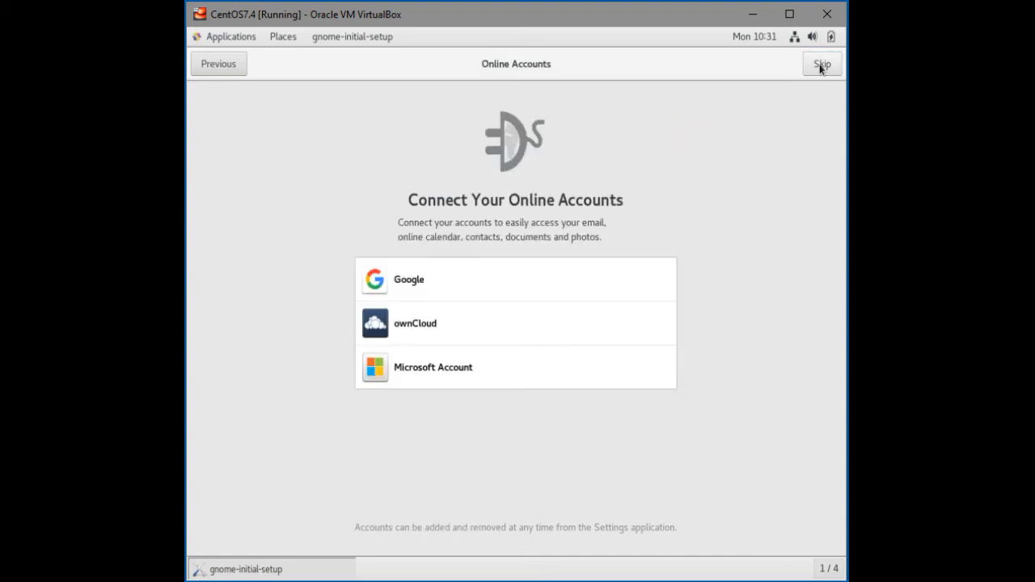
mouse_move(822, 68)
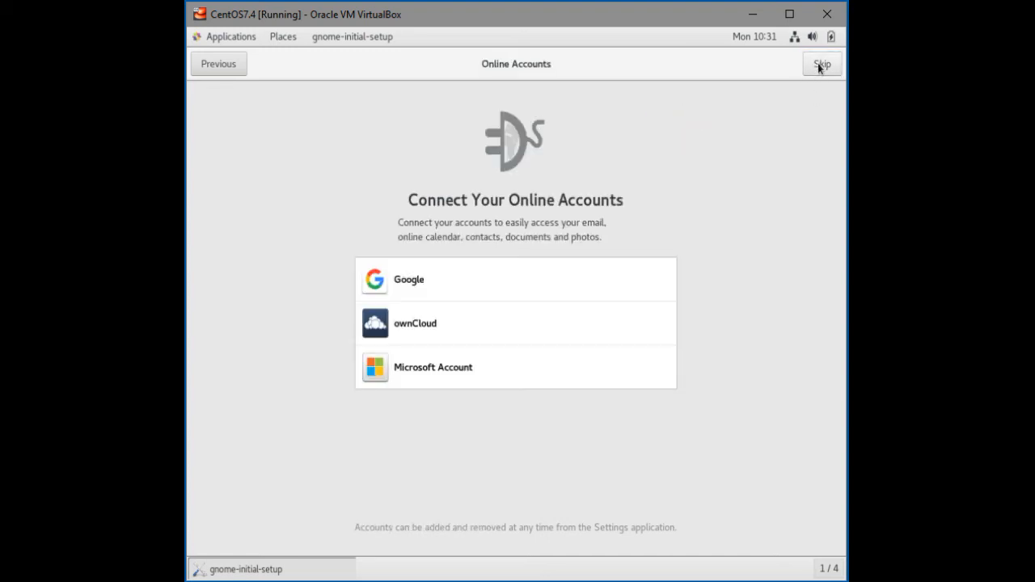
left_click(822, 65)
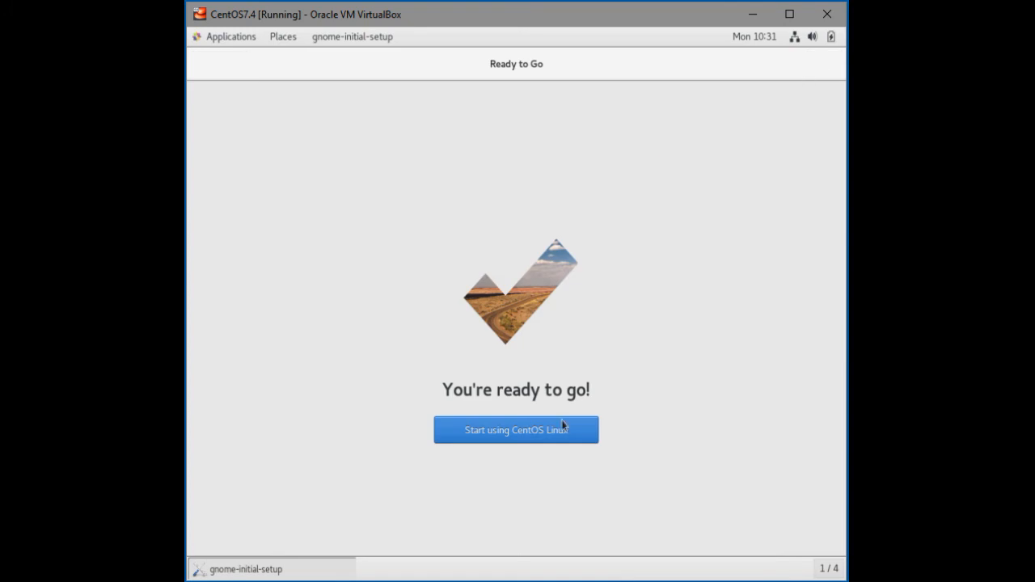
left_click(516, 430)
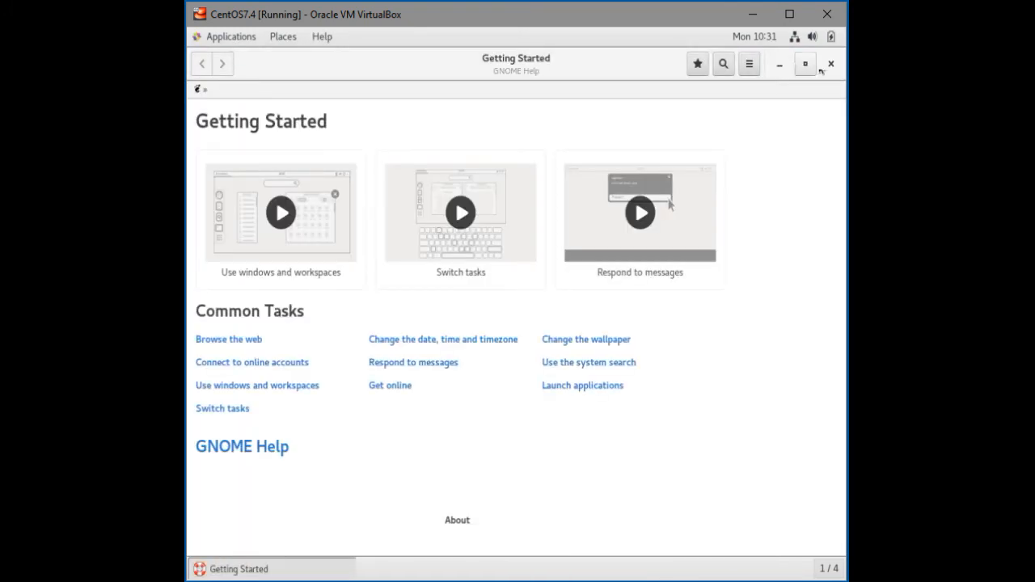
mouse_move(436, 236)
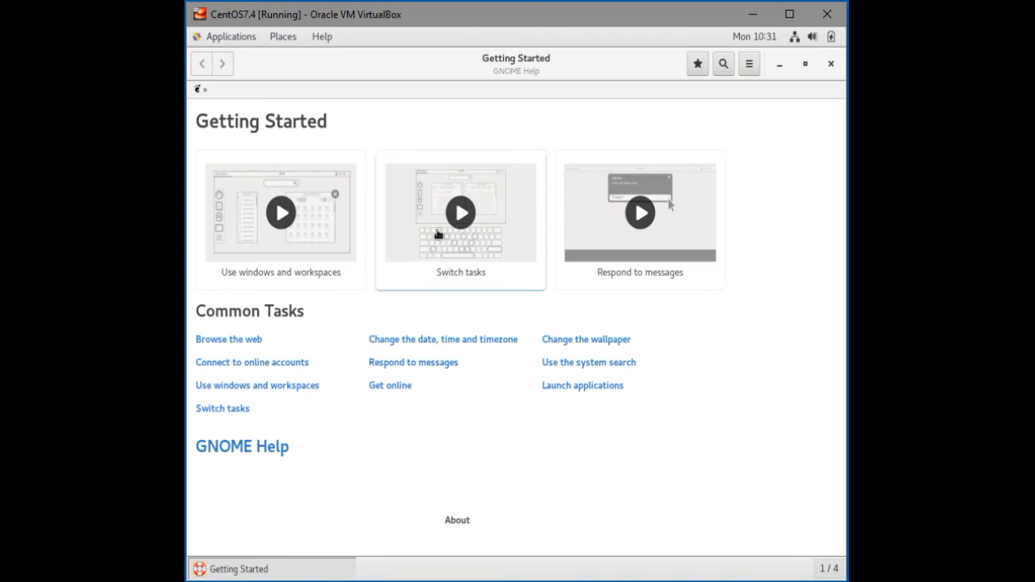
mouse_move(305, 269)
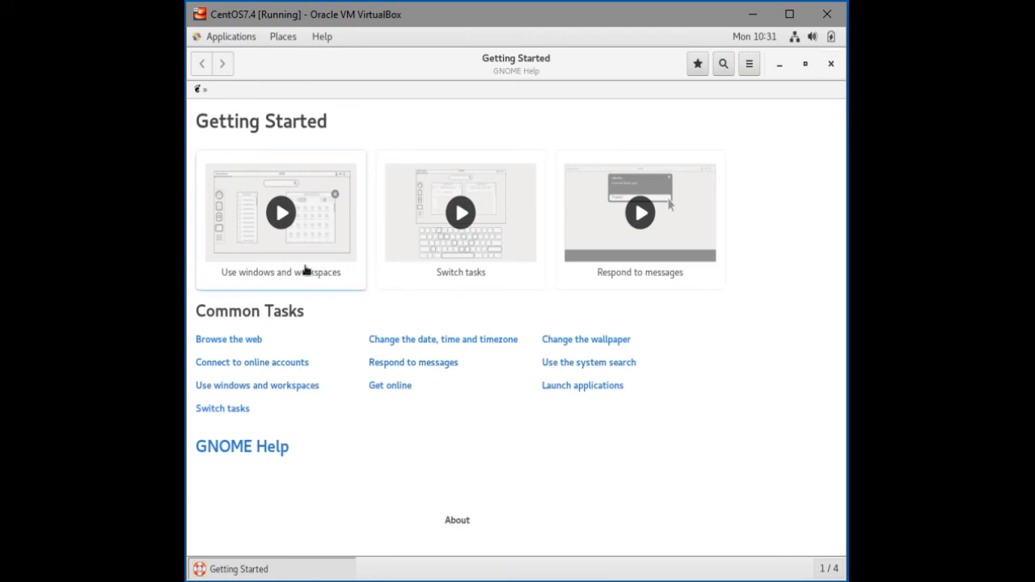
mouse_move(670, 226)
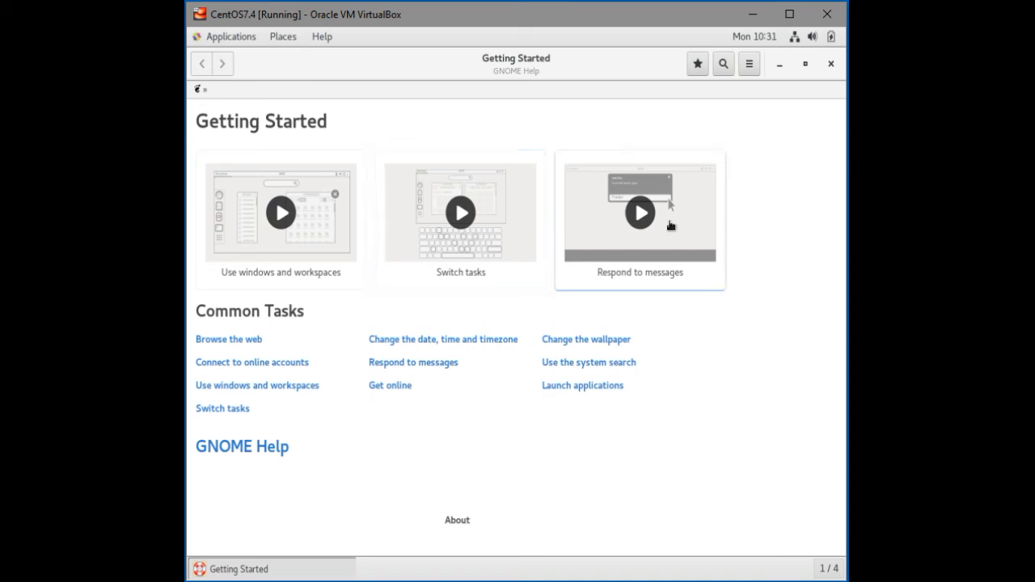
mouse_move(715, 116)
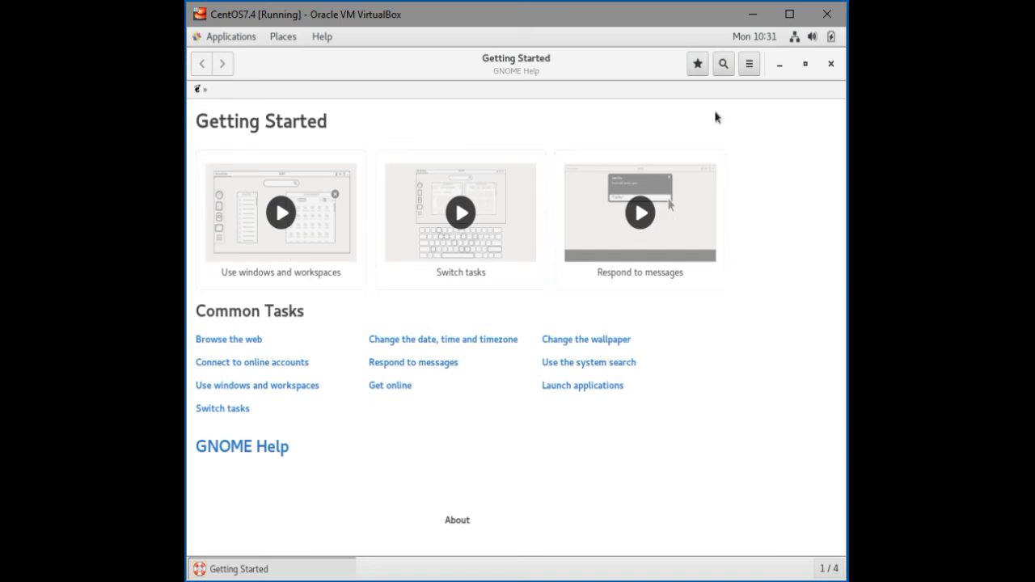
mouse_move(398, 223)
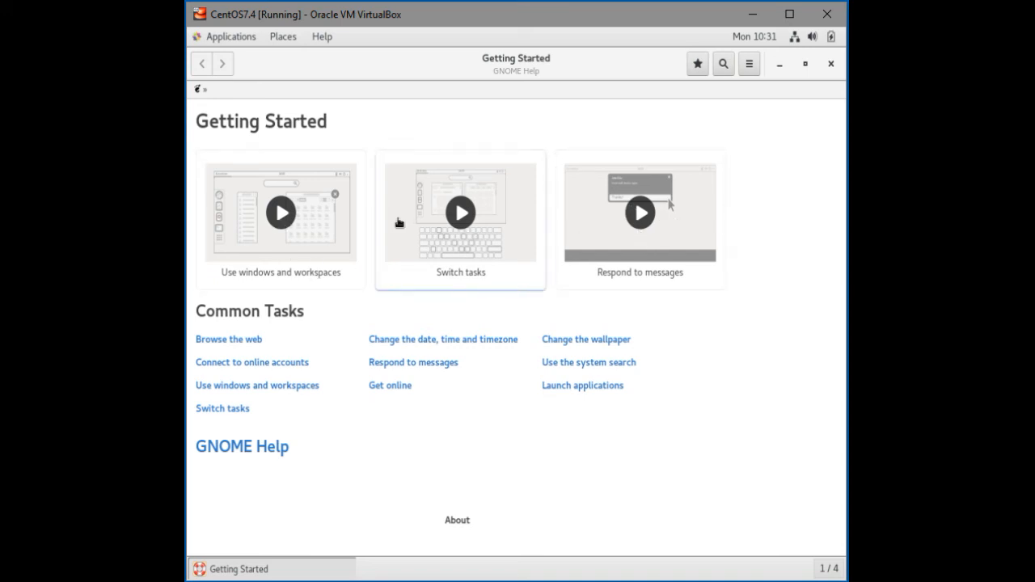
mouse_move(284, 225)
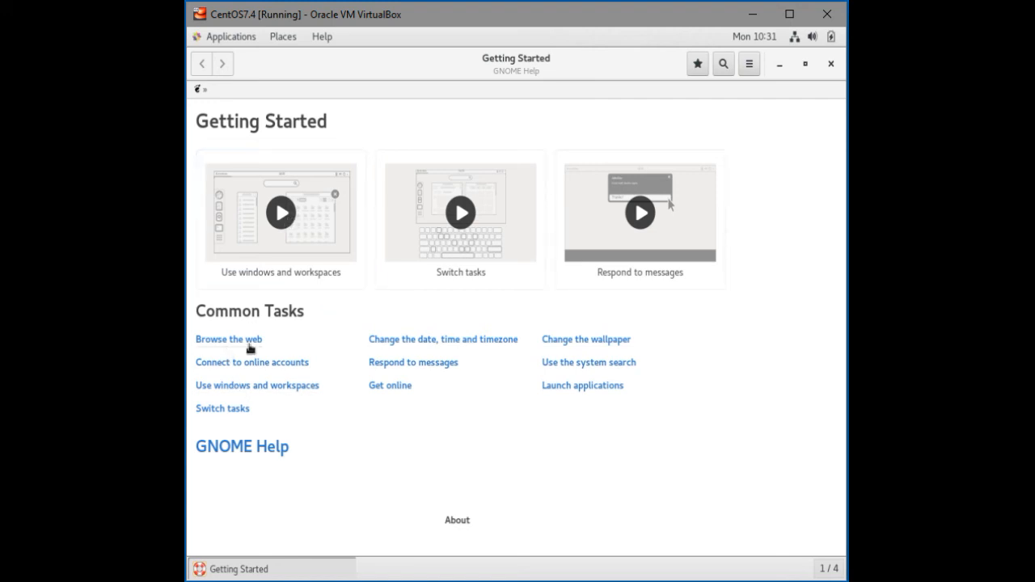
mouse_move(236, 430)
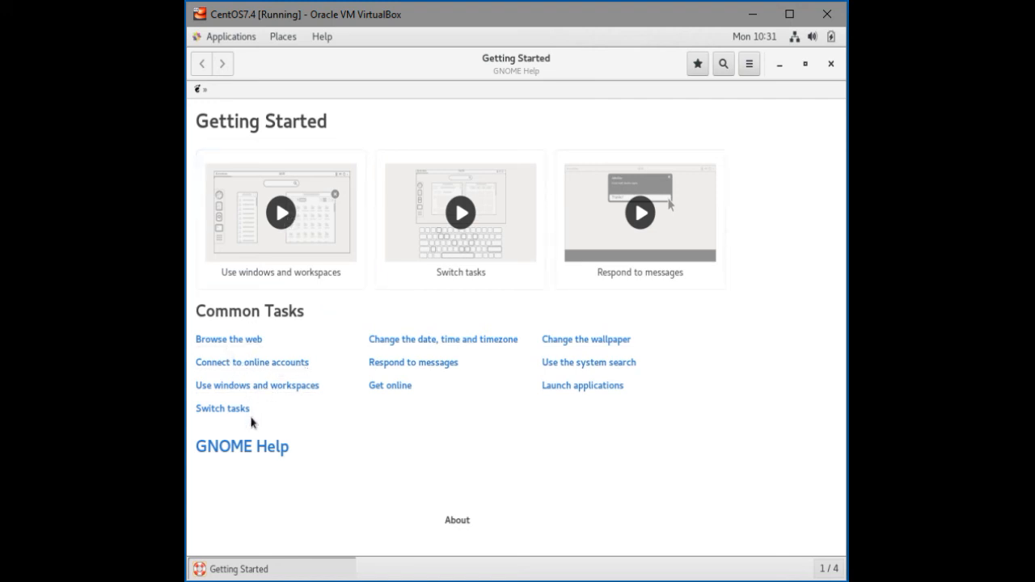
mouse_move(832, 63)
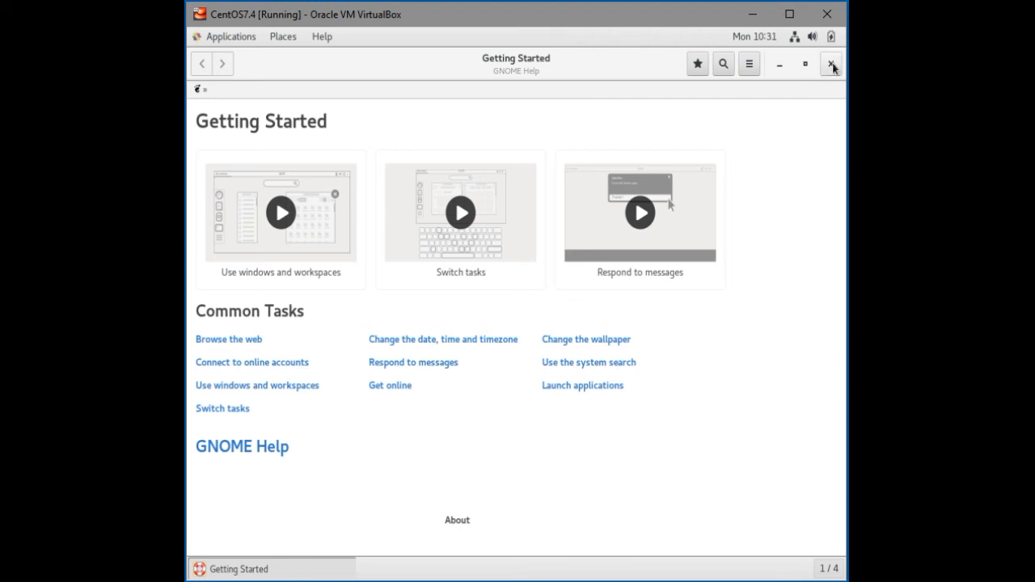
Close the GNOME Help Getting Started window on the CentOS desktop.
left_click(828, 63)
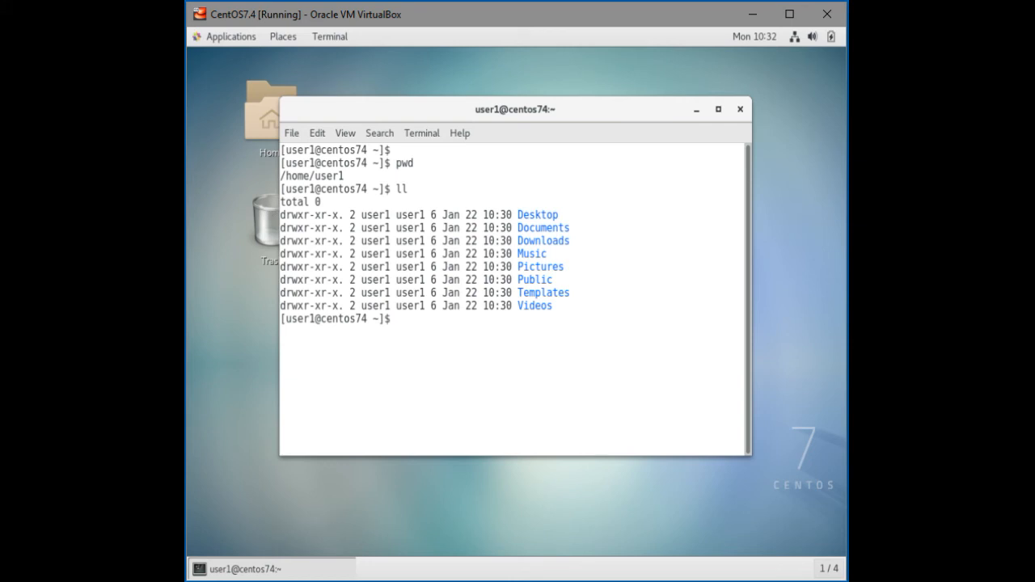
Release the VM and move to a new Google Chrome tab on the Windows host.
key("Return")
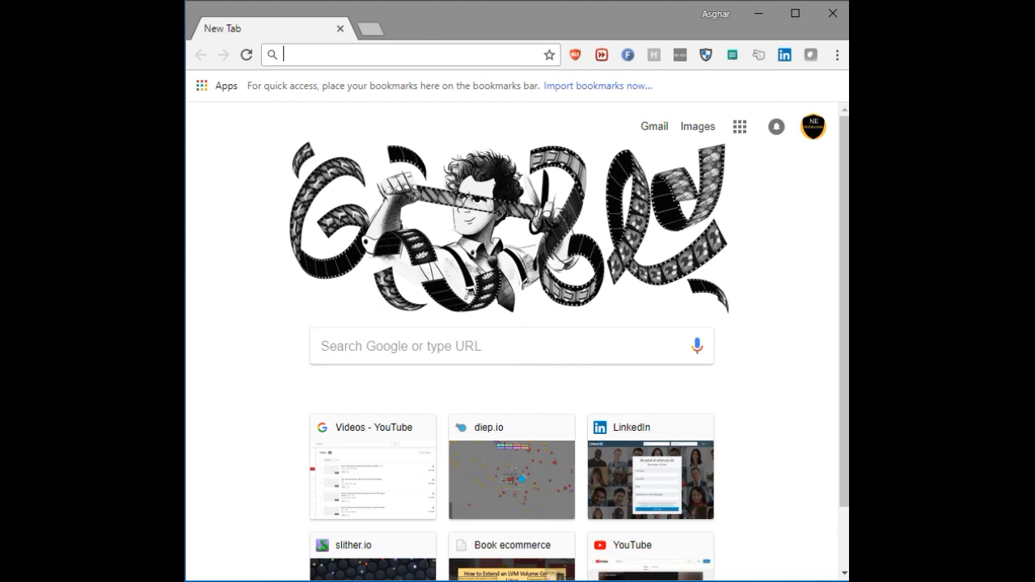
Search 'download putty', reach the PuTTY latest release page and scroll to the putty.exe binaries.
type("download p")
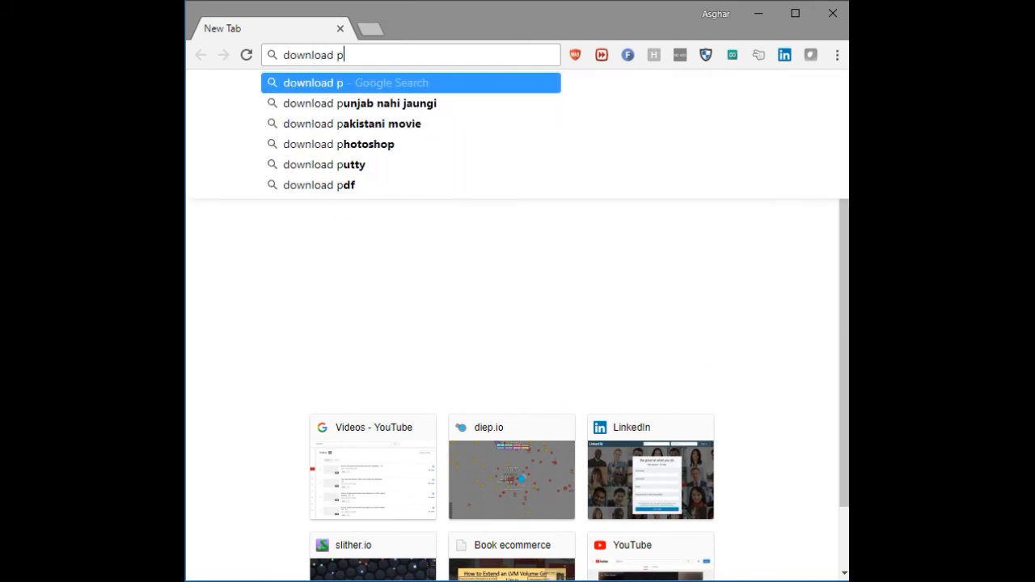
left_click(324, 165)
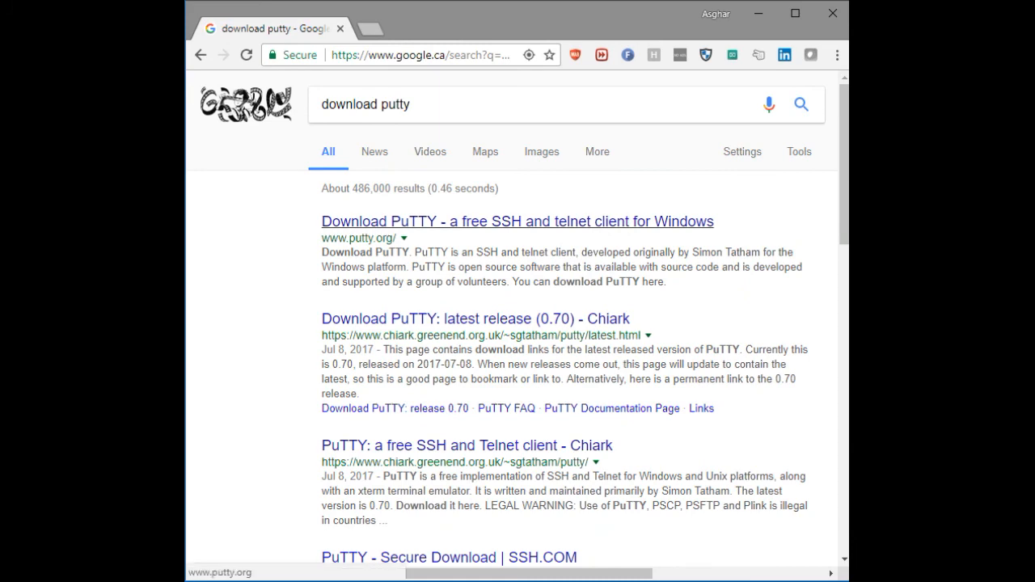
left_click(516, 220)
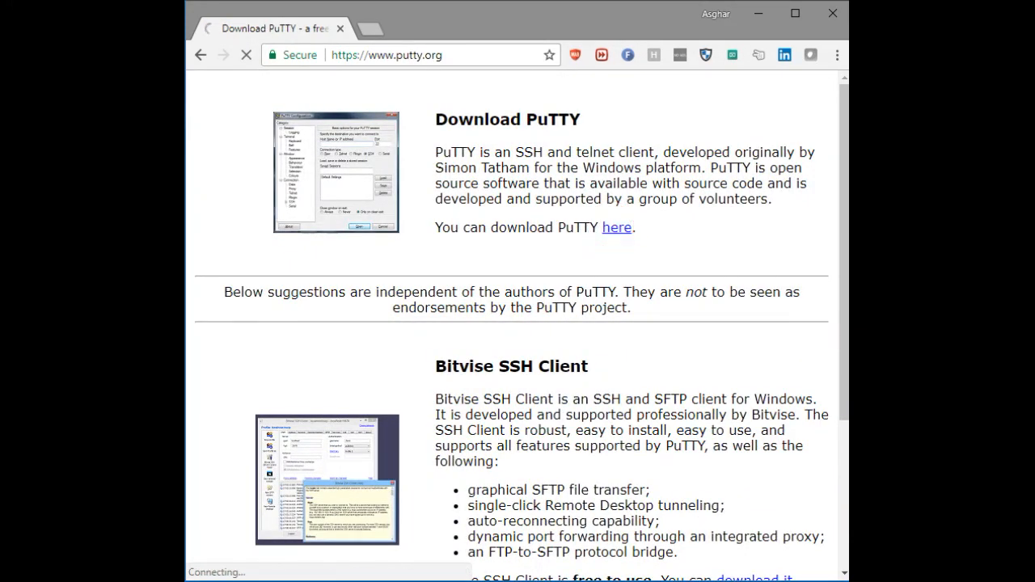
left_click(617, 226)
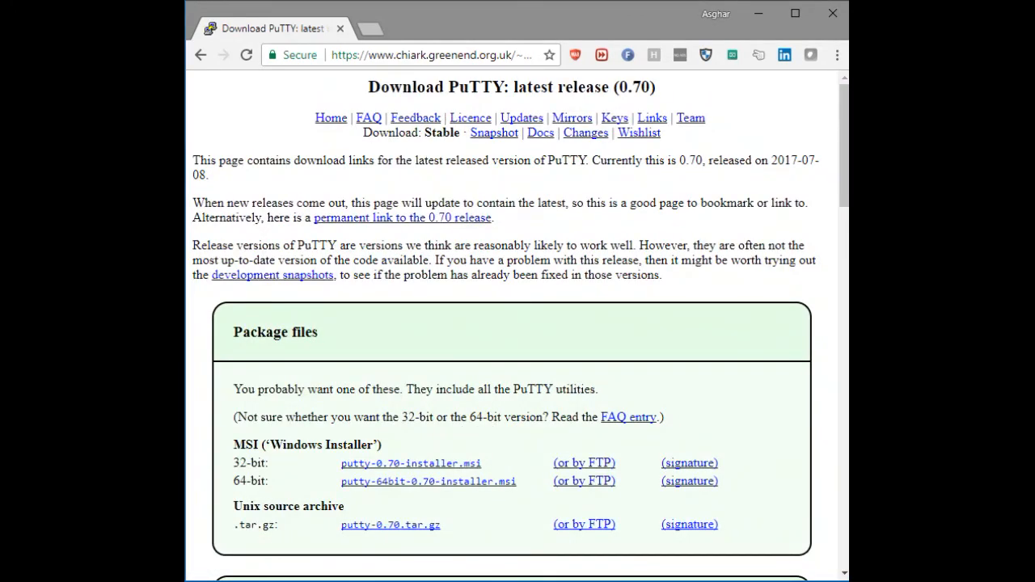
scroll("down", 3)
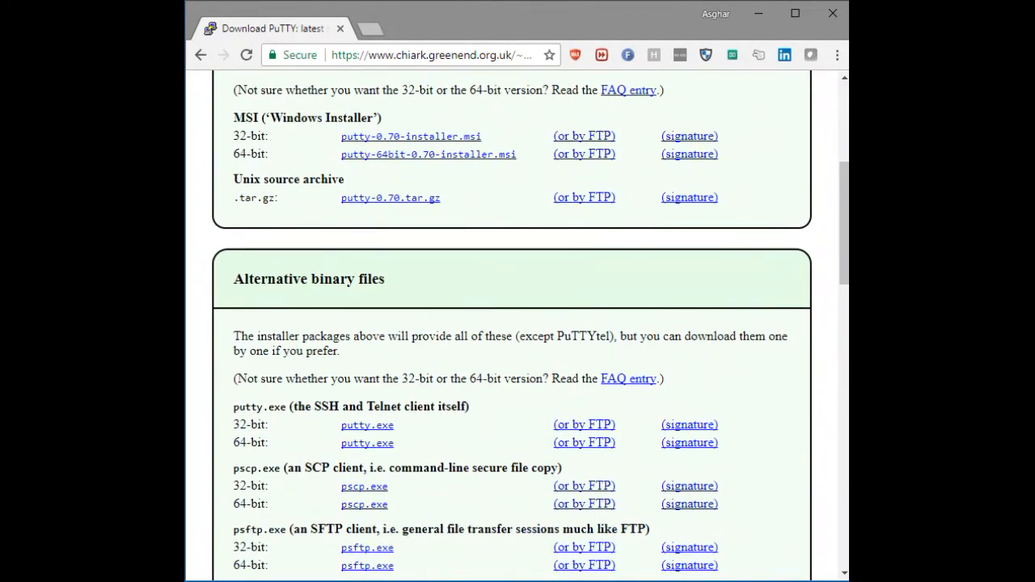
scroll("down", 3)
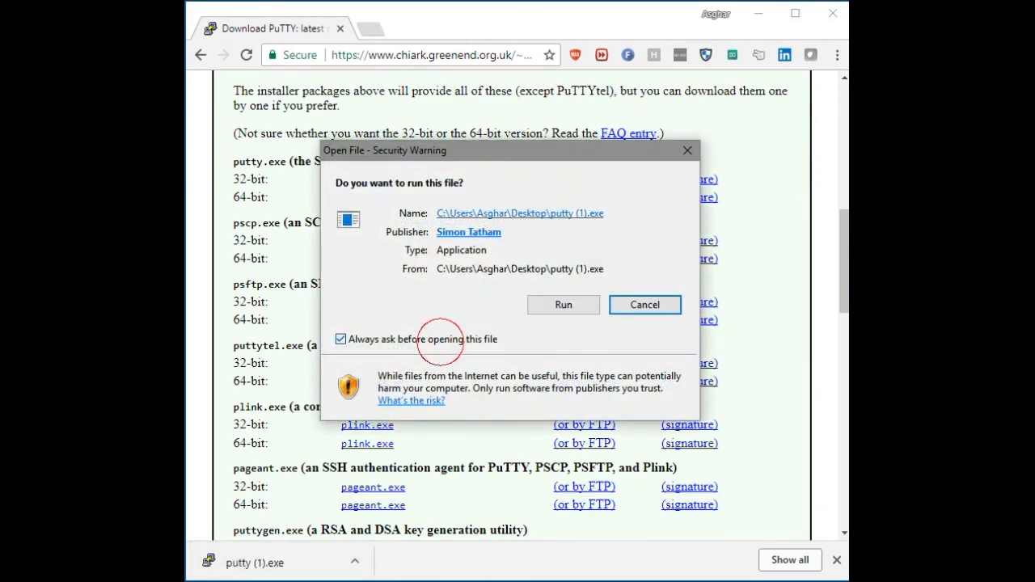
Run putty.exe and save a session centos74 for 192.168.0.150 on port 22.
left_click(563, 304)
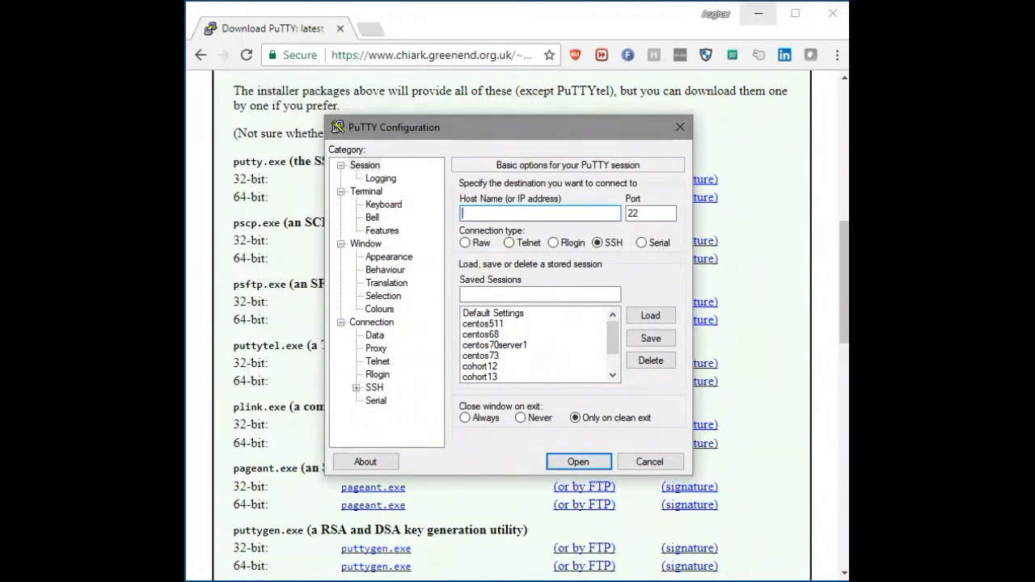
type("192.168.0.150")
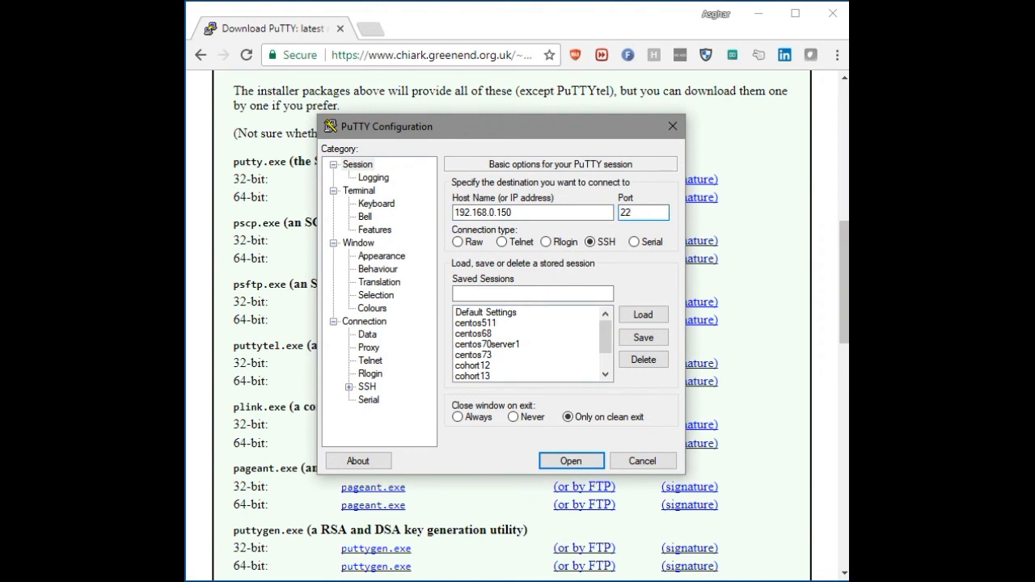
left_click(644, 212)
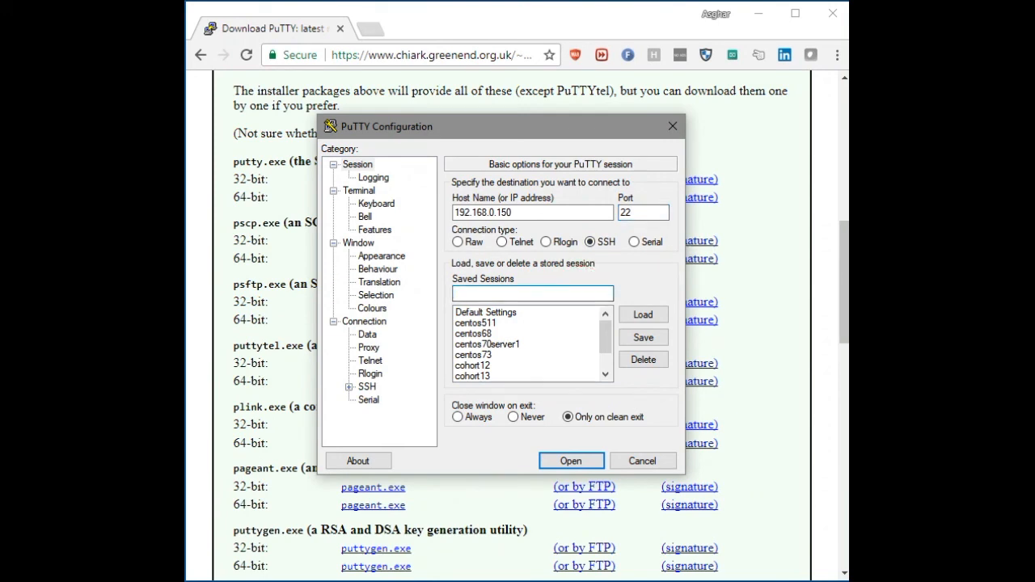
type("centos74")
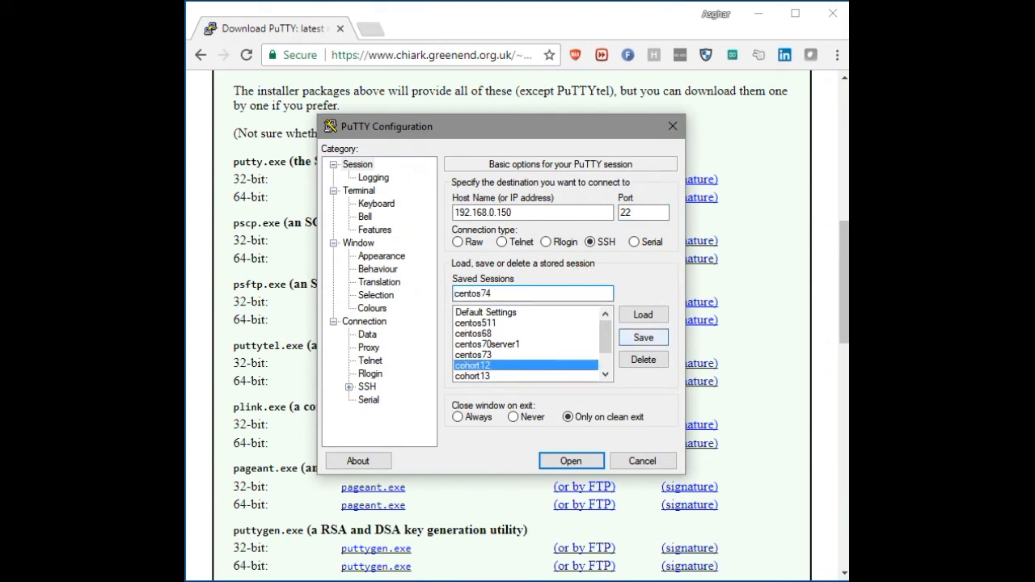
left_click(644, 337)
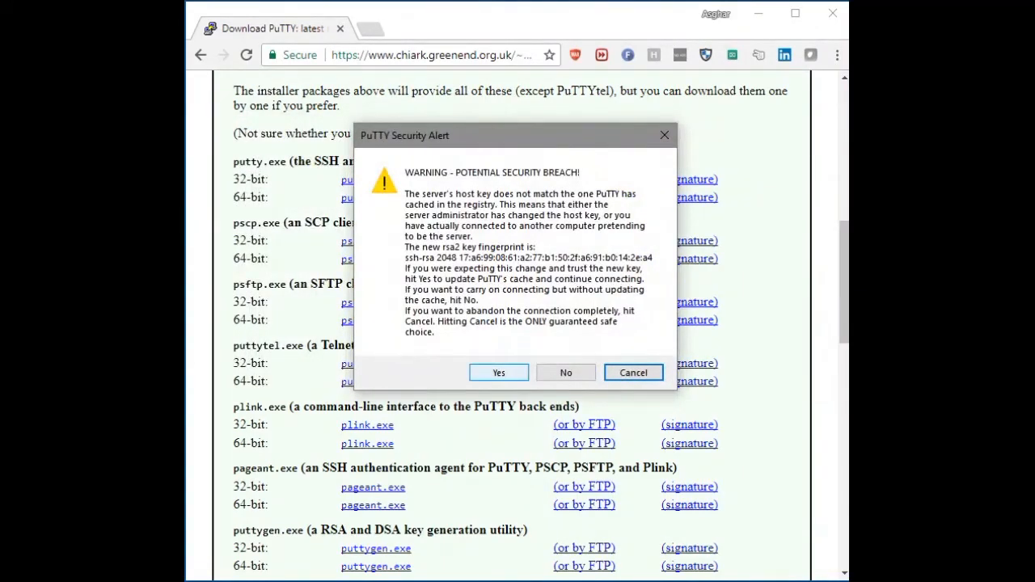
Accept the host key, log in as user1, and run pwd and ll to list /home/user1.
left_click(498, 372)
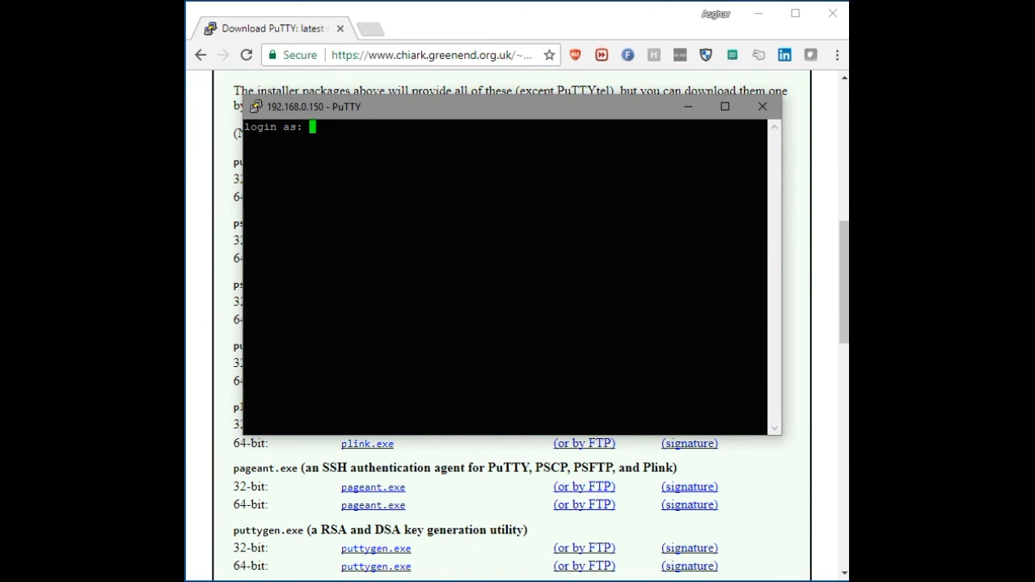
type("user1")
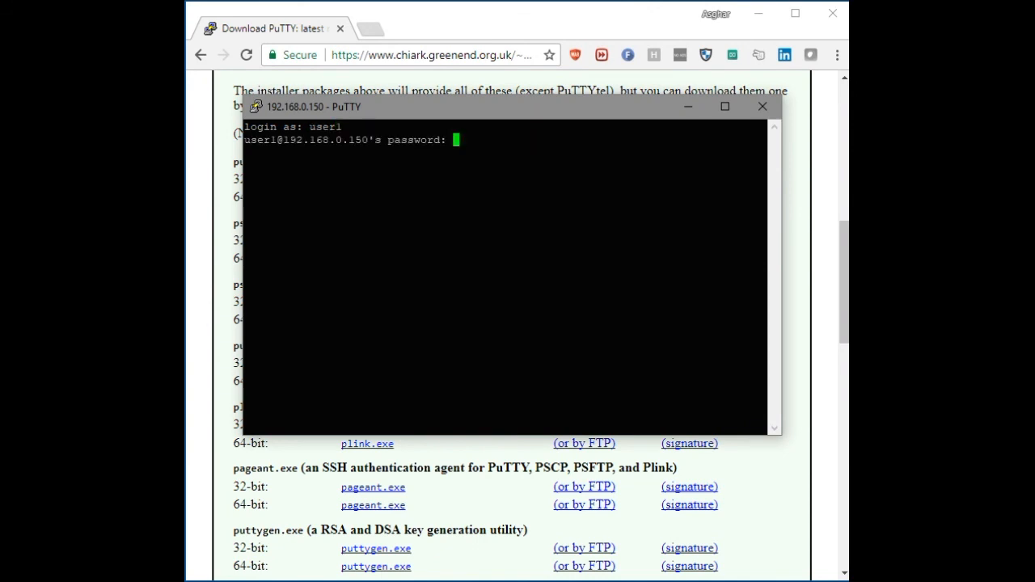
type("pwd")
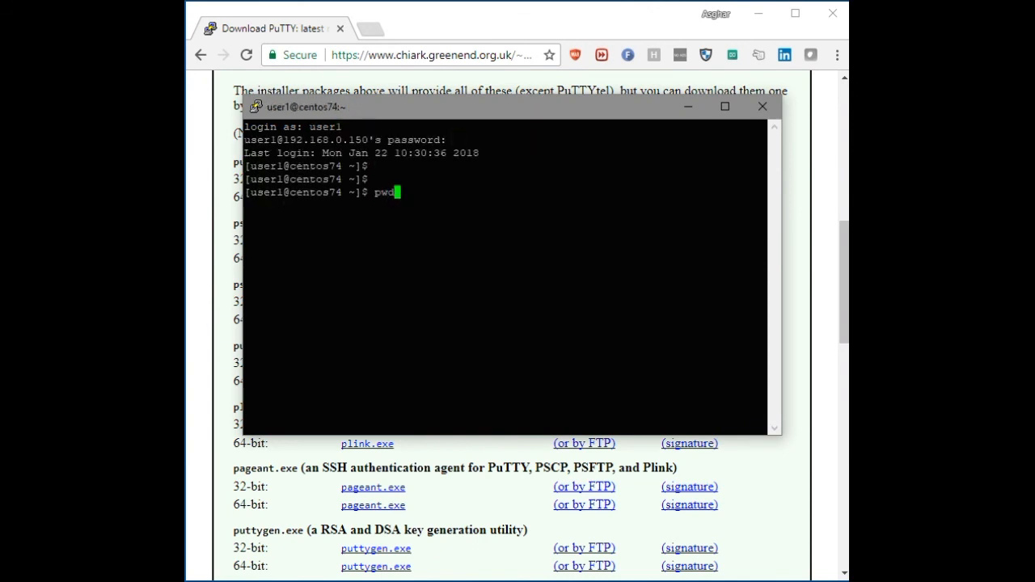
type("ll")
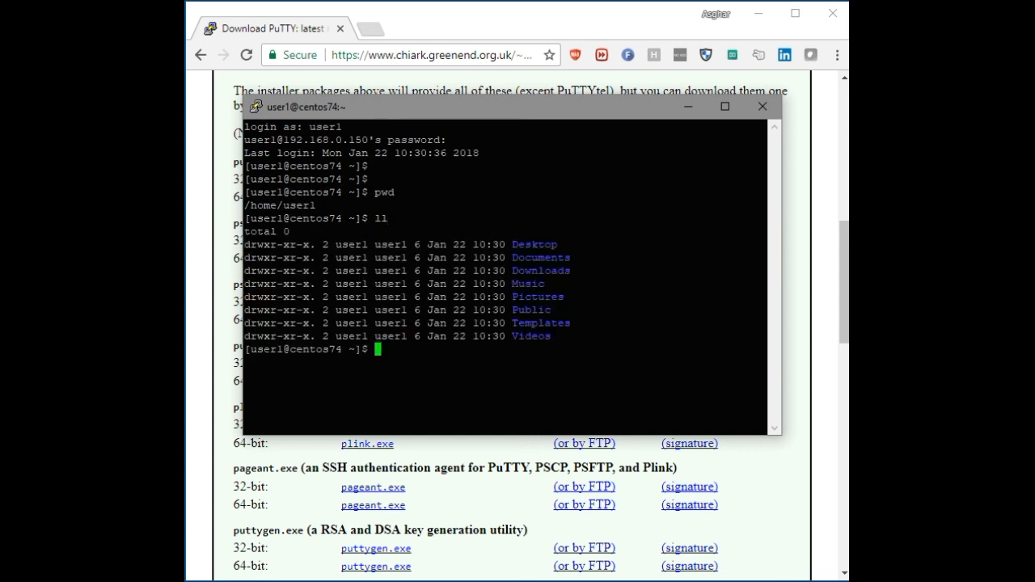